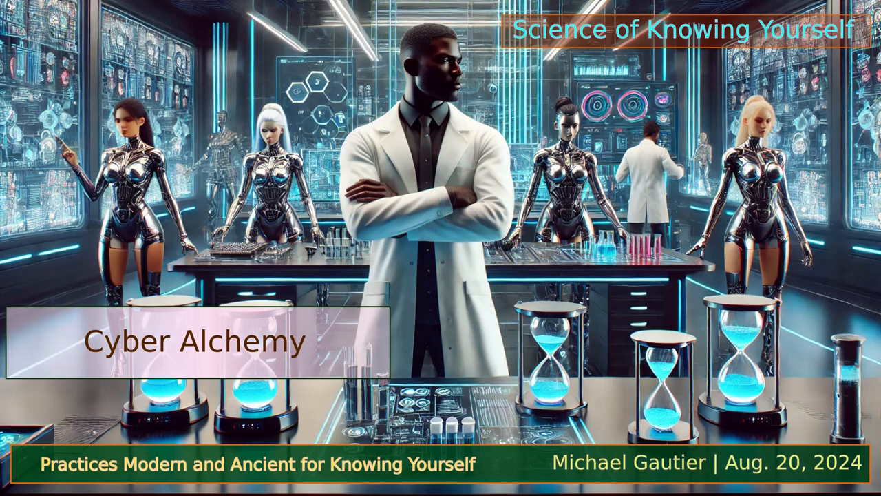
# Leave the Cyber Alchemy title image and bring up the GNOME Activities overview
pyautogui.click(22, 7)
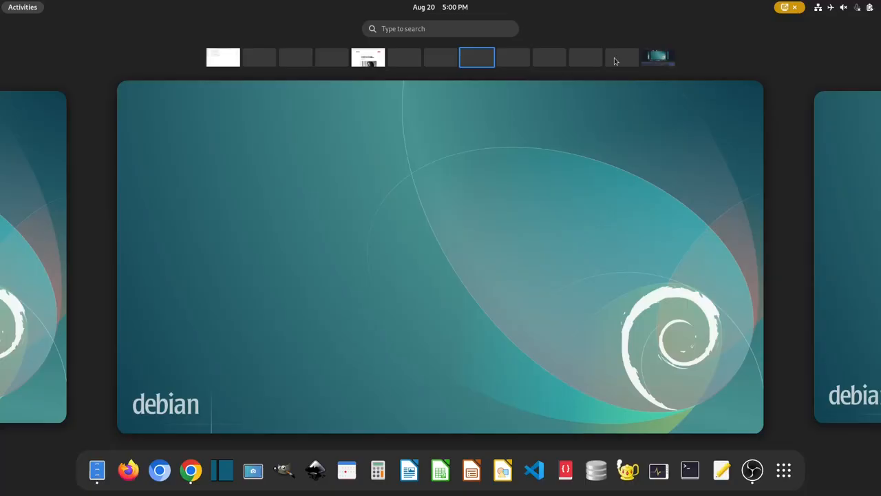
# Bring back the Chrome window and read down through the BetterUp 'knowing yourself' article introduction
pyautogui.click(658, 56)
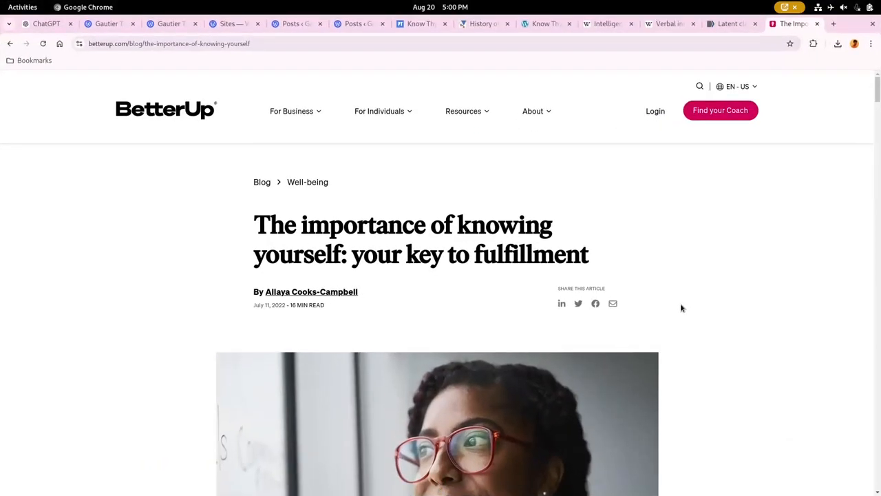
pyautogui.scroll(-3)
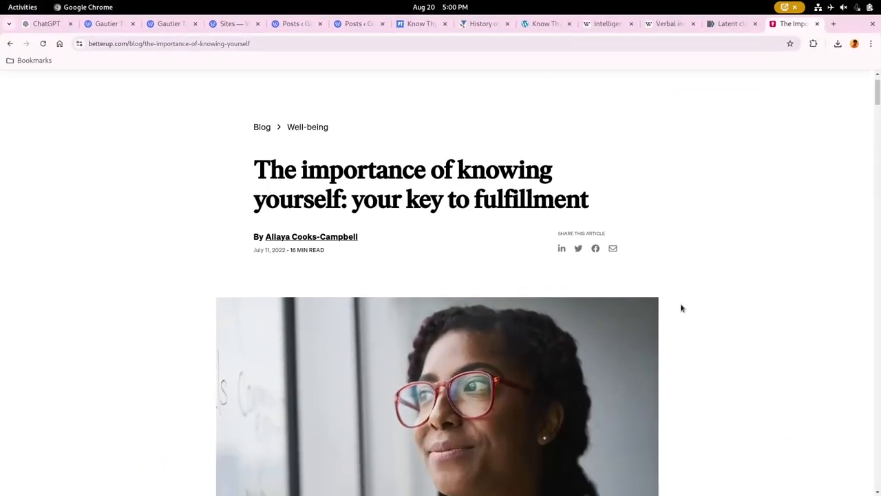
pyautogui.scroll(-3)
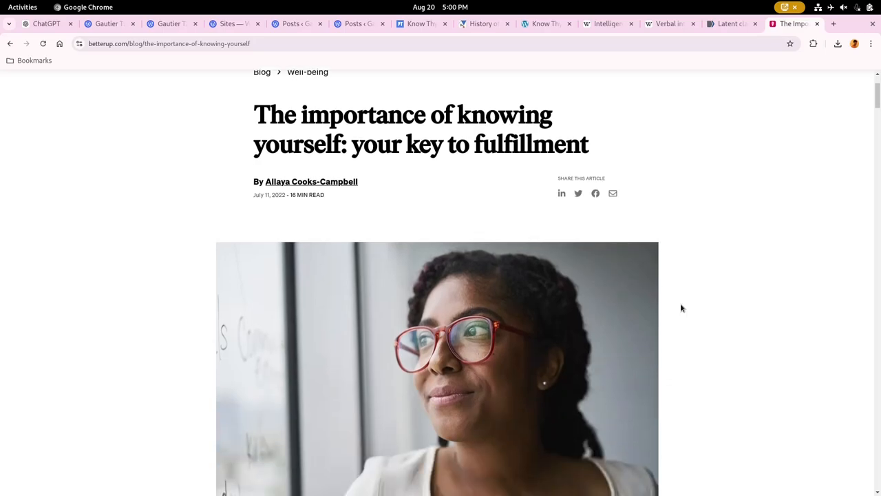
pyautogui.scroll(-3)
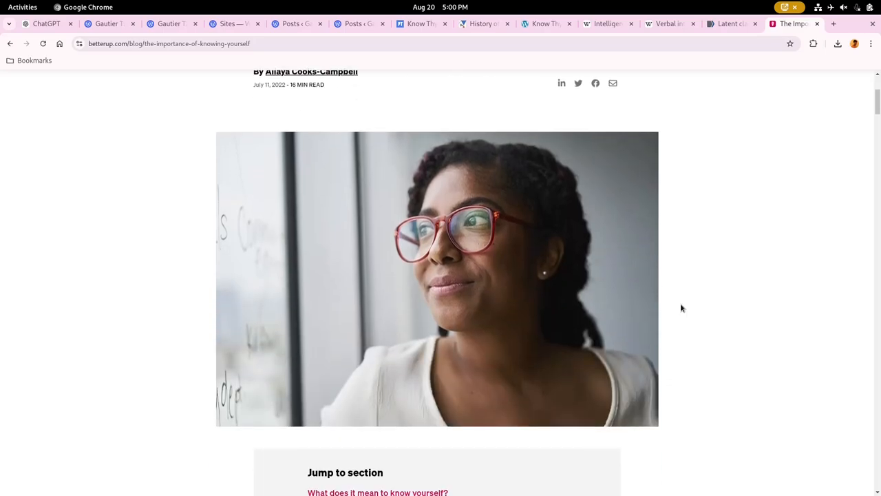
pyautogui.scroll(-3)
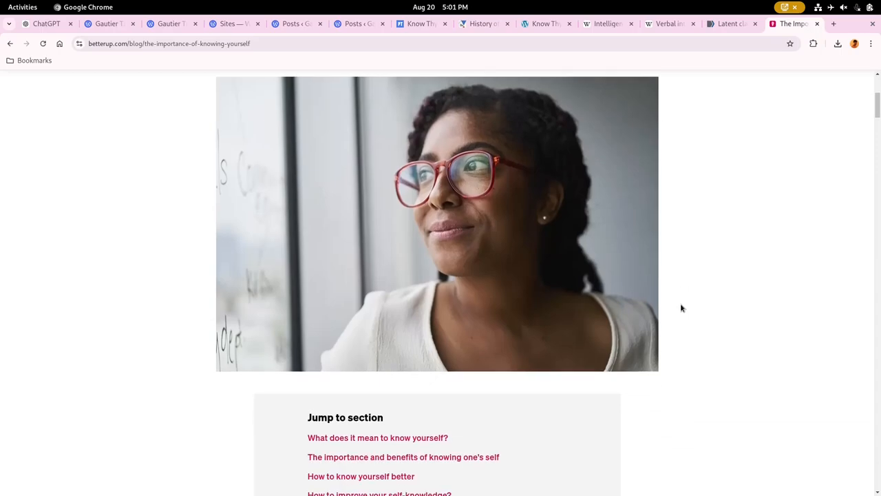
pyautogui.scroll(3)
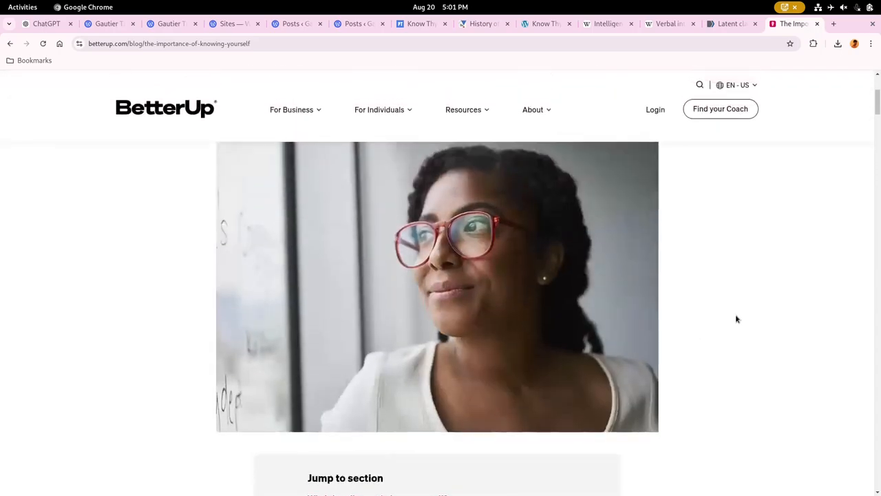
pyautogui.scroll(3)
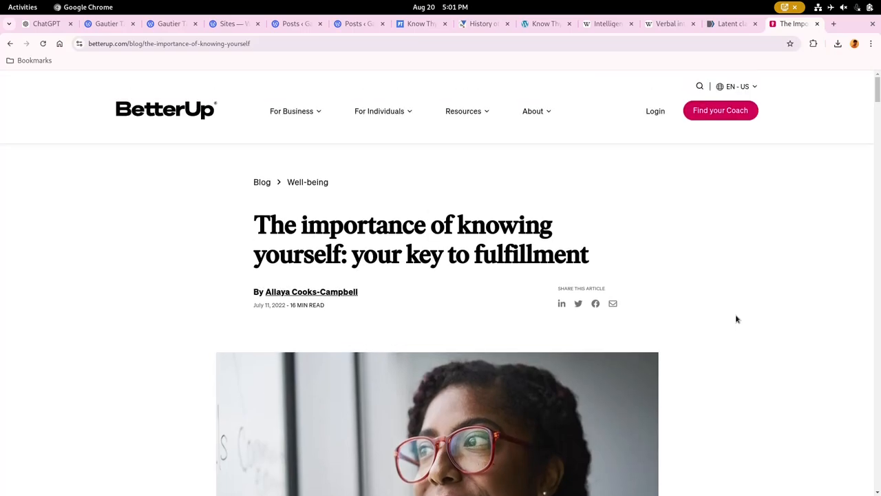
pyautogui.scroll(-3)
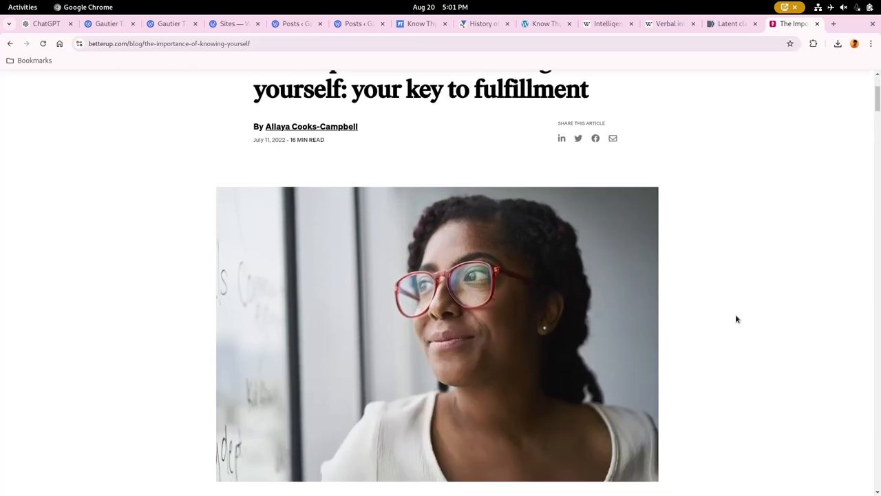
pyautogui.scroll(-3)
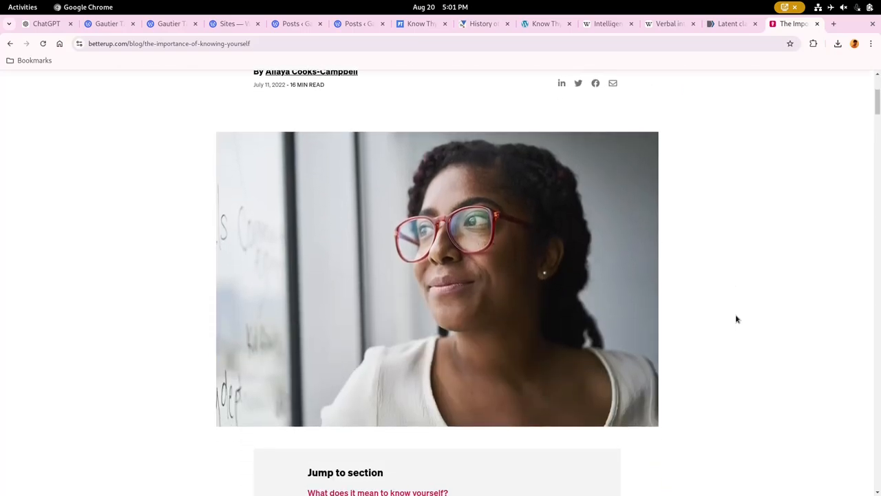
pyautogui.scroll(-3)
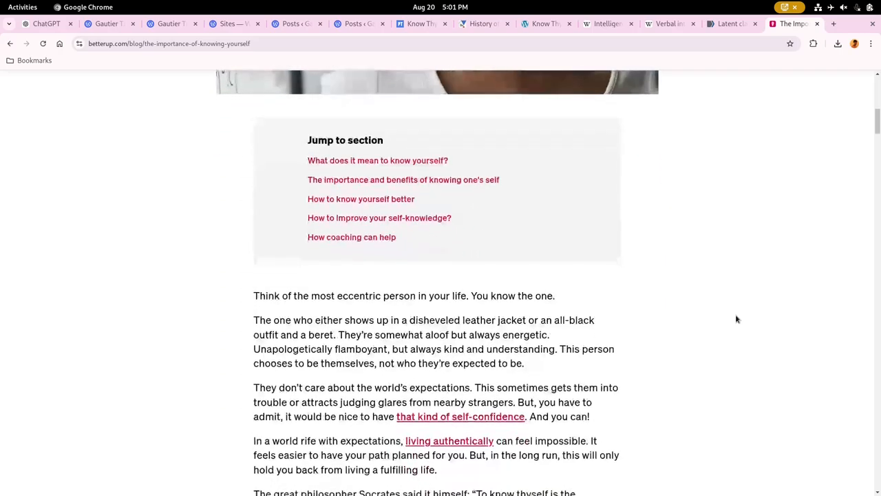
pyautogui.scroll(-3)
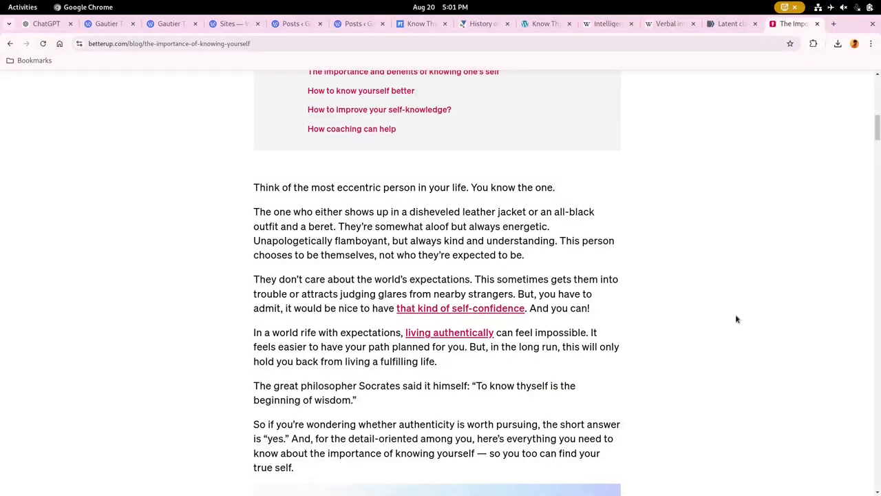
pyautogui.scroll(-3)
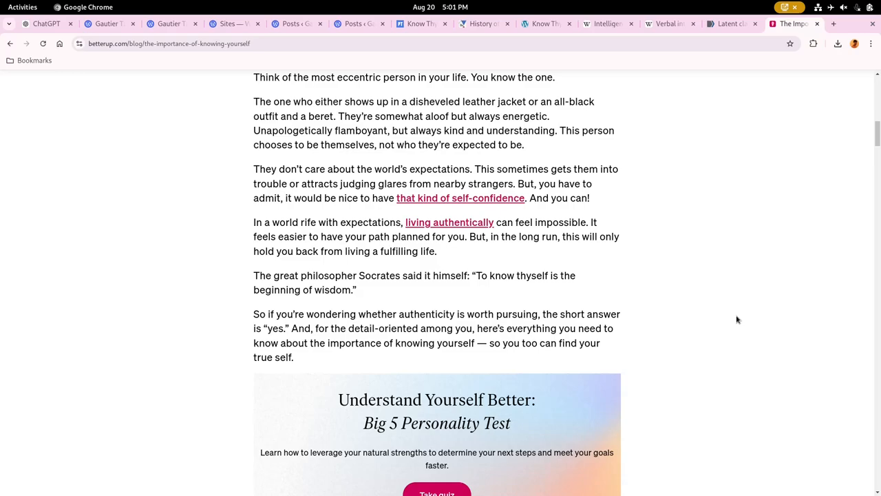
# Read past the Big 5 Personality Test banner to the 'What does it mean to know yourself?' list
pyautogui.scroll(-3)
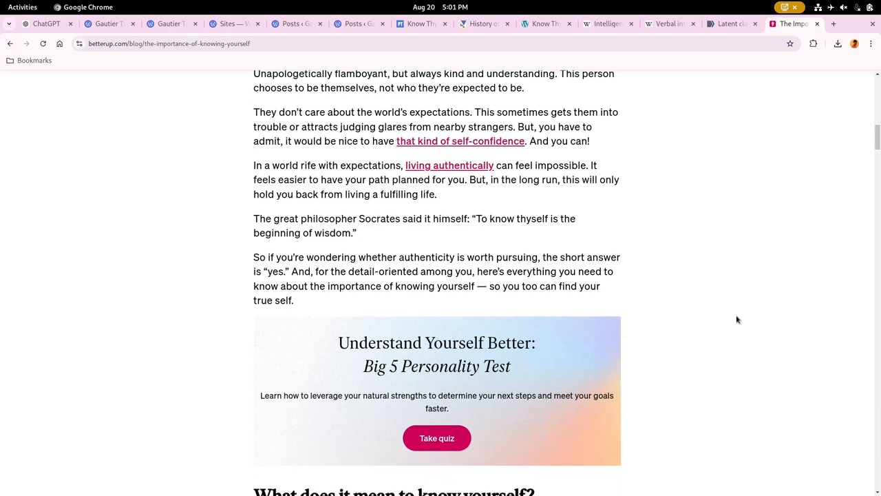
pyautogui.scroll(-3)
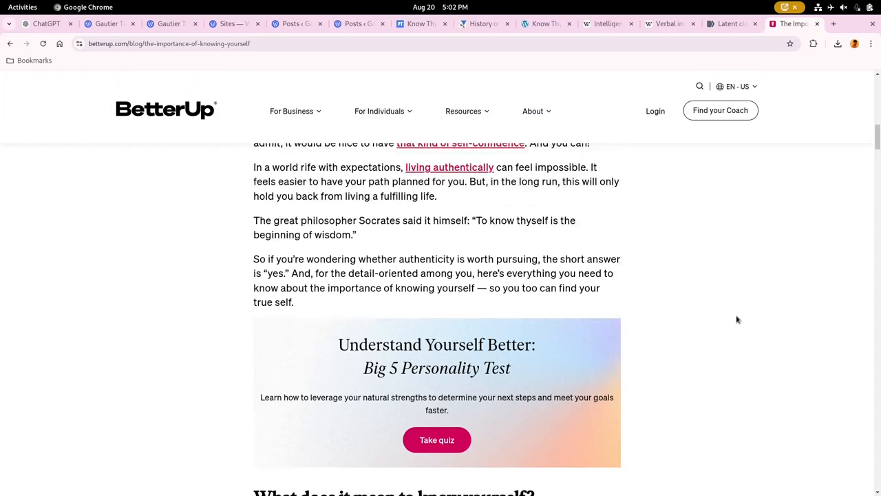
pyautogui.scroll(-3)
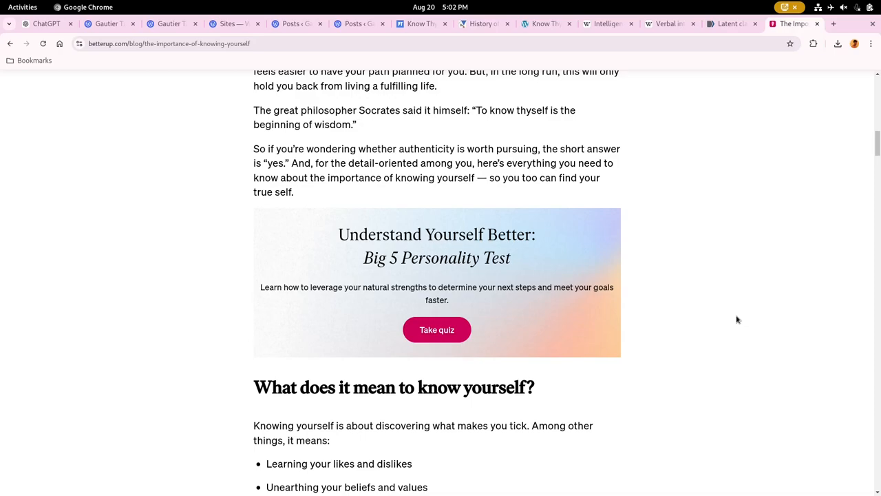
pyautogui.scroll(-3)
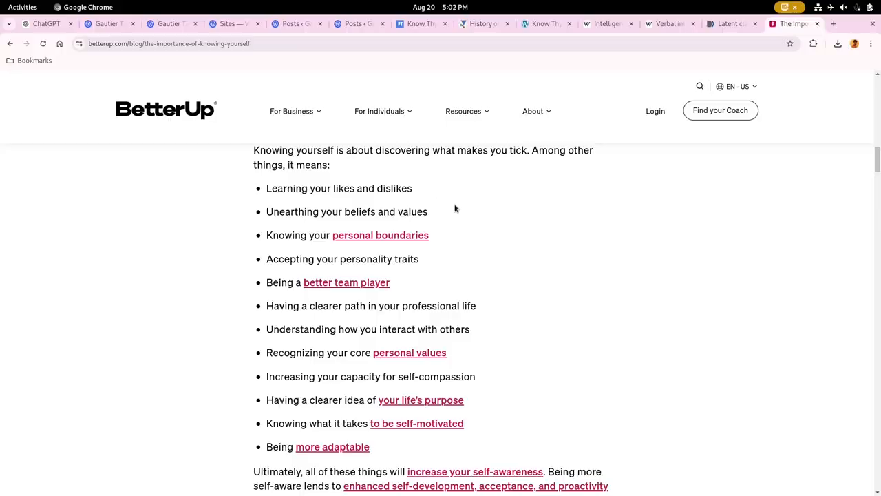
pyautogui.moveTo(721, 300)
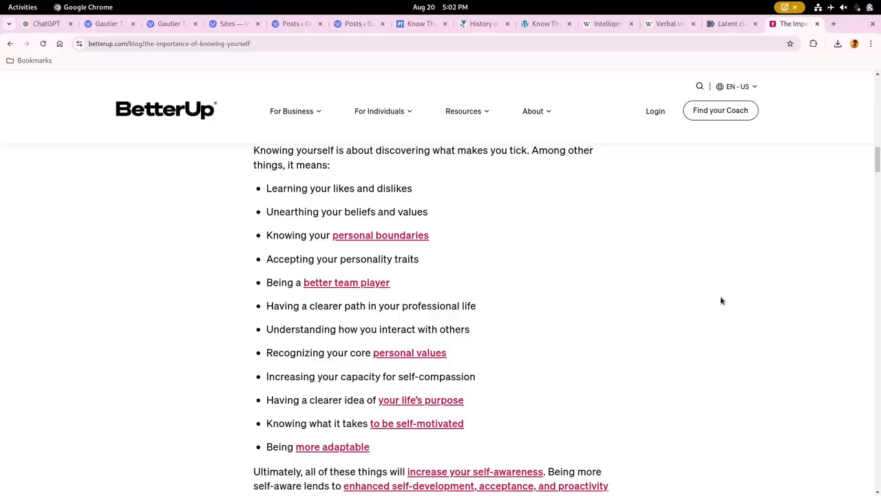
# Read on to the heading 'The importance and benefits of knowing one's self'
pyautogui.scroll(-3)
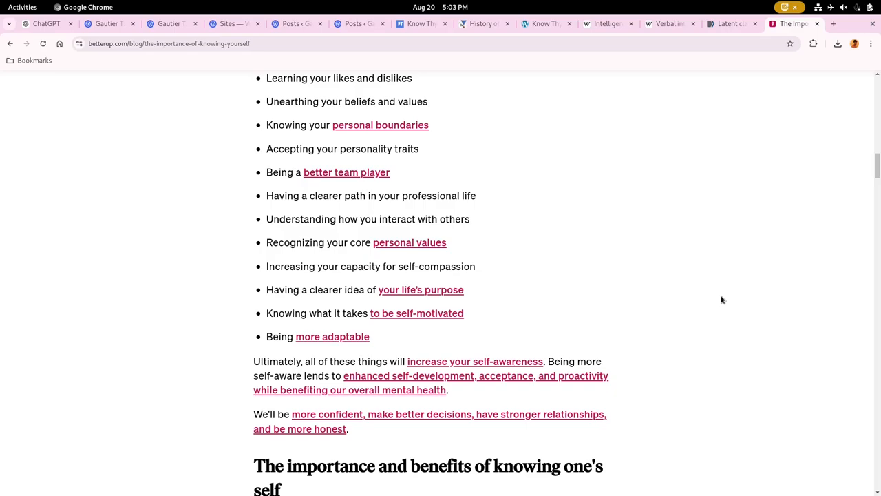
pyautogui.scroll(-3)
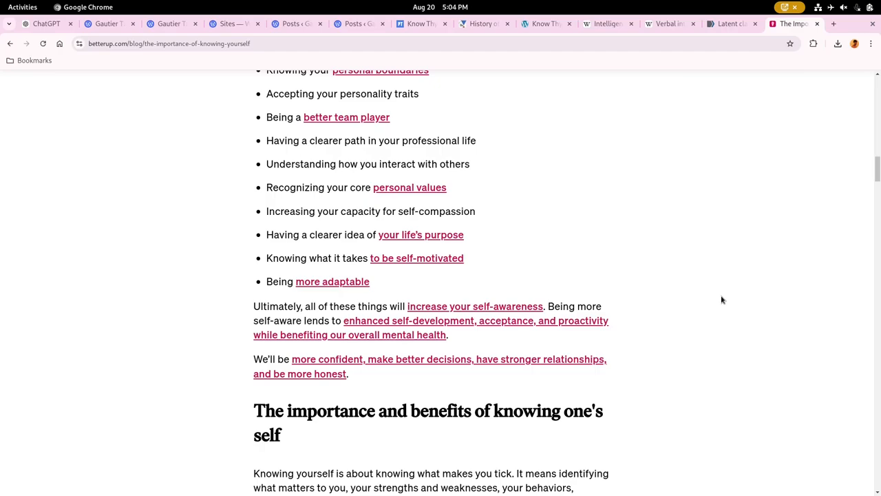
# Read into the numbered benefits list up to item 8 on being happier
pyautogui.scroll(-3)
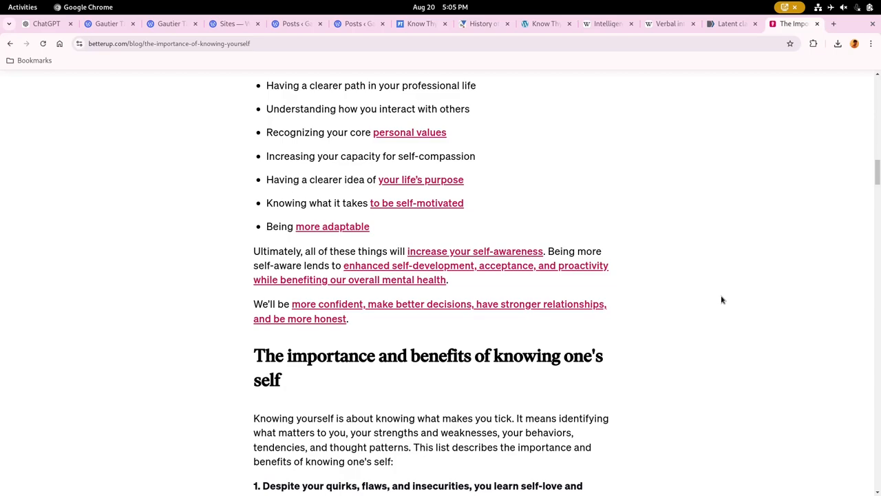
pyautogui.scroll(-3)
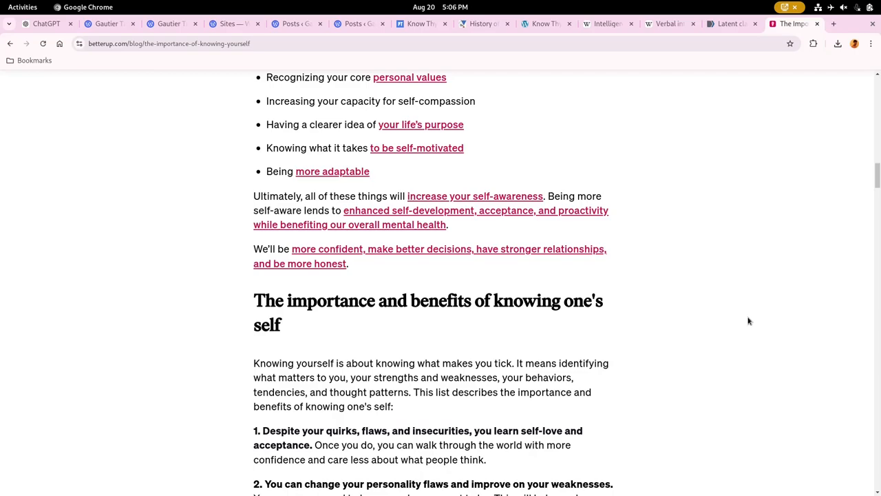
pyautogui.scroll(-3)
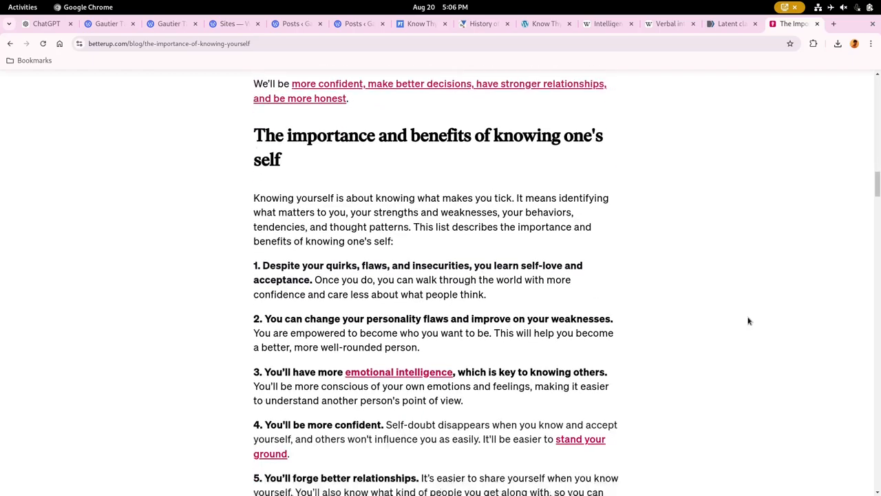
pyautogui.scroll(-3)
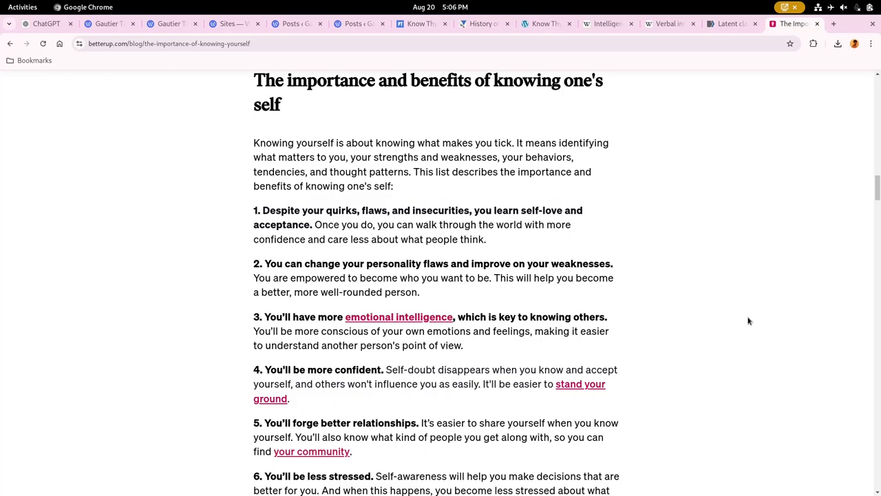
pyautogui.scroll(-3)
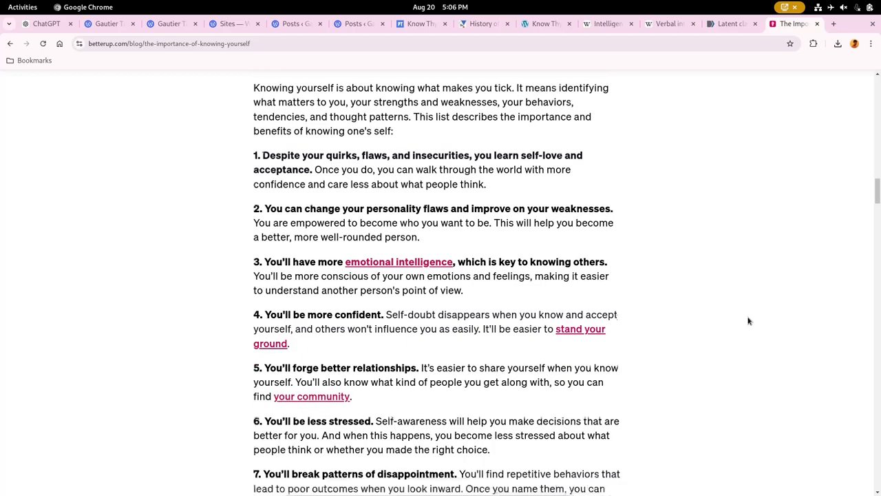
pyautogui.scroll(-3)
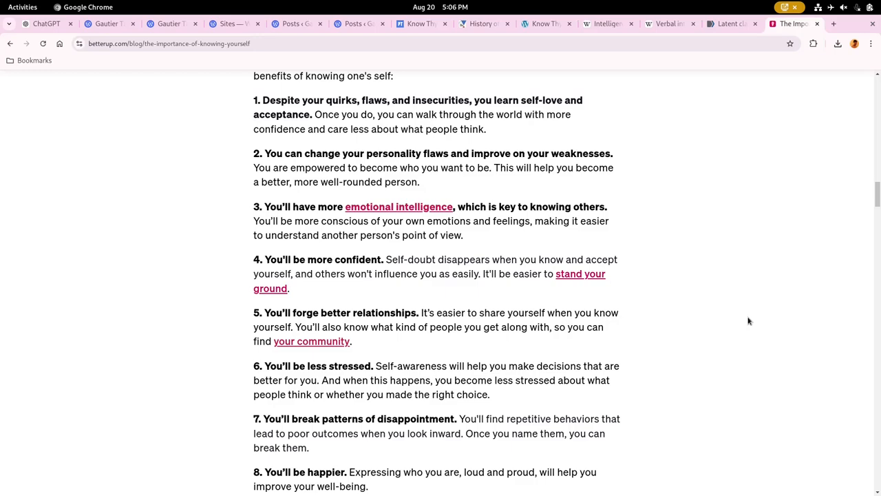
# Finish reading the remaining benefits of knowing yourself in the BetterUp article
pyautogui.scroll(-3)
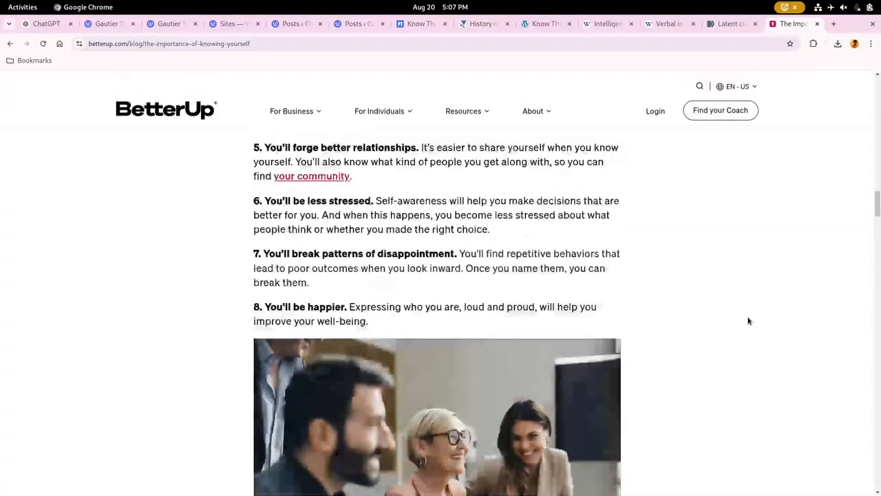
pyautogui.scroll(3)
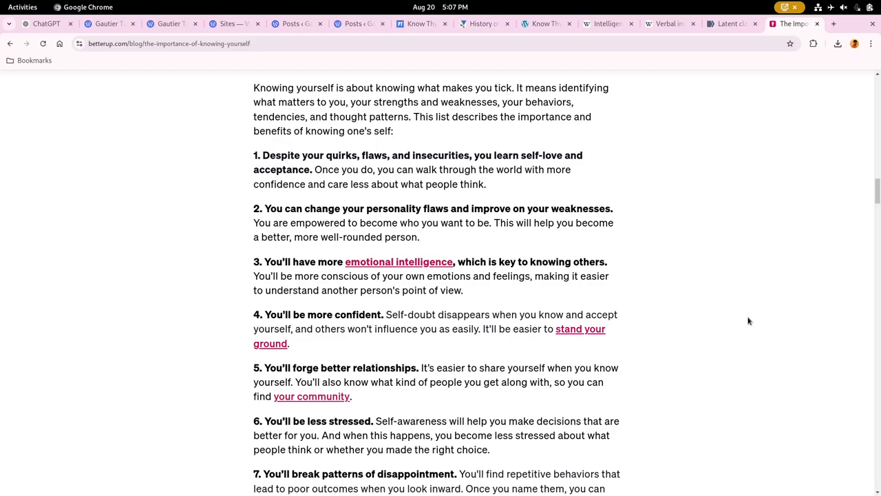
pyautogui.scroll(-3)
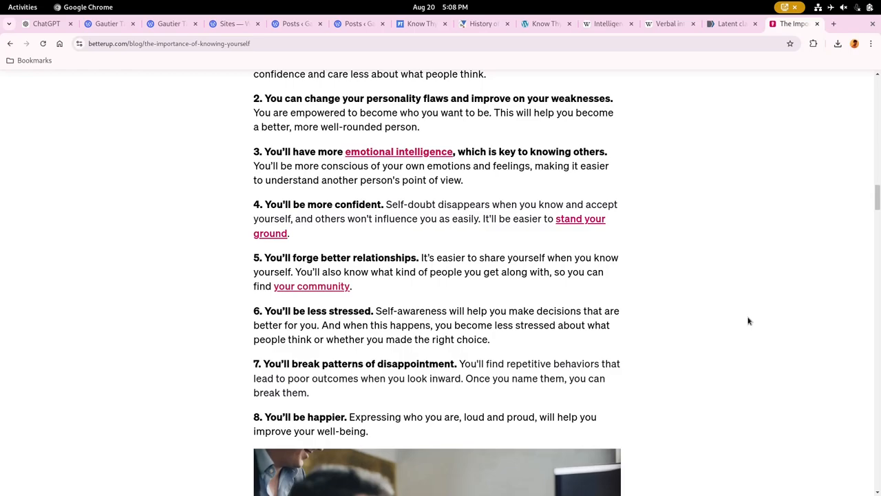
pyautogui.scroll(-3)
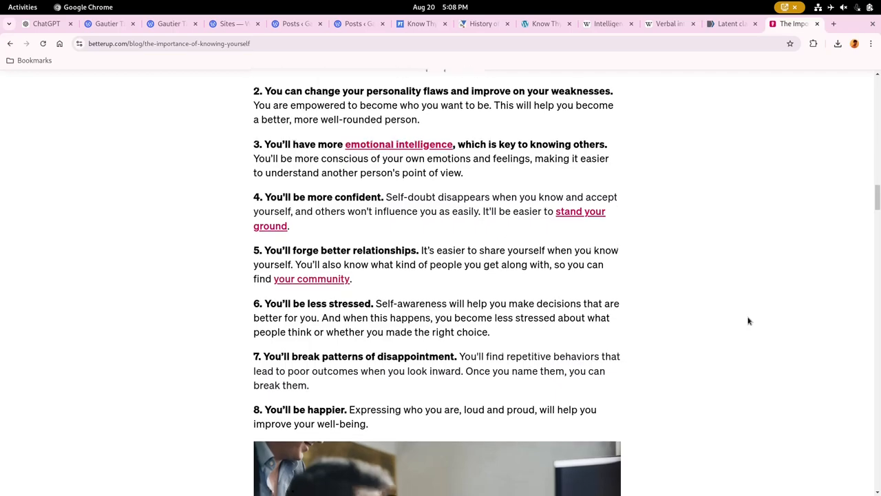
pyautogui.scroll(-3)
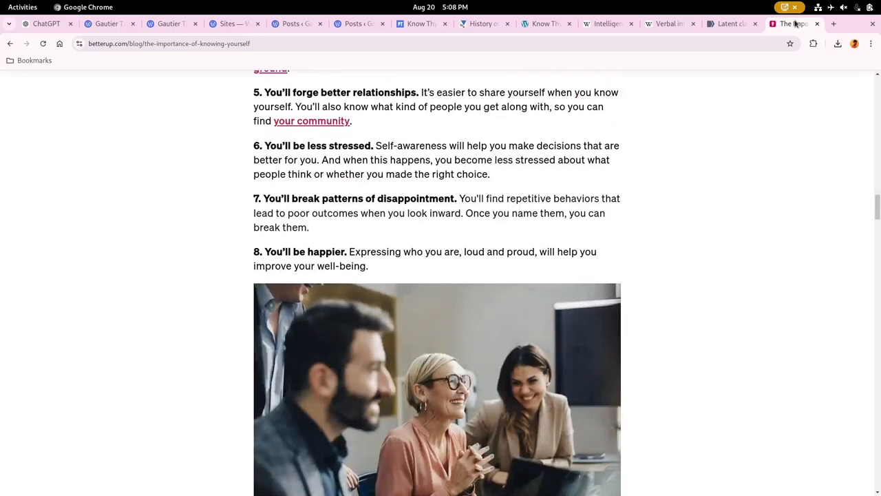
# Switch to the PubMed Central latent class analysis paper on reading and writing performance
pyautogui.click(730, 23)
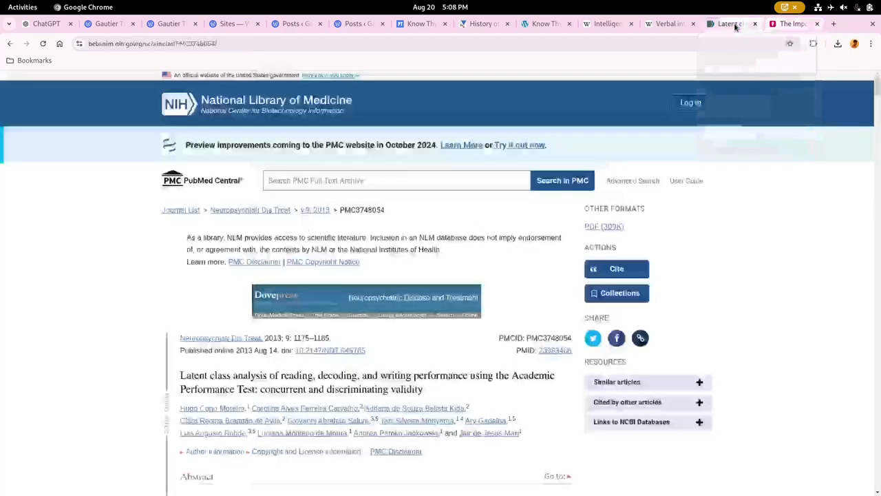
pyautogui.scroll(-3)
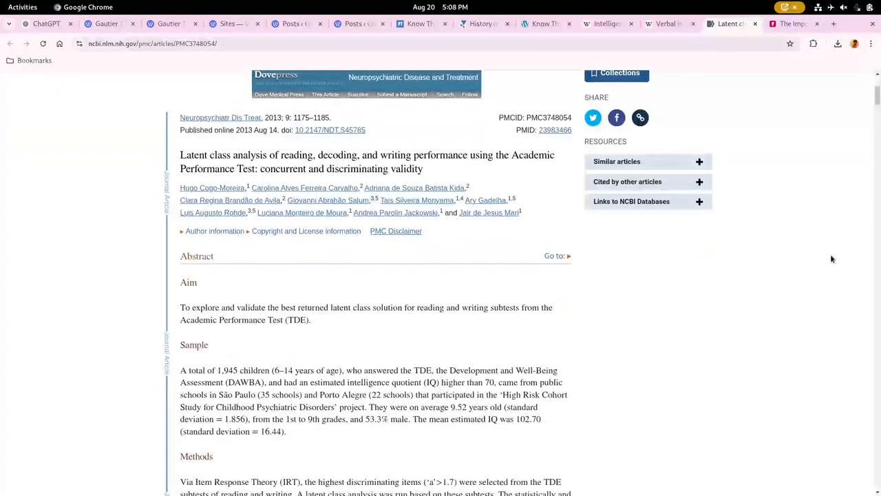
pyautogui.moveTo(482, 24)
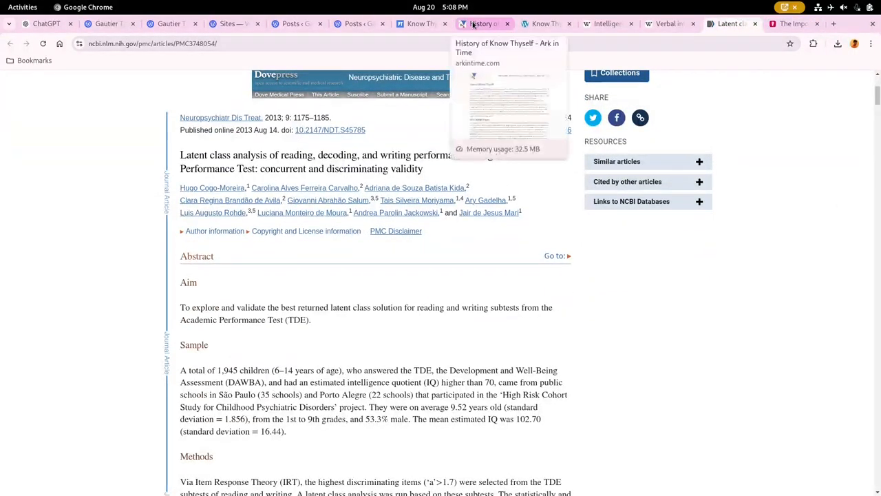
# Read the Wikipedia Intelligence quotient article down into its history section
pyautogui.scroll(-3)
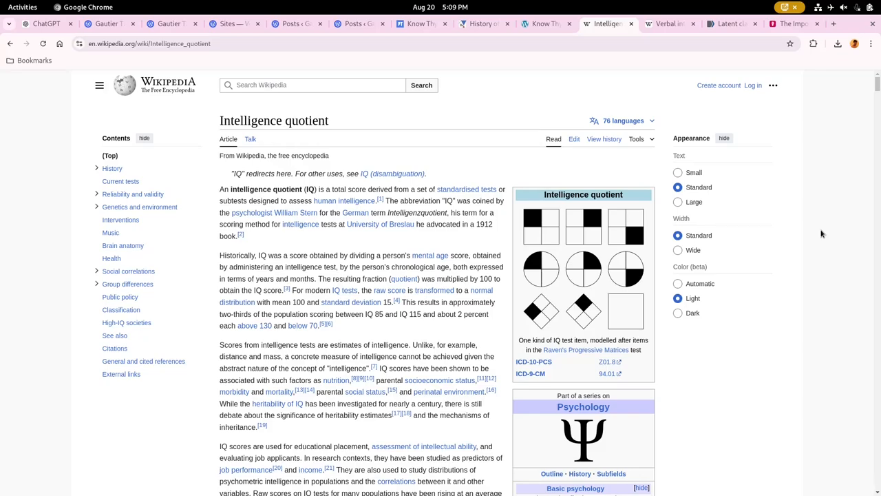
pyautogui.scroll(-3)
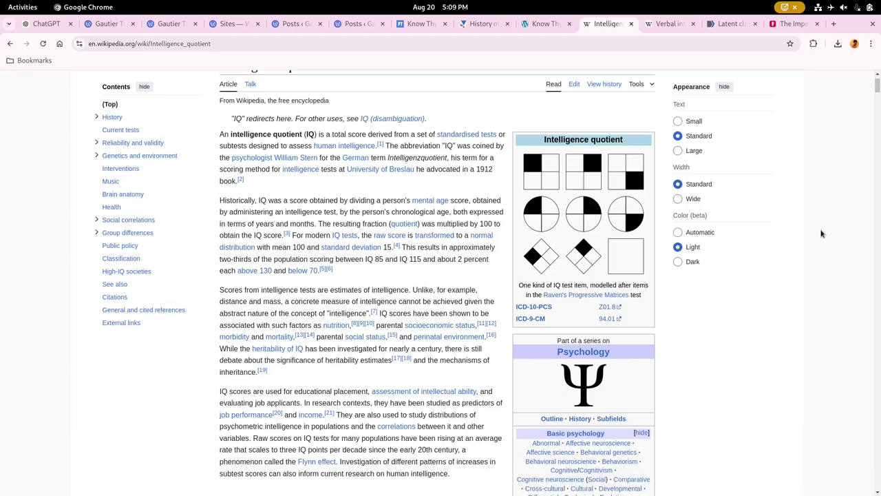
pyautogui.scroll(-3)
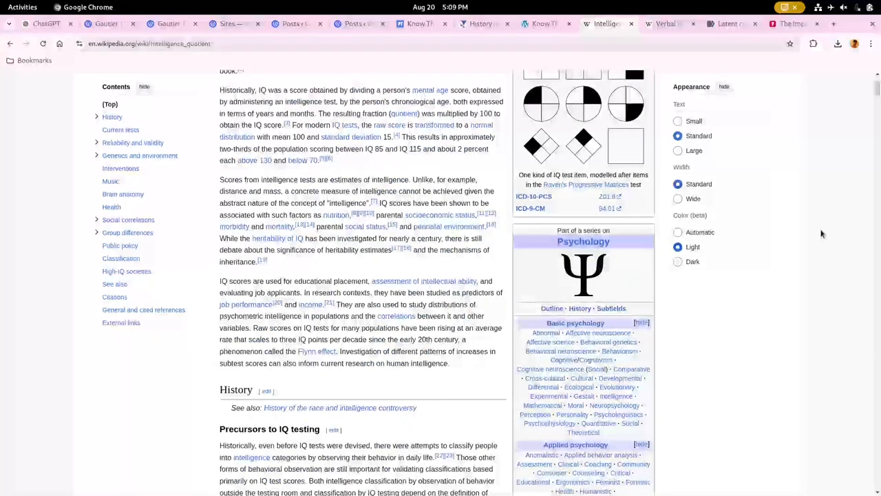
pyautogui.scroll(-3)
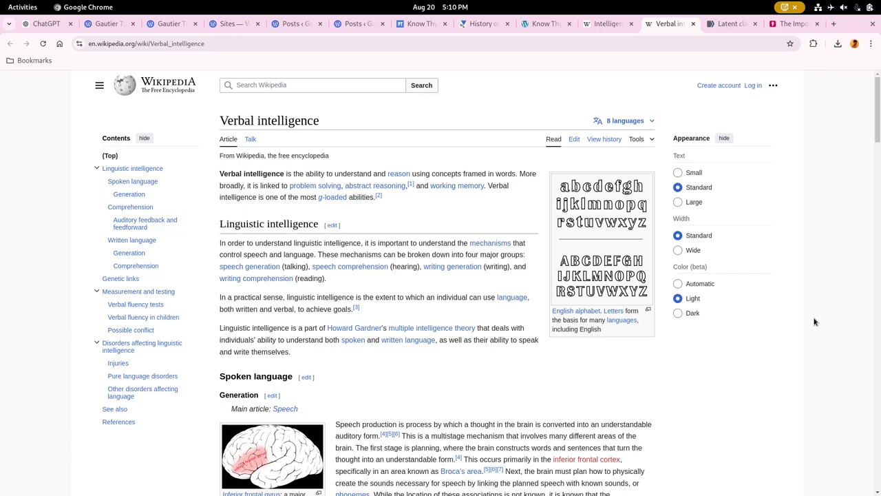
# Read the Verbal intelligence article's spoken and written language sections down to genetic links
pyautogui.scroll(-3)
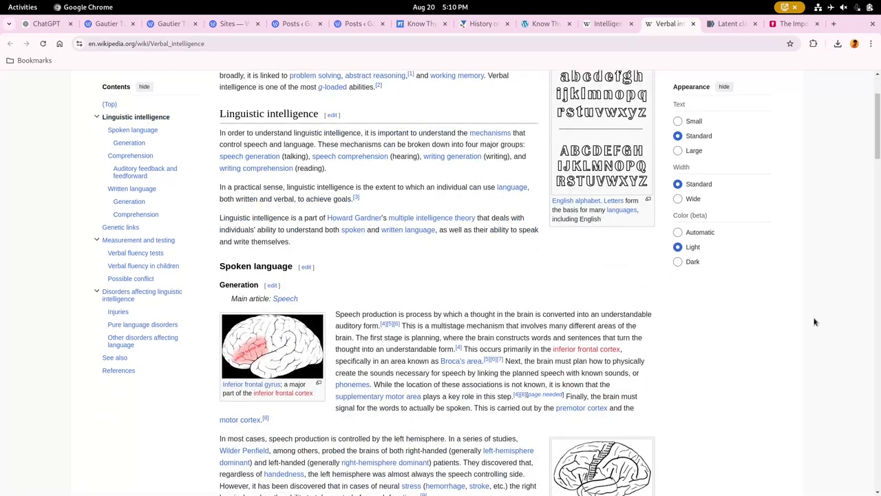
pyautogui.scroll(-3)
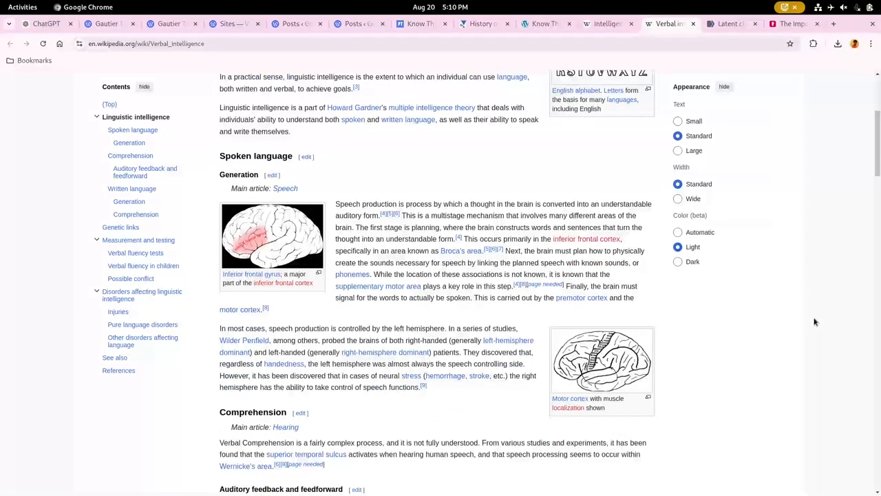
pyautogui.scroll(-3)
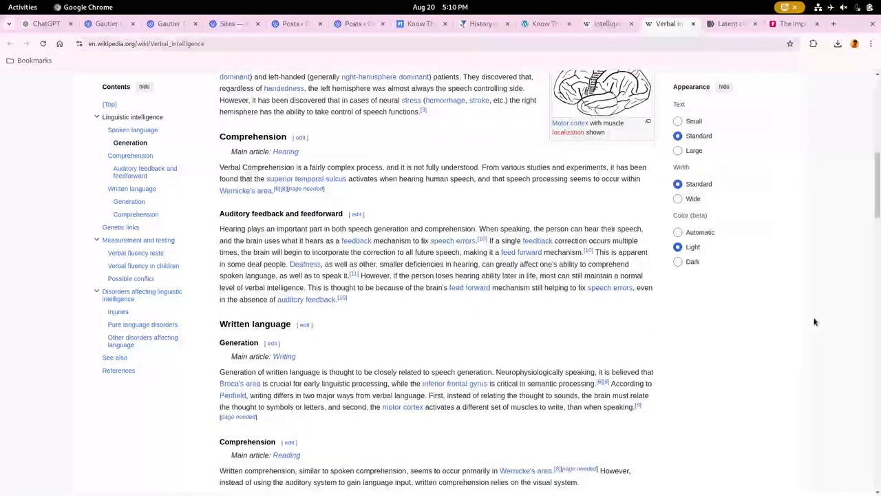
pyautogui.scroll(-3)
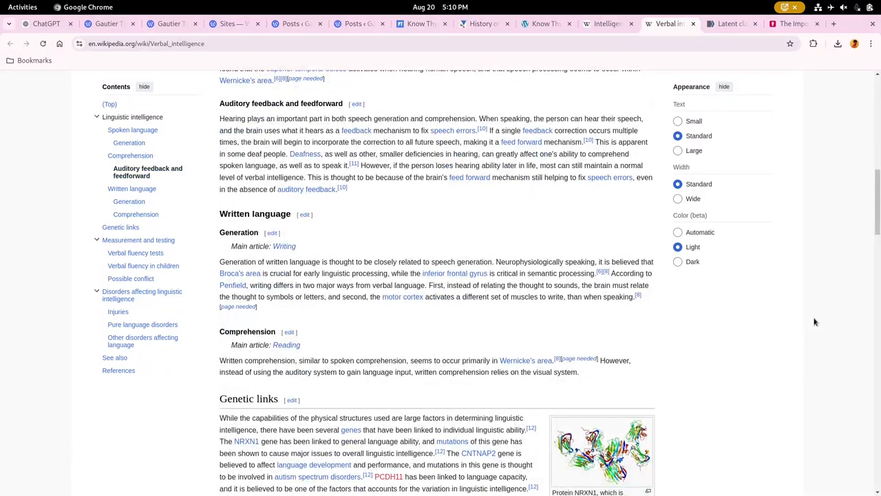
pyautogui.scroll(-3)
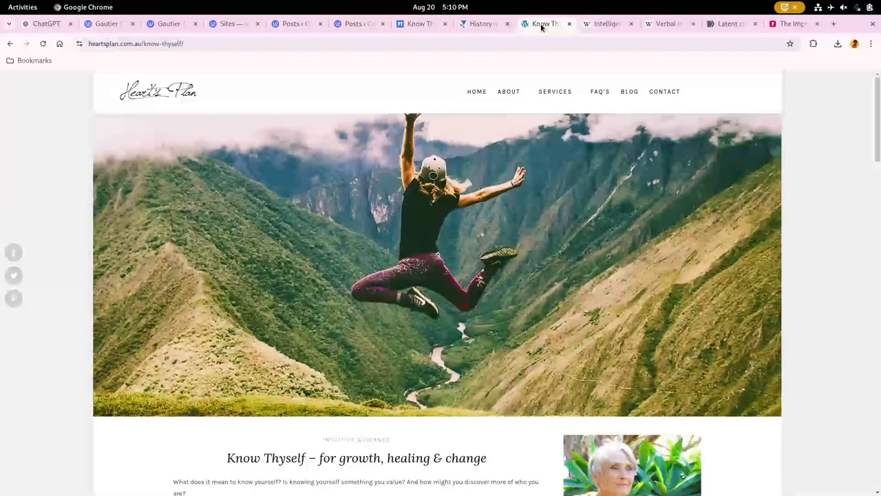
# Read the Heart's Plan Know Thyself post to 'How to Get Help', then switch to the History of Know Thyself page
pyautogui.scroll(-3)
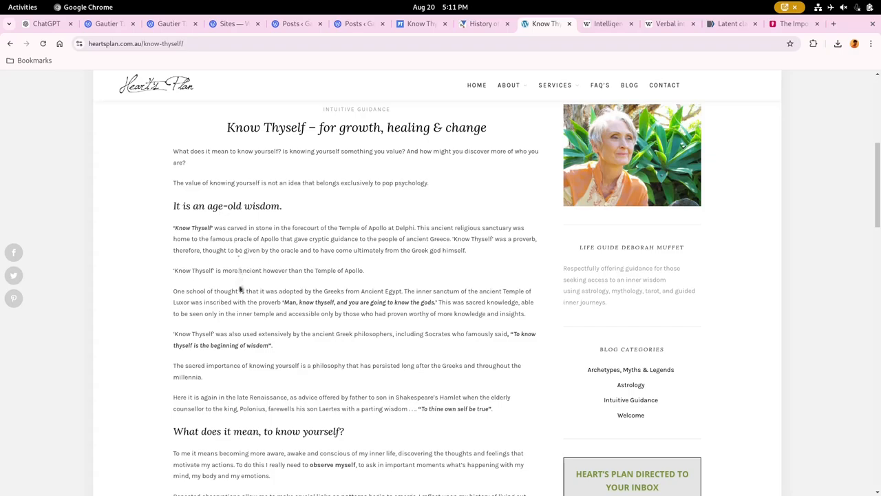
pyautogui.moveTo(290, 363)
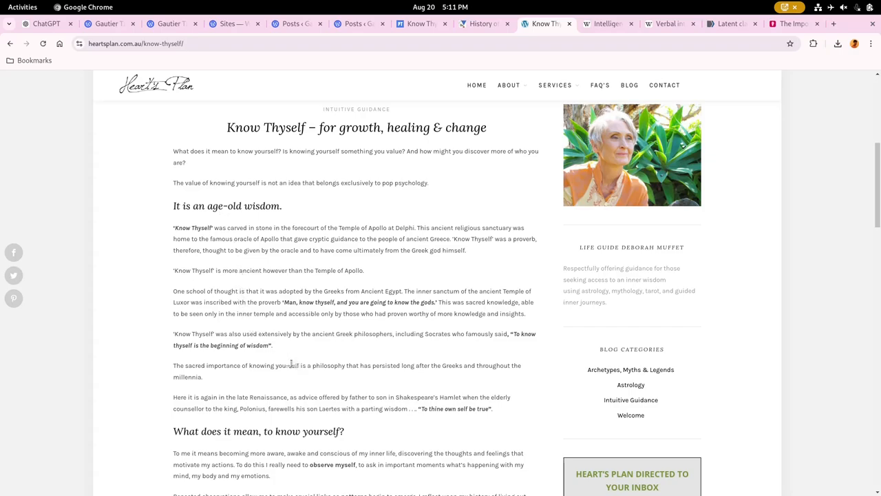
pyautogui.scroll(-3)
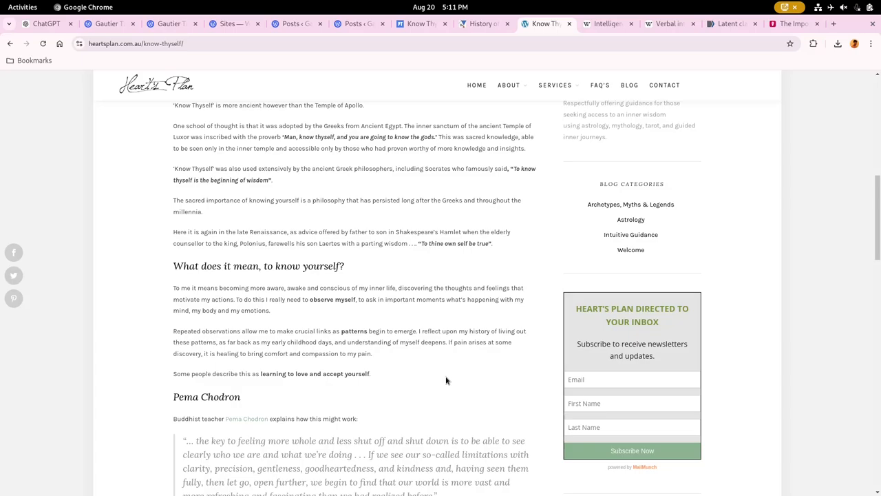
pyautogui.scroll(-3)
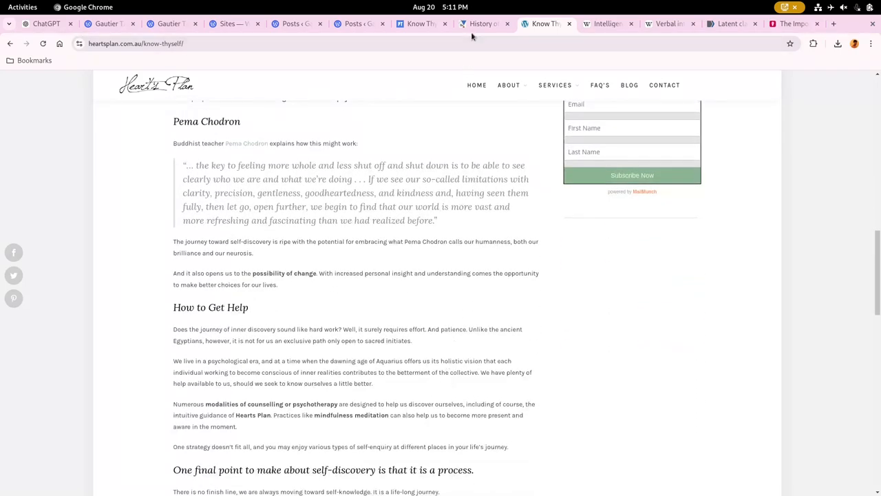
pyautogui.click(480, 23)
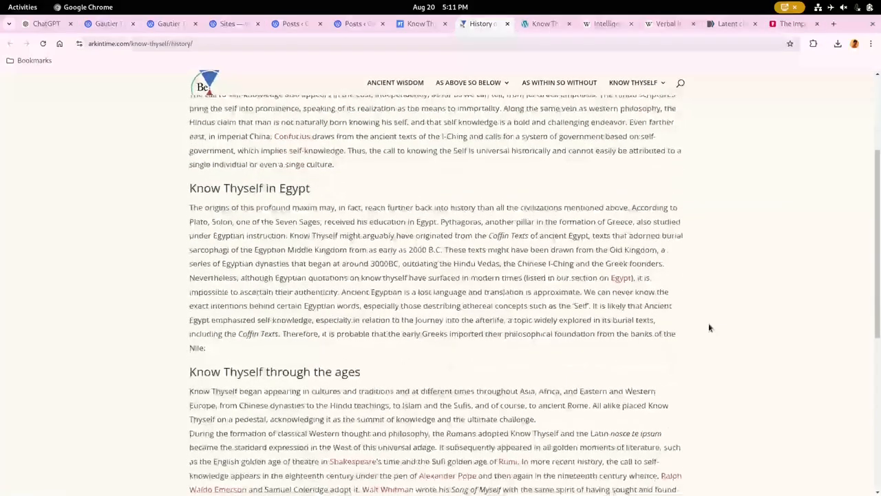
# Read the arkintime 'Know Thyself through the ages' section down to its Further Reading list
pyautogui.scroll(-3)
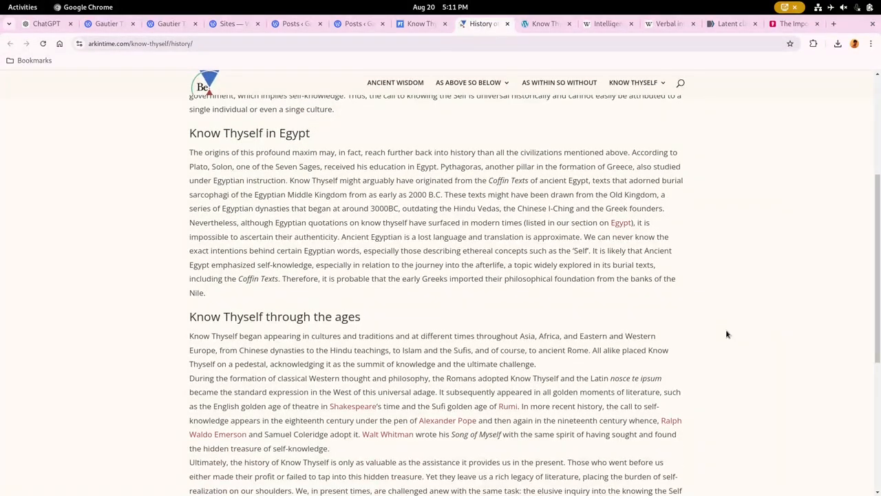
pyautogui.scroll(-3)
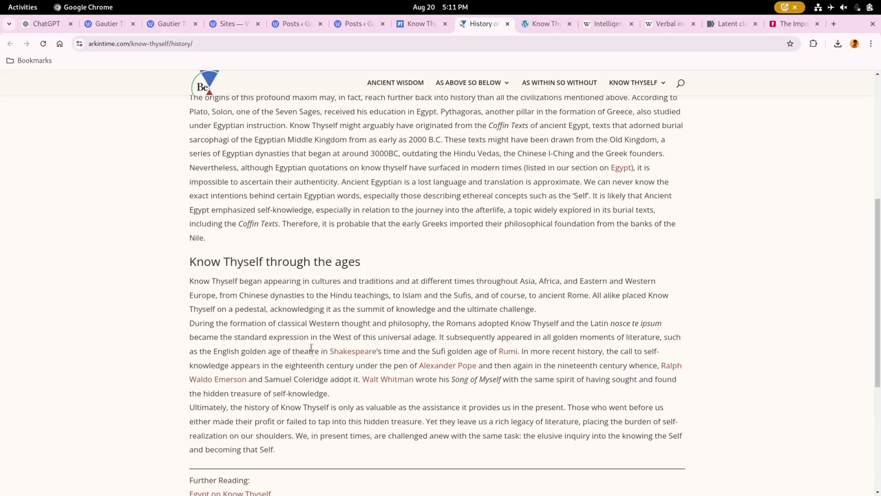
pyautogui.moveTo(516, 375)
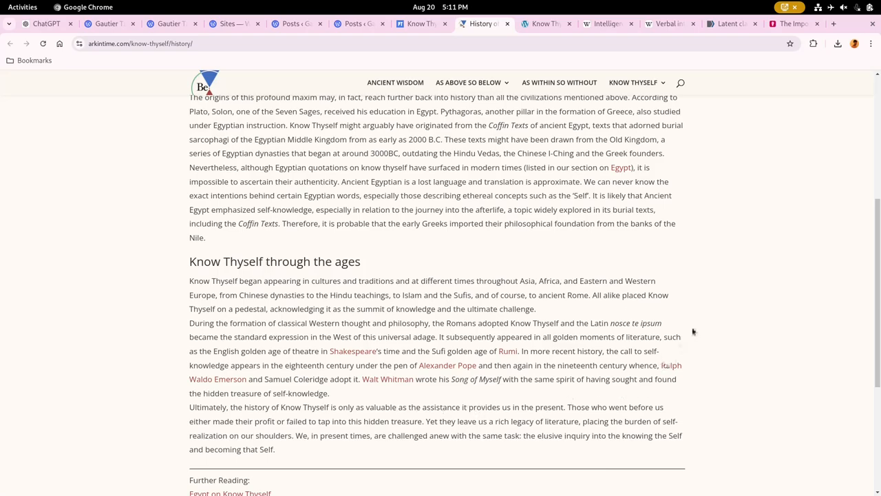
pyautogui.moveTo(729, 339)
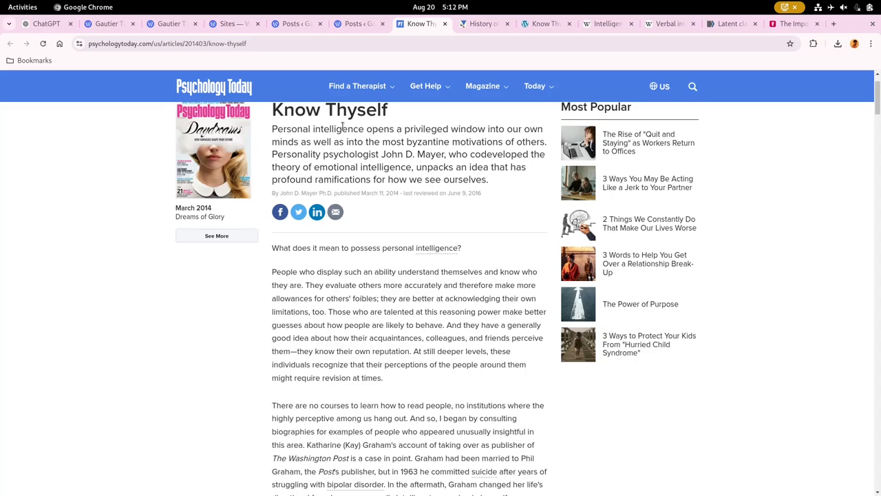
pyautogui.scroll(-3)
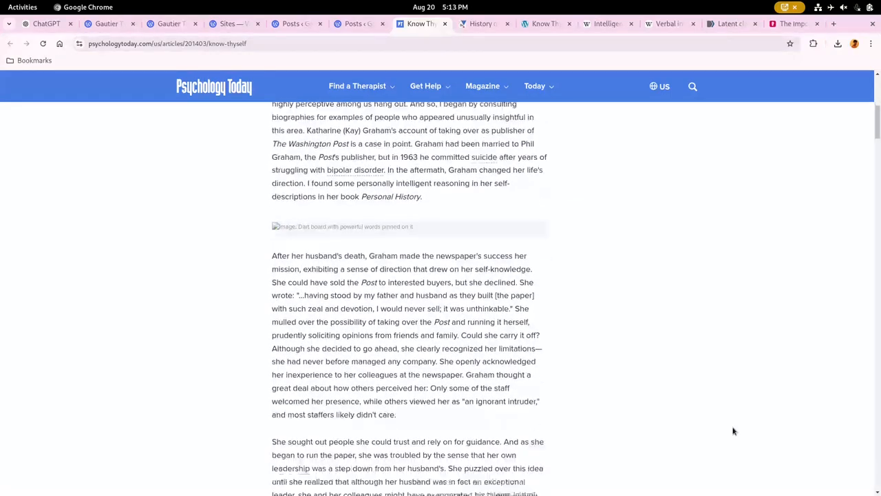
# Read further into the Psychology Today article on Graham, then switch to the Gautier Talks About Life posts list
pyautogui.scroll(-3)
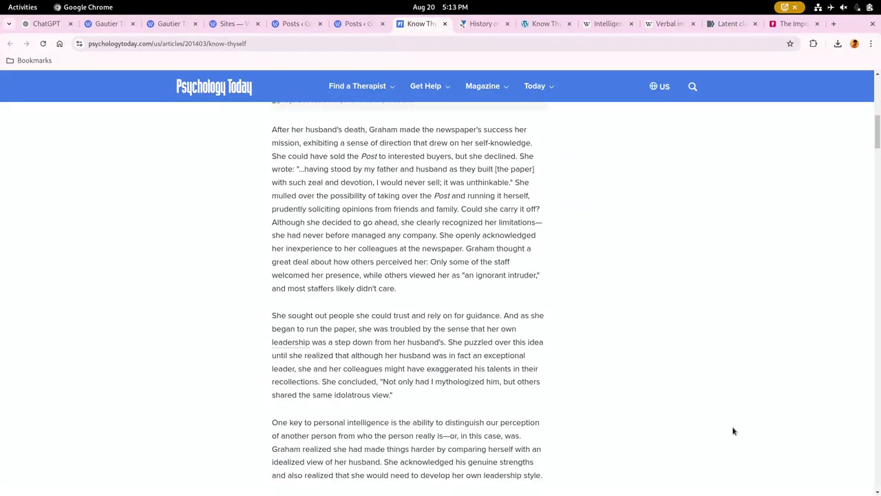
pyautogui.scroll(-3)
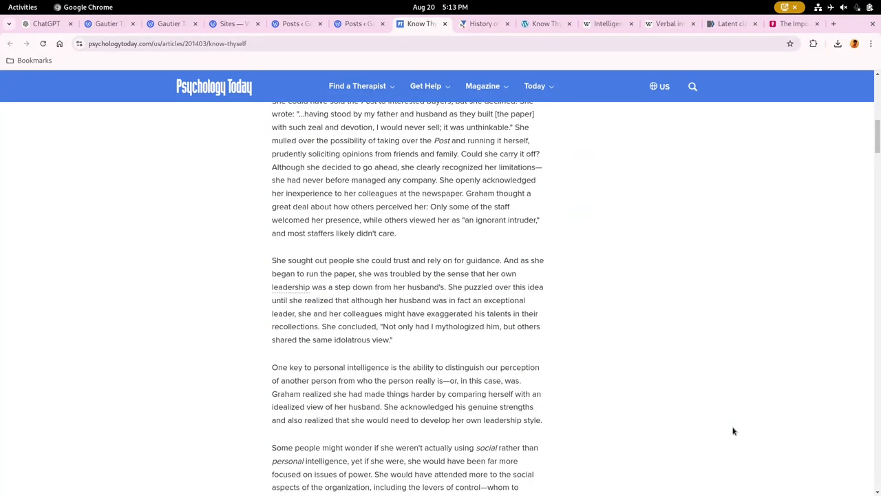
pyautogui.moveTo(724, 441)
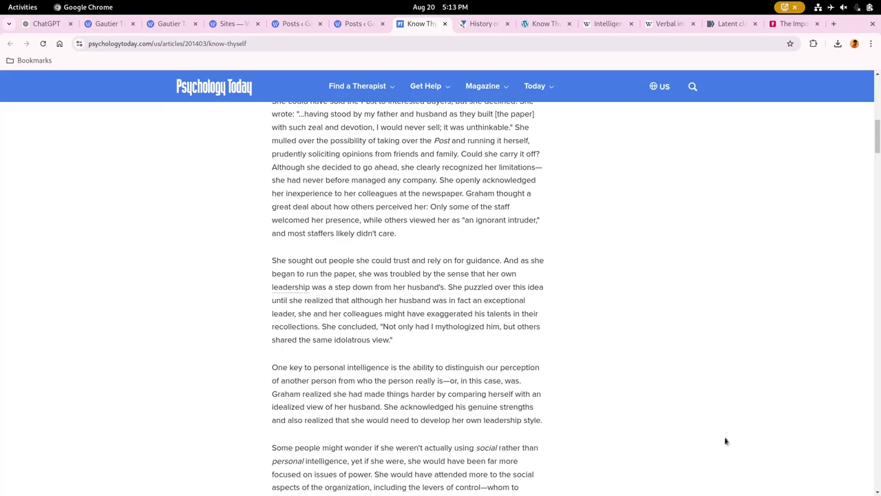
pyautogui.click(292, 24)
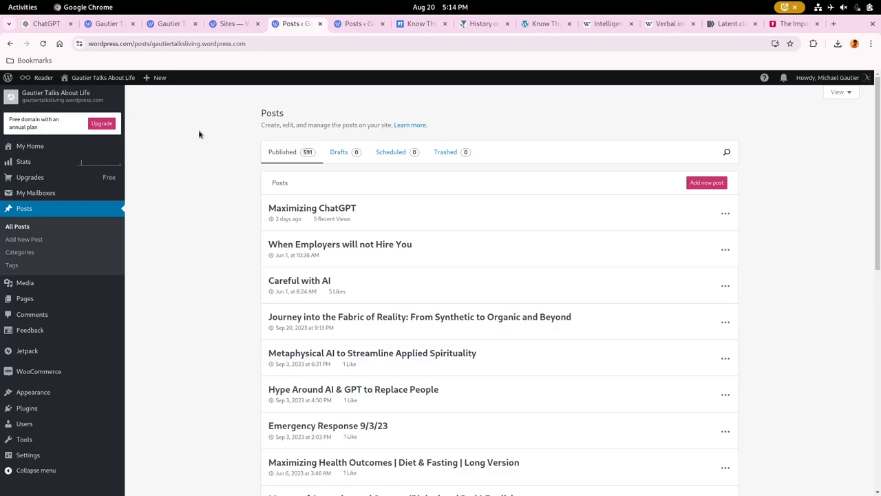
pyautogui.moveTo(212, 141)
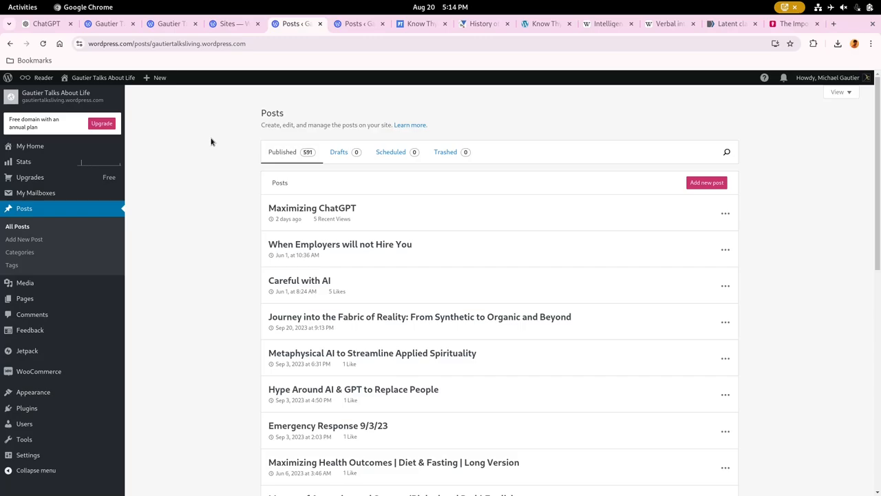
pyautogui.moveTo(212, 145)
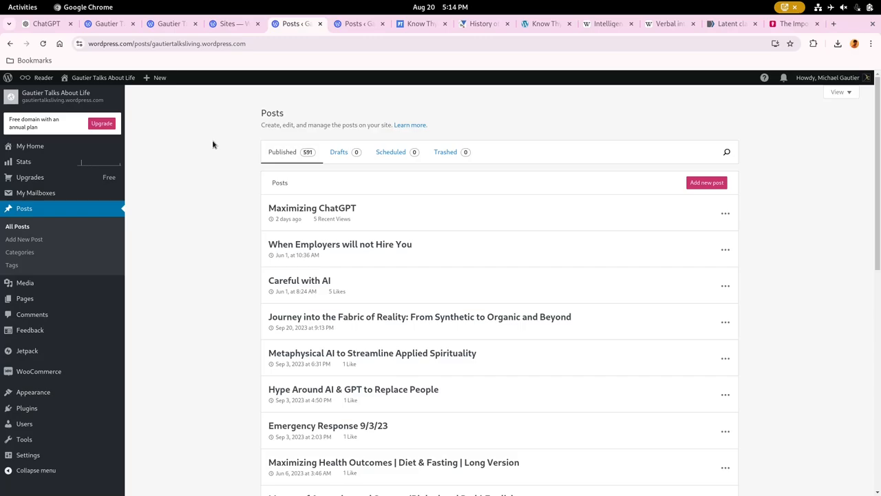
pyautogui.moveTo(241, 157)
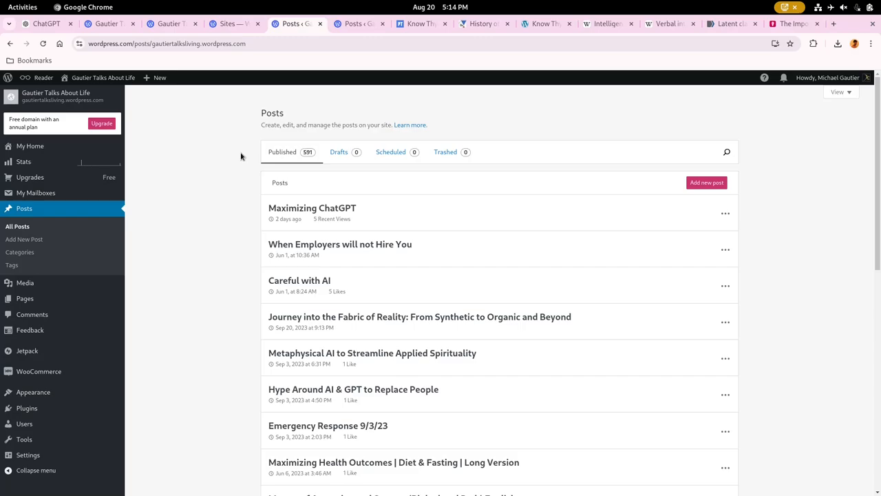
# Switch to the second Posts tab showing the Gautier Talks About Technology published posts
pyautogui.click(358, 24)
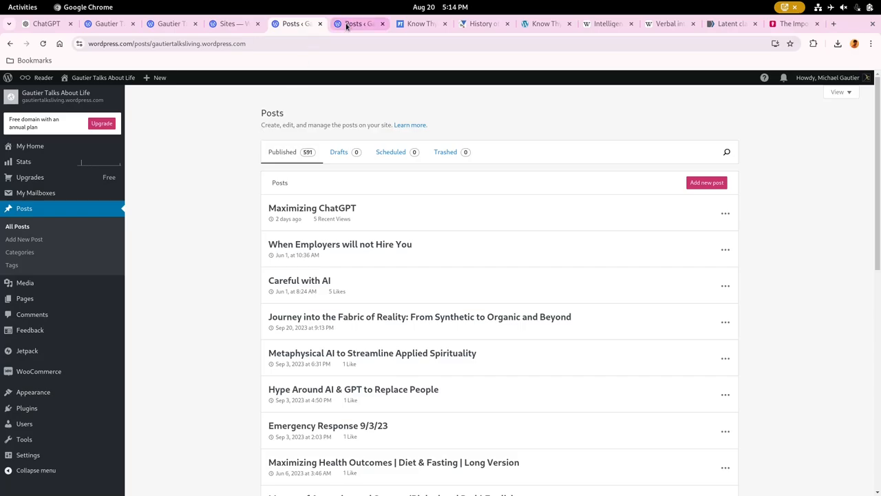
pyautogui.click(358, 24)
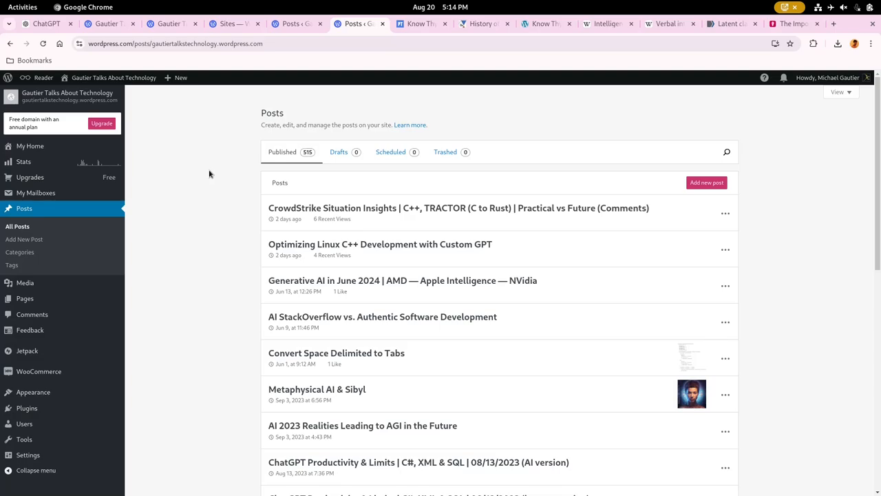
pyautogui.moveTo(218, 199)
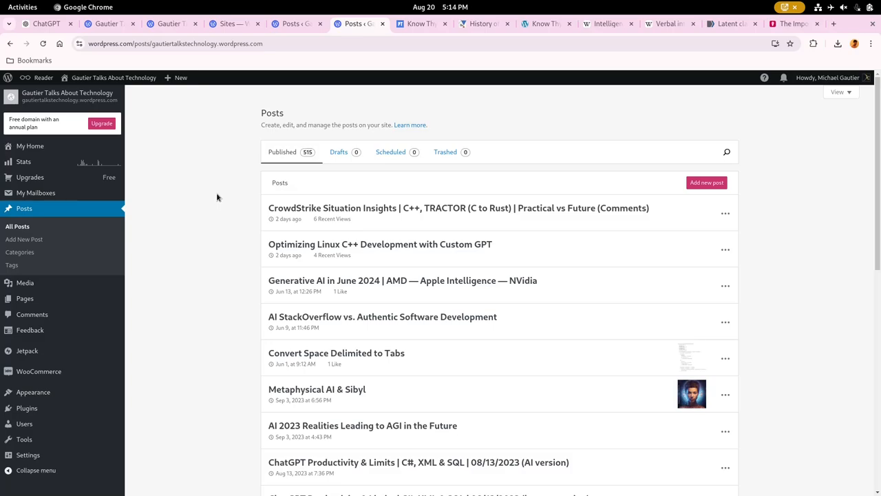
# Switch to the WordPress Sites page filtered by the 'gautiertalks' search
pyautogui.click(234, 24)
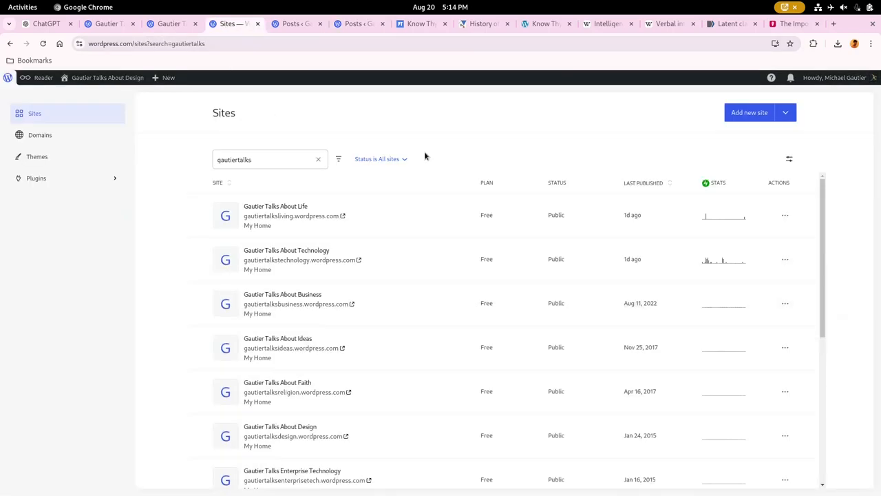
# Scroll the gautiertalks Sites list showing the Life and Technology blogs
pyautogui.scroll(-3)
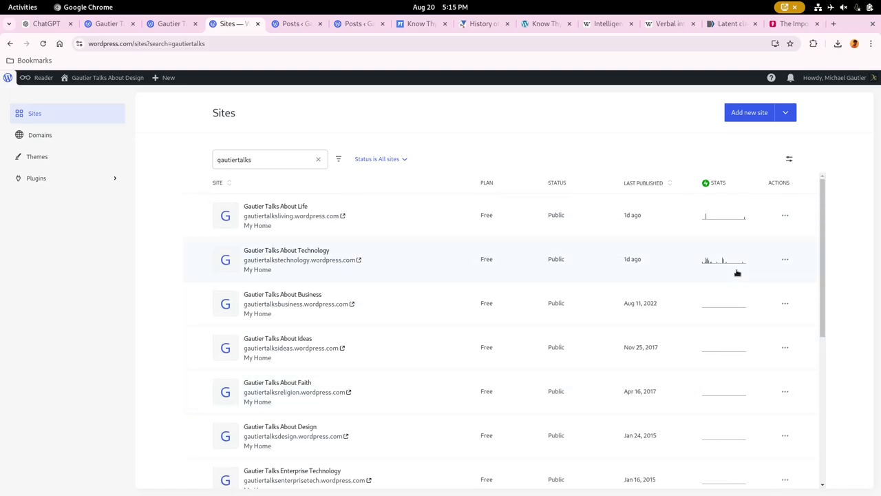
pyautogui.moveTo(705, 273)
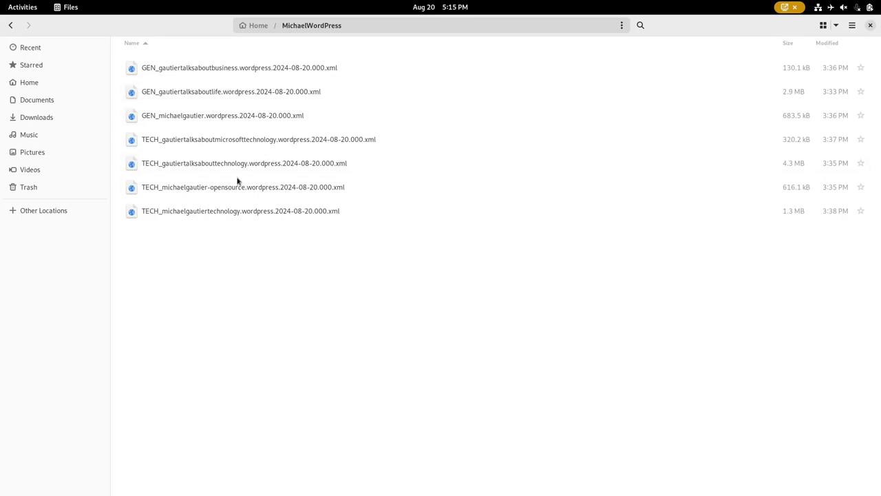
pyautogui.moveTo(248, 314)
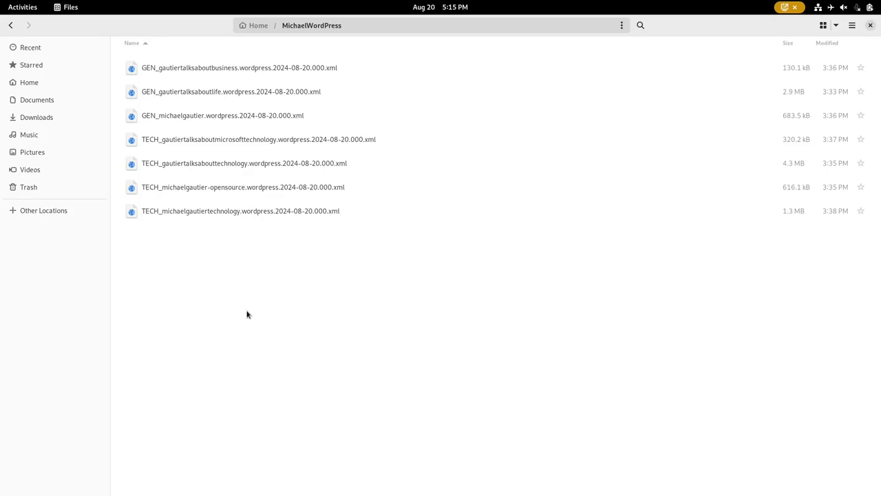
pyautogui.click(22, 7)
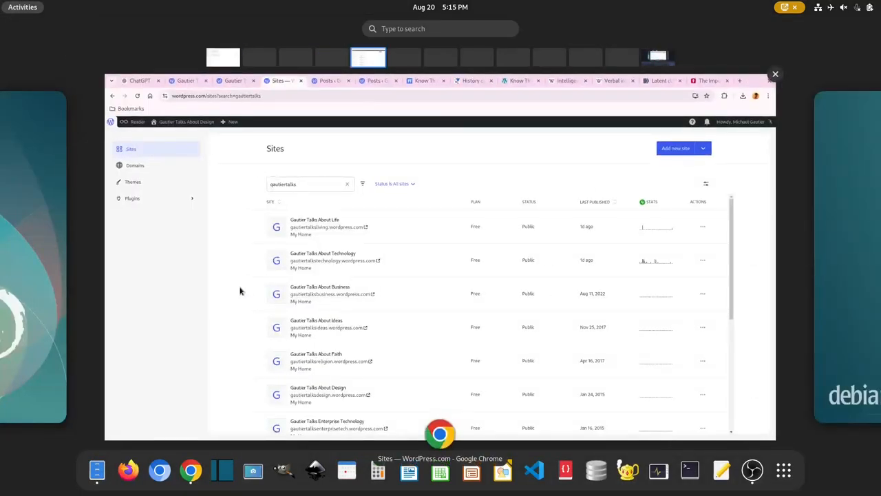
# Return to the live Gautier Talks About Technology blog and scroll through its recent posts
pyautogui.click(168, 80)
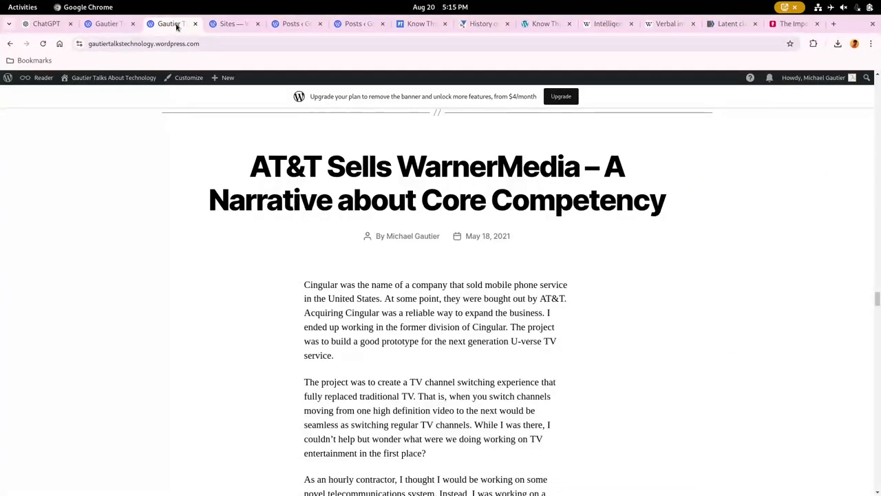
pyautogui.scroll(-3)
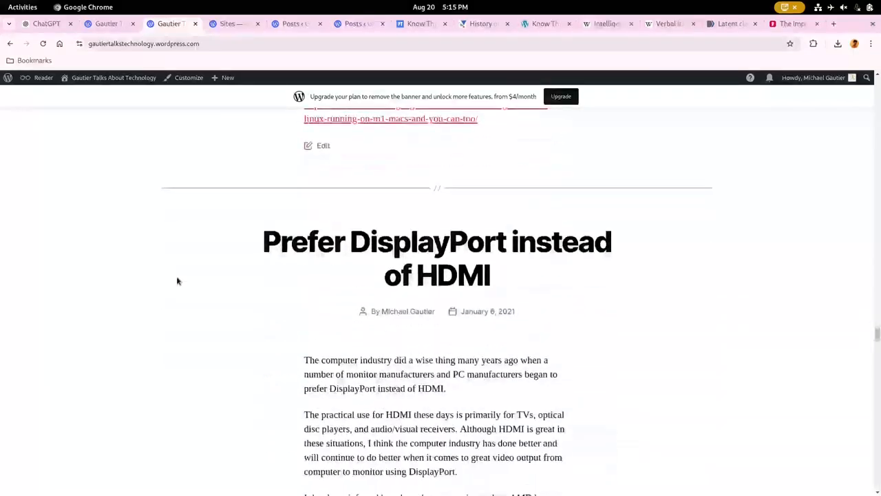
# Scroll back through older Gautier Talks About Life posts to the 2020 posts on page 17
pyautogui.scroll(-3)
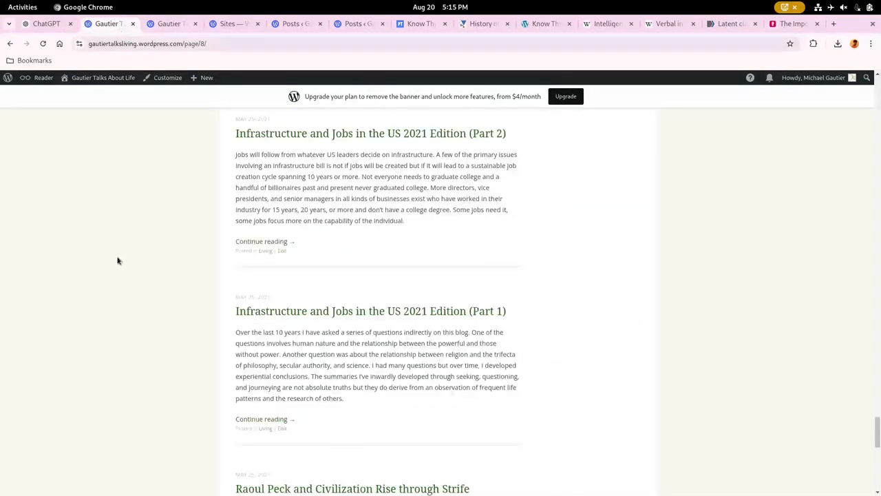
pyautogui.scroll(-3)
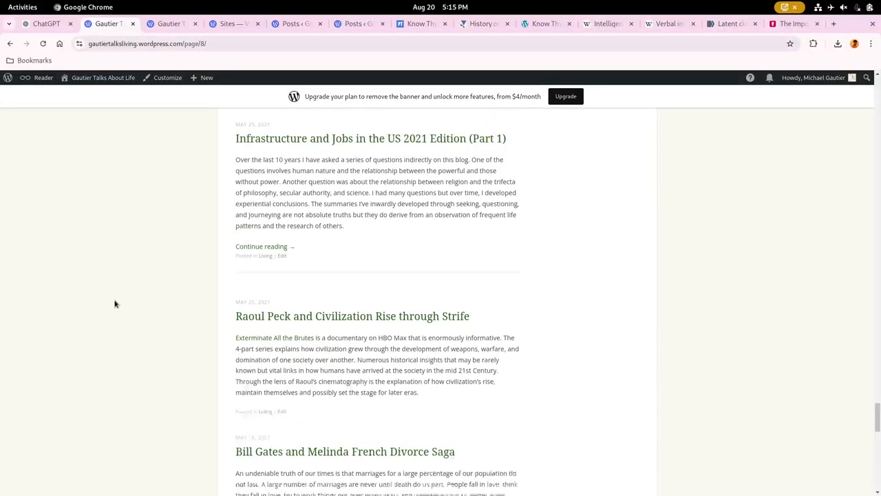
pyautogui.scroll(-3)
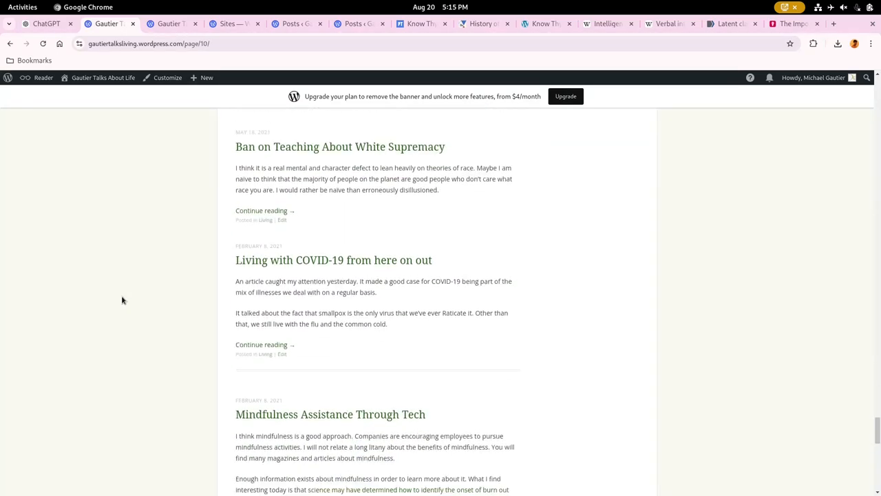
pyautogui.scroll(-3)
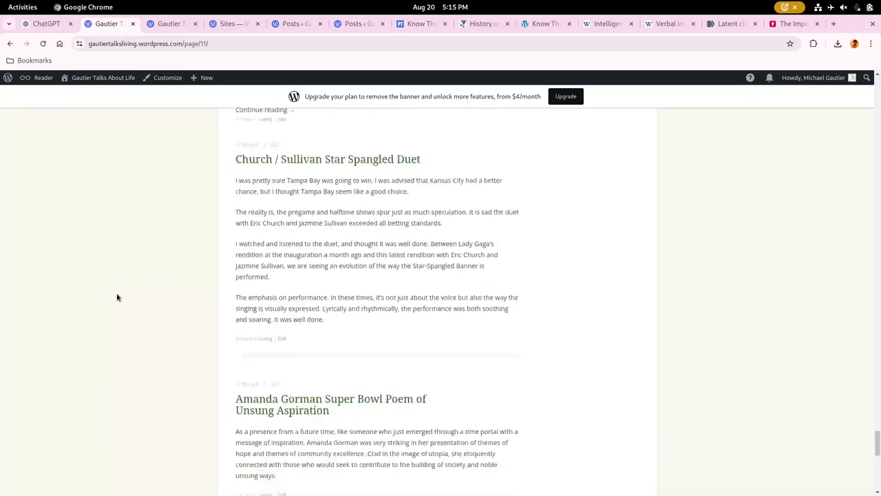
pyautogui.scroll(-3)
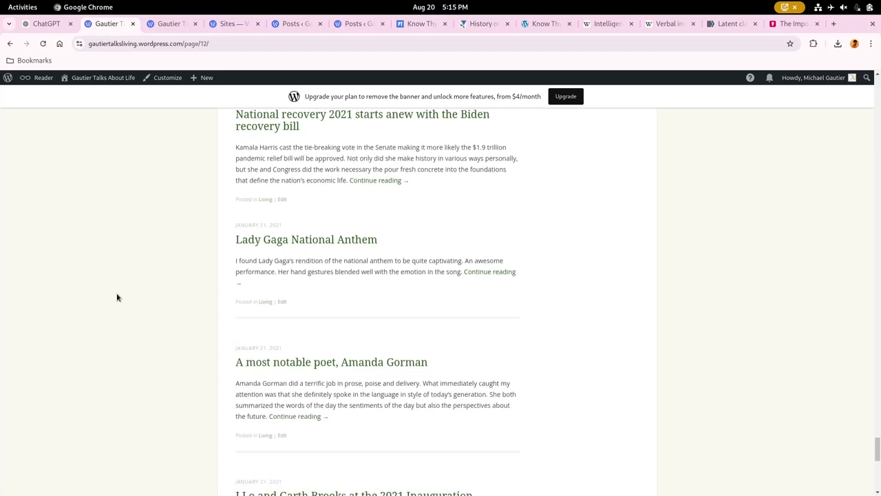
pyautogui.scroll(-3)
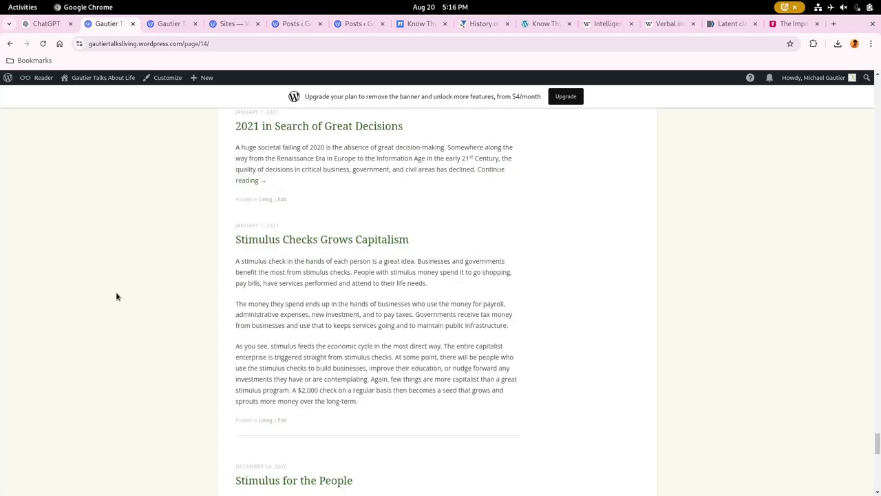
pyautogui.scroll(-3)
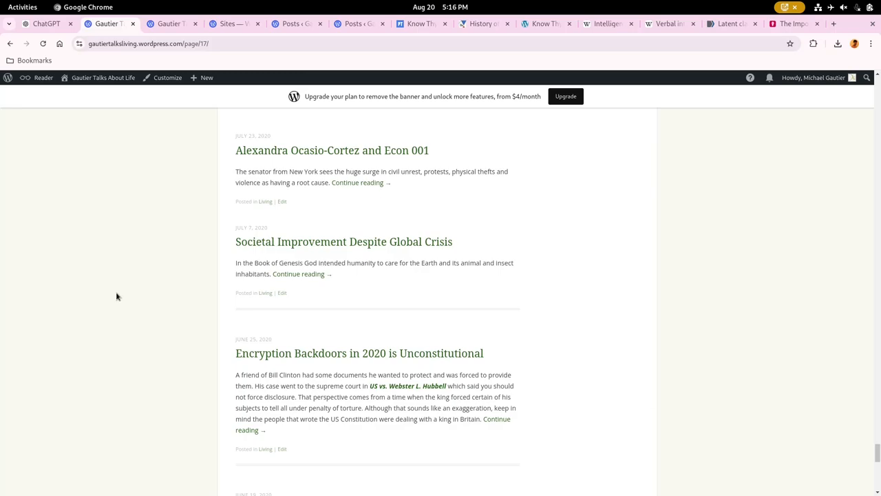
pyautogui.moveTo(47, 24)
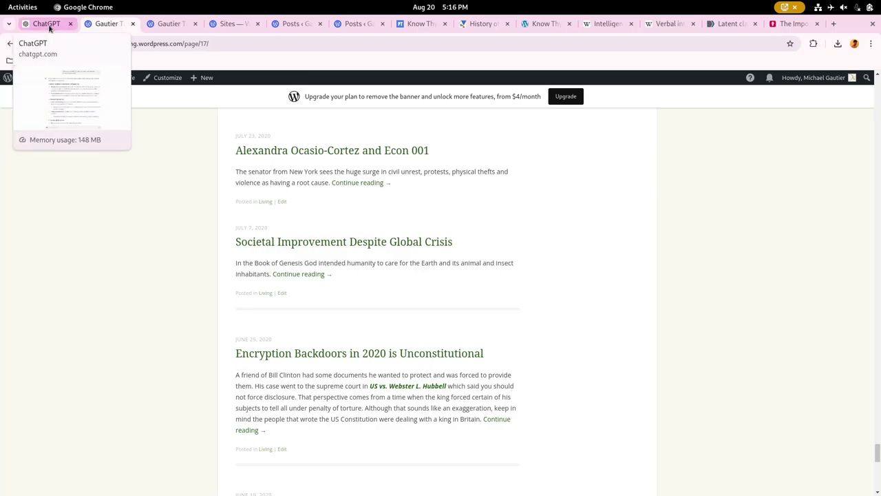
# Switch to the ChatGPT conversation and read the answer on mirroring a person's views and perspectives
pyautogui.click(44, 23)
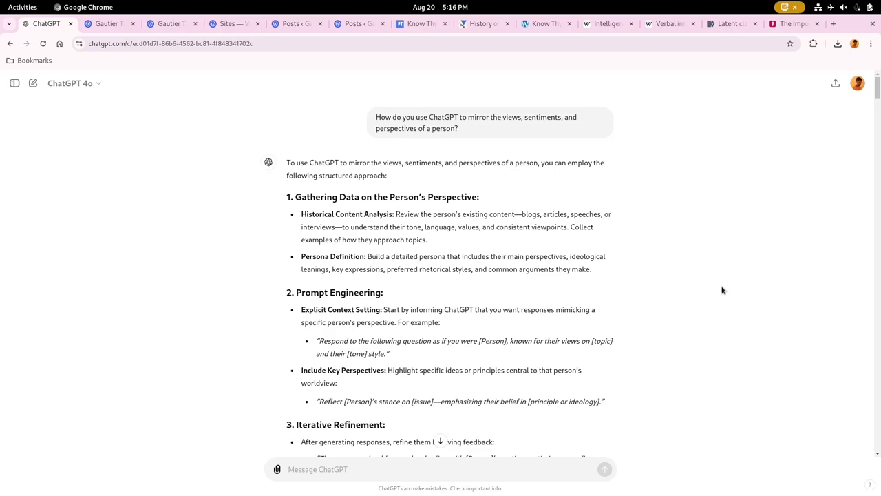
pyautogui.click(316, 468)
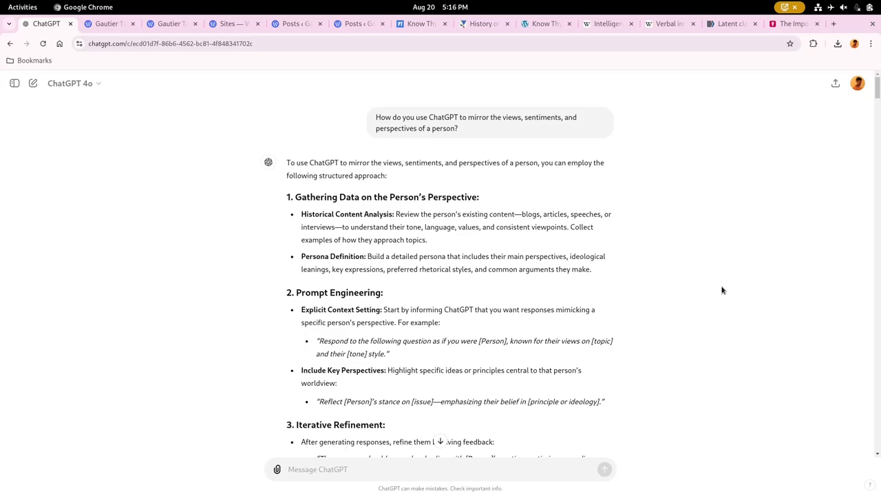
pyautogui.click(317, 468)
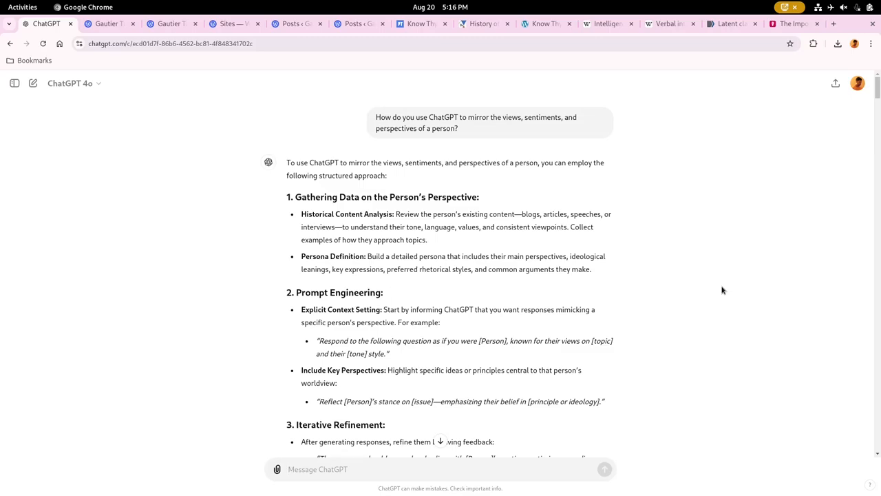
pyautogui.click(317, 468)
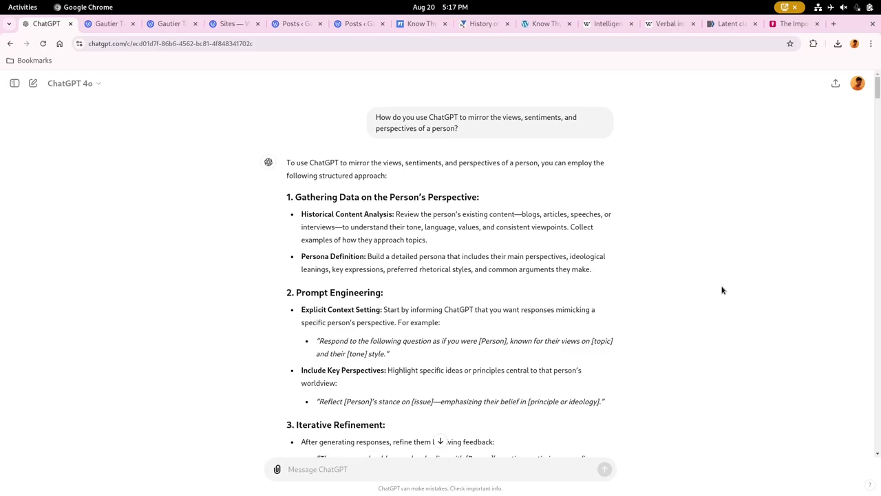
pyautogui.click(317, 468)
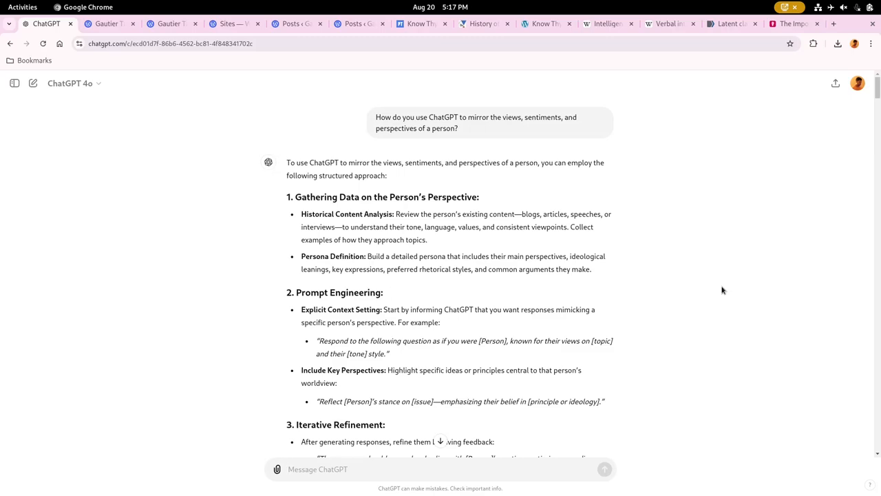
pyautogui.moveTo(543, 212)
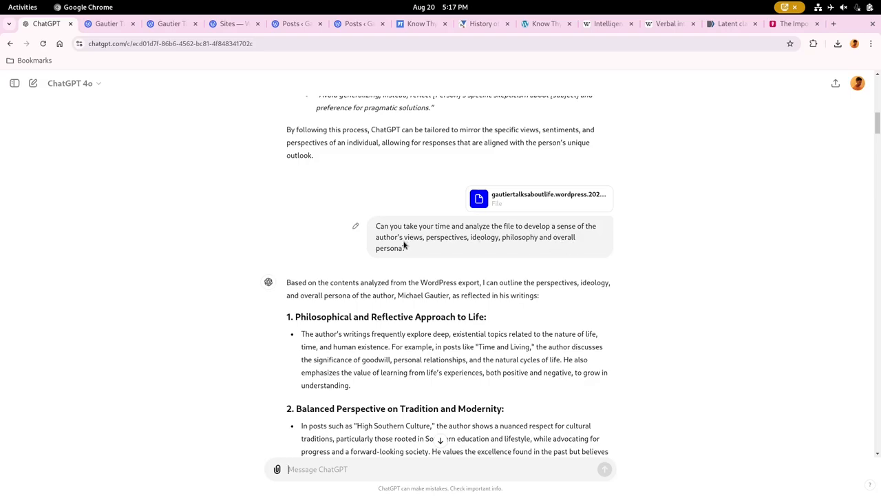
pyautogui.moveTo(475, 245)
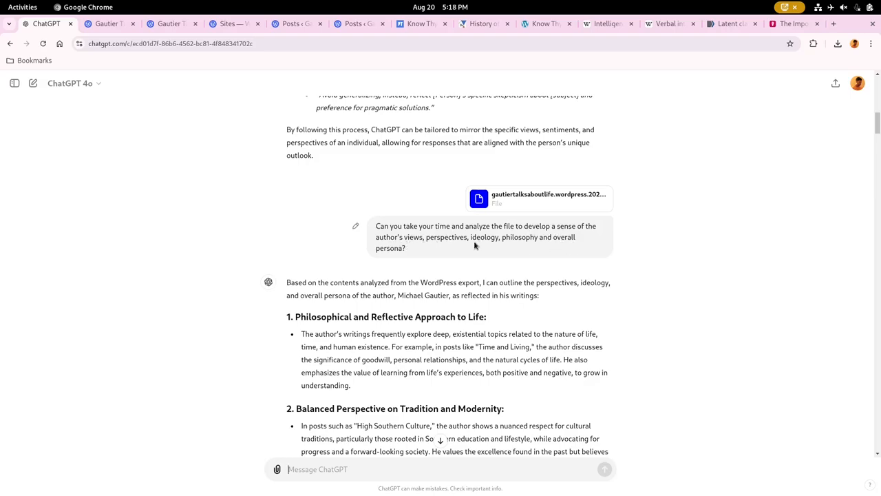
pyautogui.moveTo(550, 249)
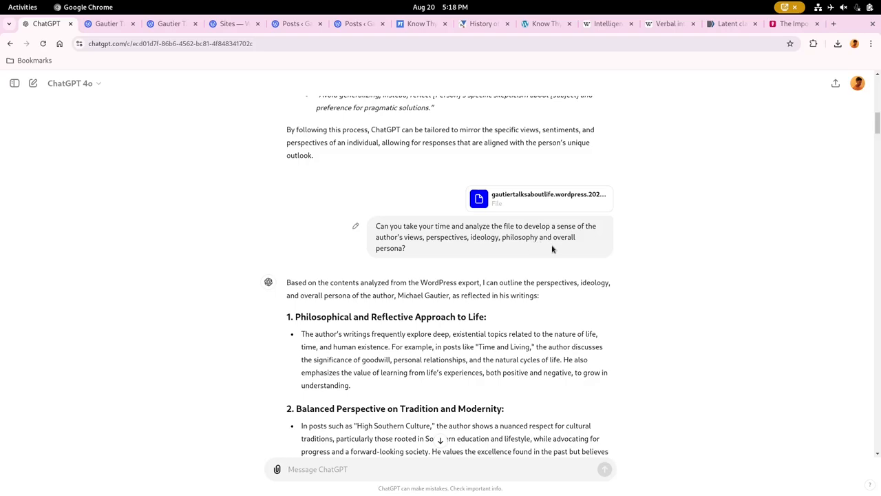
pyautogui.scroll(-3)
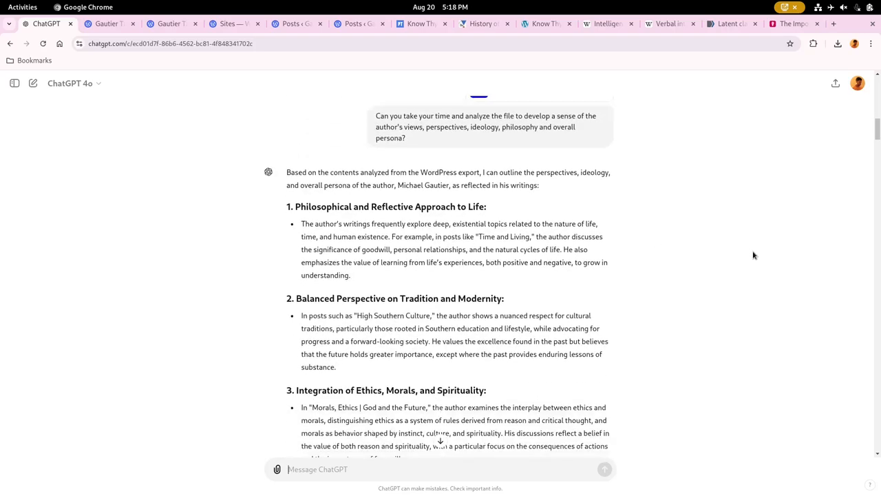
pyautogui.scroll(-3)
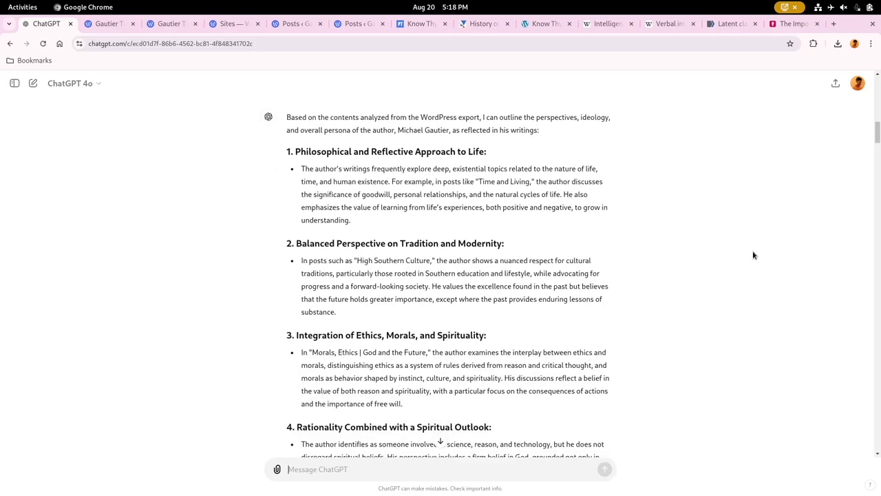
pyautogui.moveTo(741, 257)
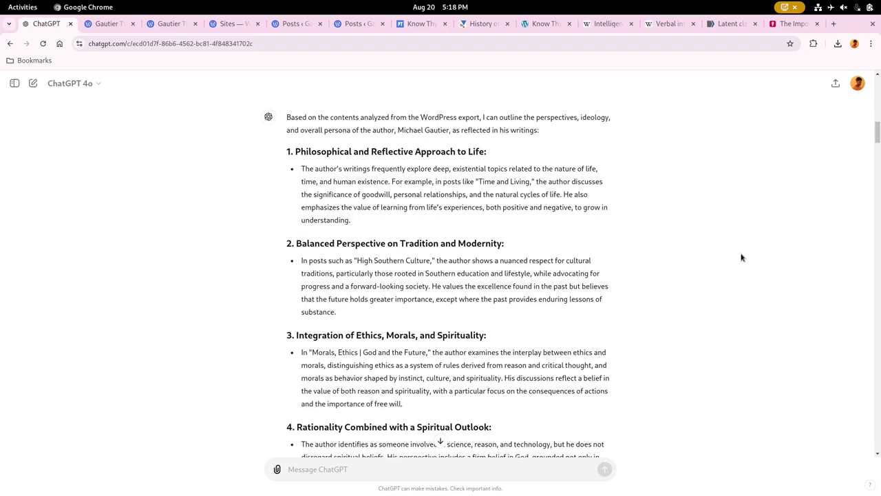
pyautogui.click(317, 468)
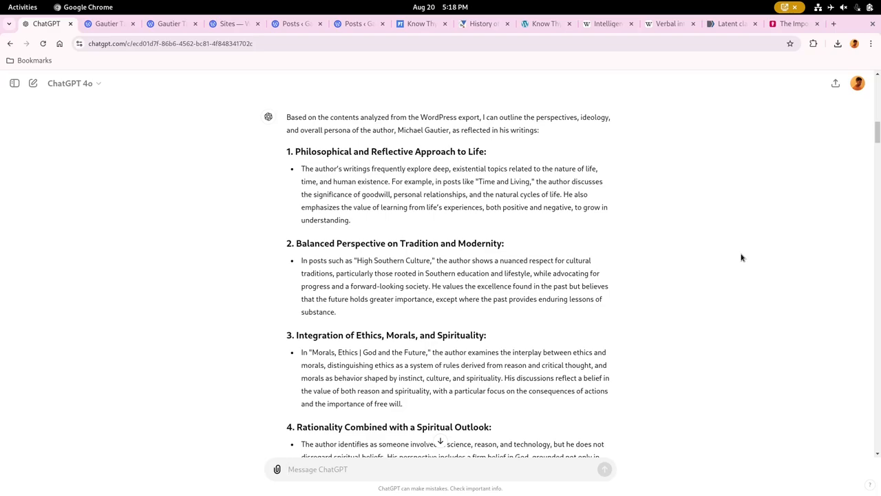
pyautogui.click(317, 468)
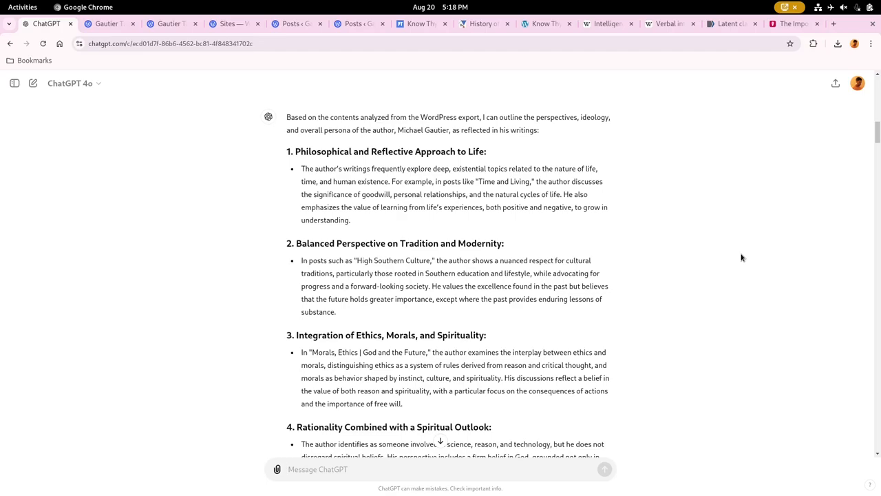
pyautogui.click(316, 468)
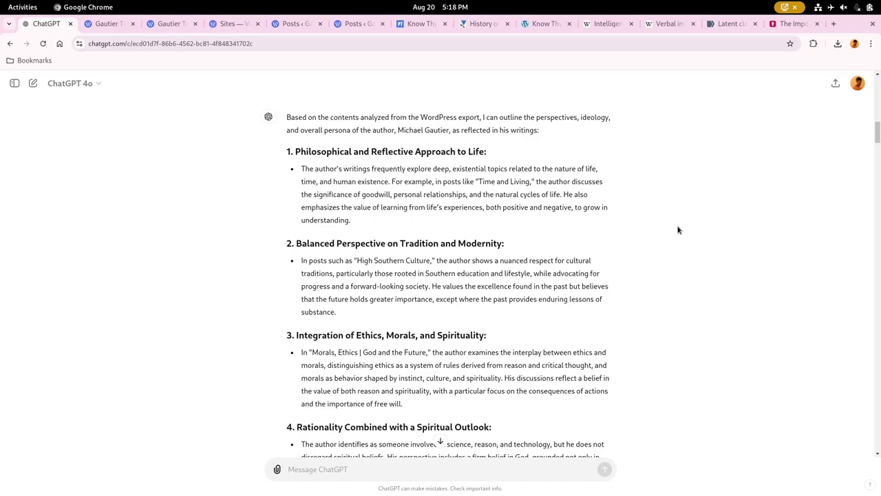
pyautogui.scroll(-3)
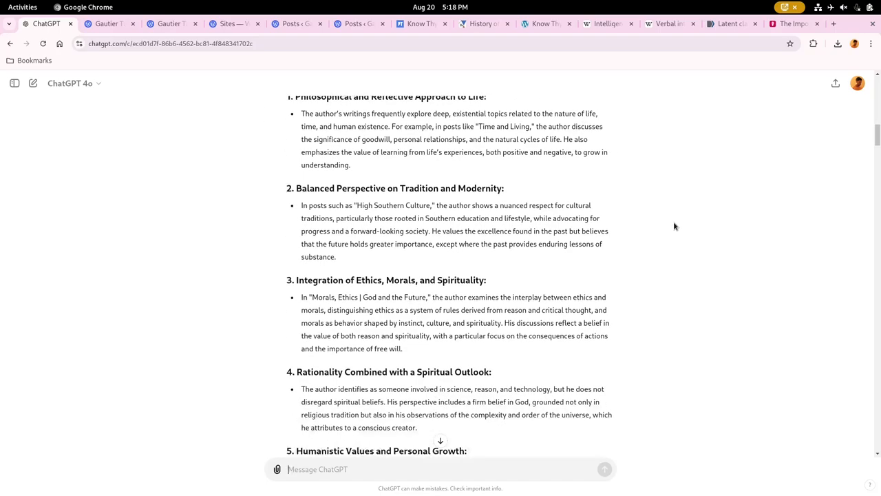
pyautogui.moveTo(501, 202)
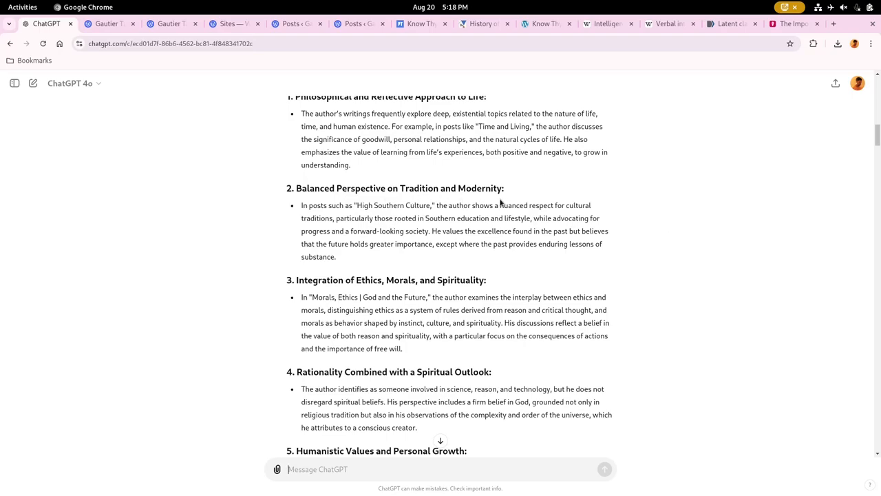
pyautogui.scroll(-3)
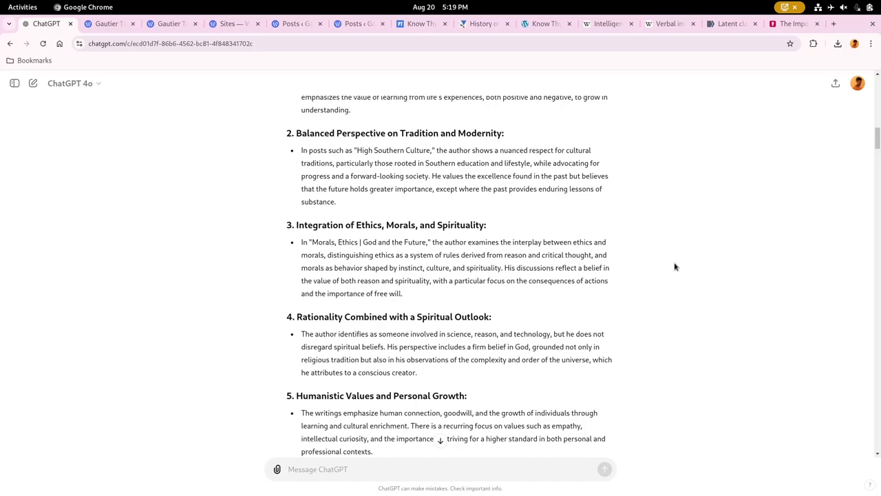
pyautogui.click(441, 468)
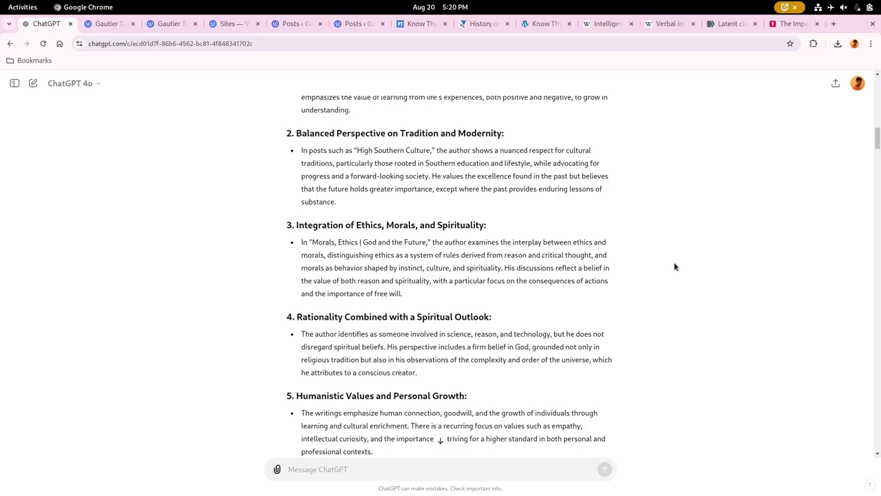
pyautogui.click(344, 468)
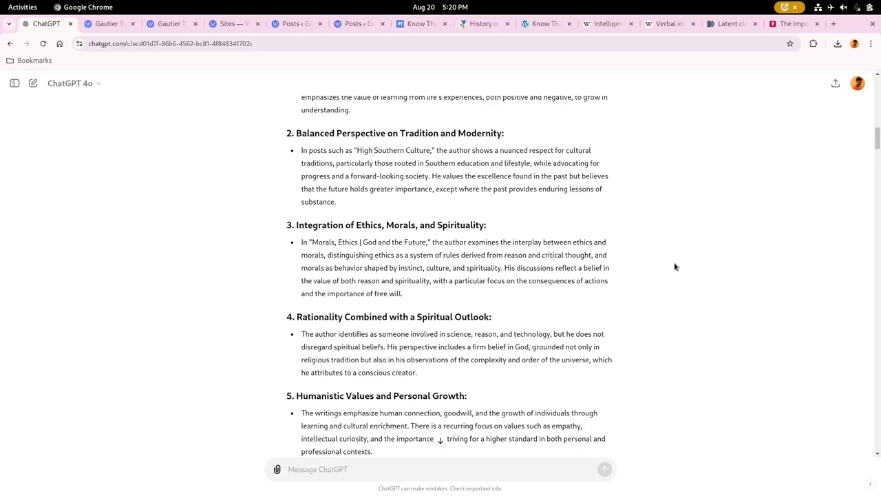
pyautogui.click(440, 468)
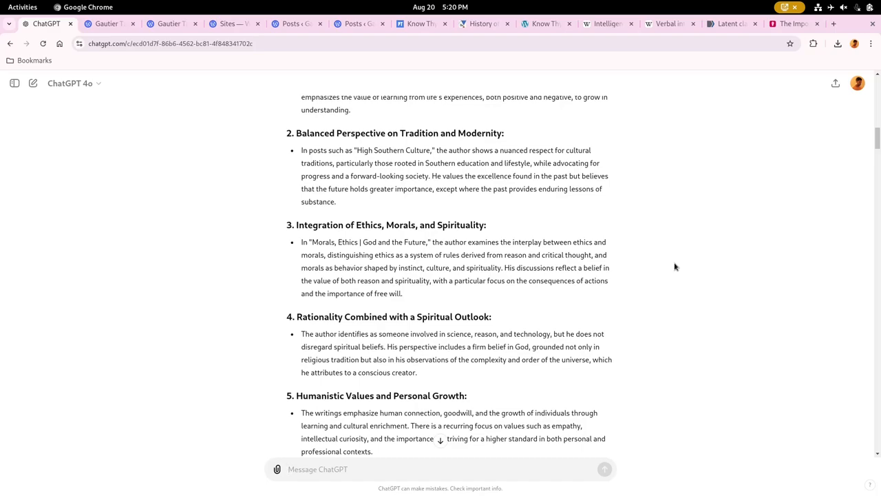
pyautogui.scroll(-3)
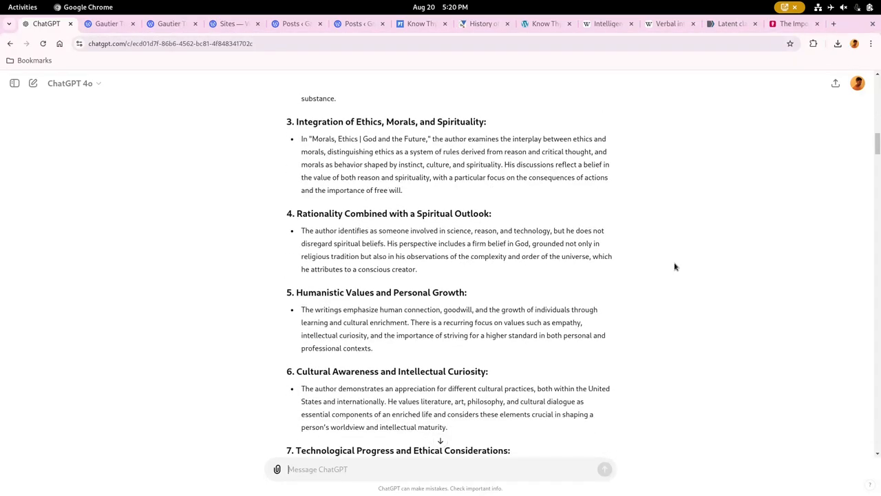
pyautogui.scroll(-3)
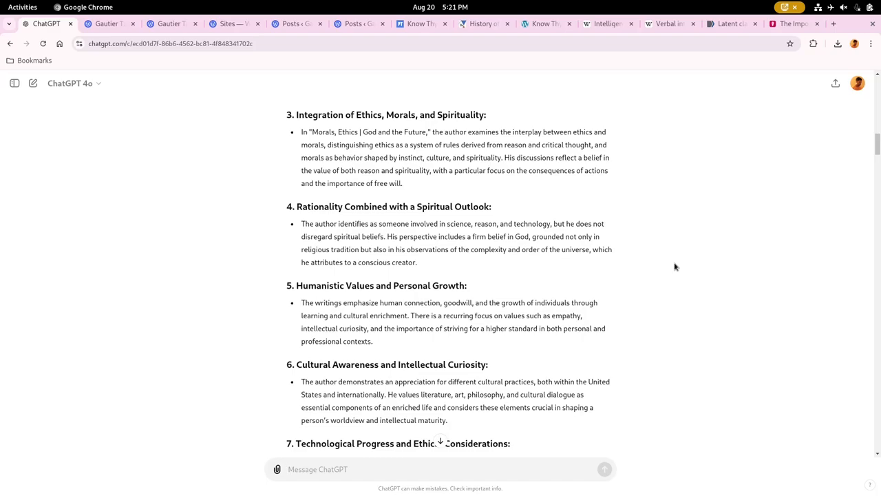
pyautogui.click(440, 468)
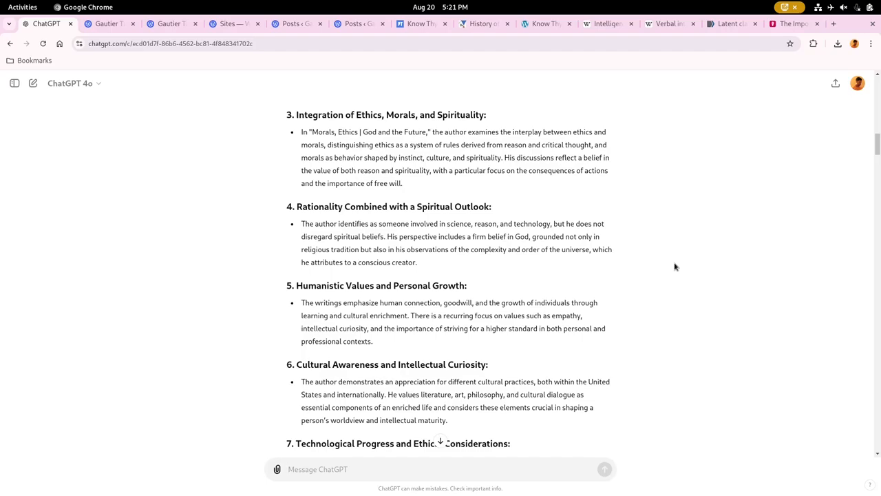
pyautogui.click(441, 468)
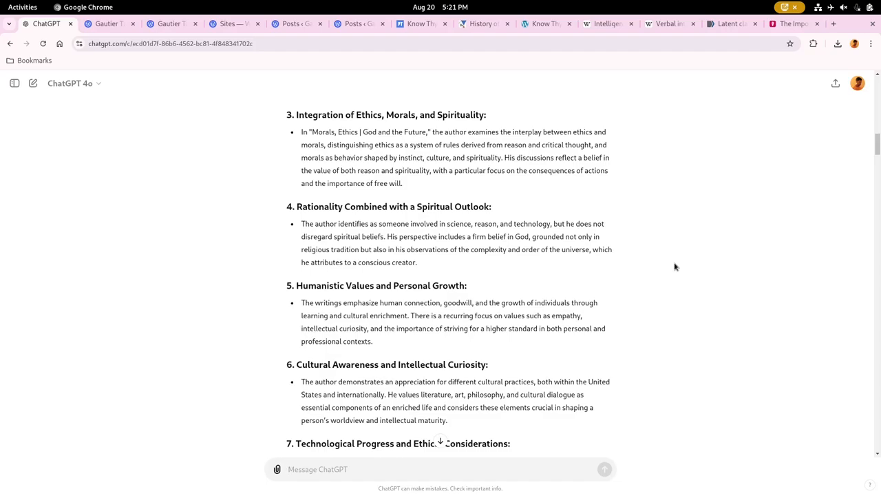
pyautogui.click(316, 468)
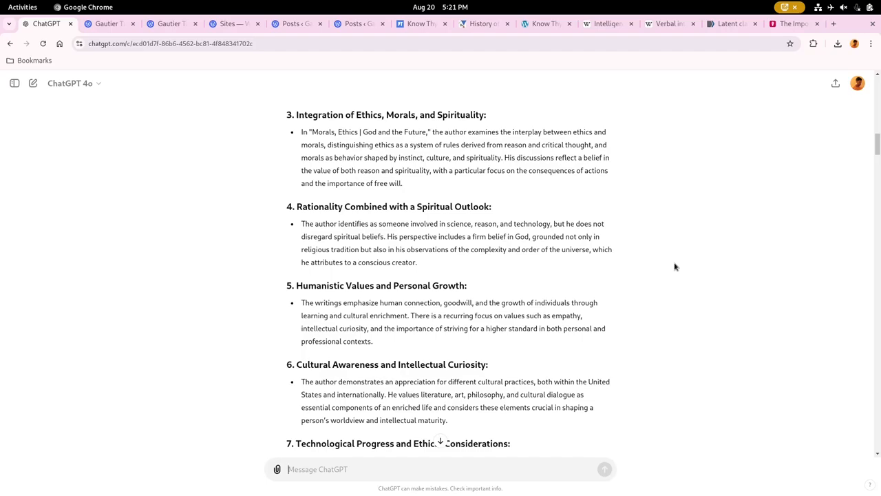
pyautogui.scroll(-3)
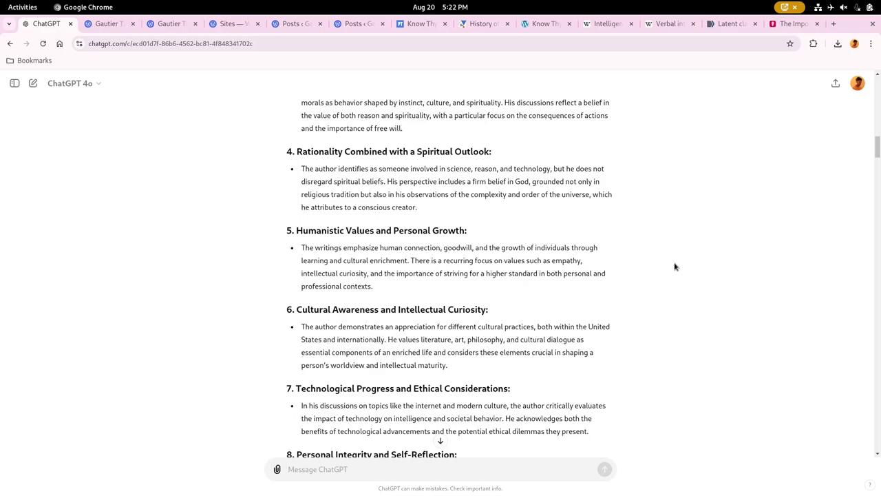
pyautogui.click(316, 468)
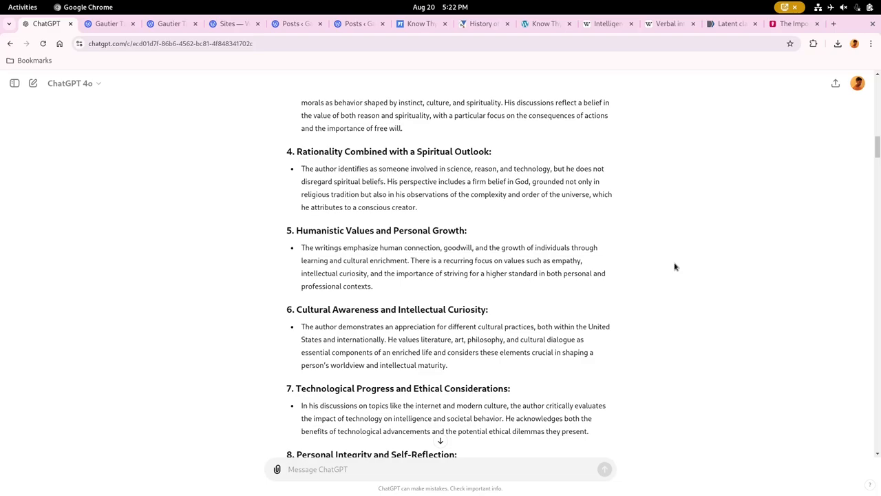
pyautogui.scroll(-3)
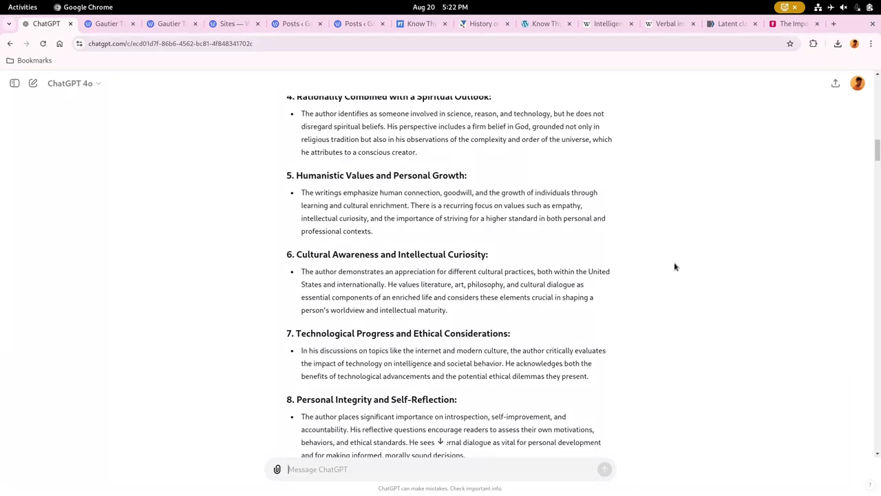
pyautogui.scroll(-3)
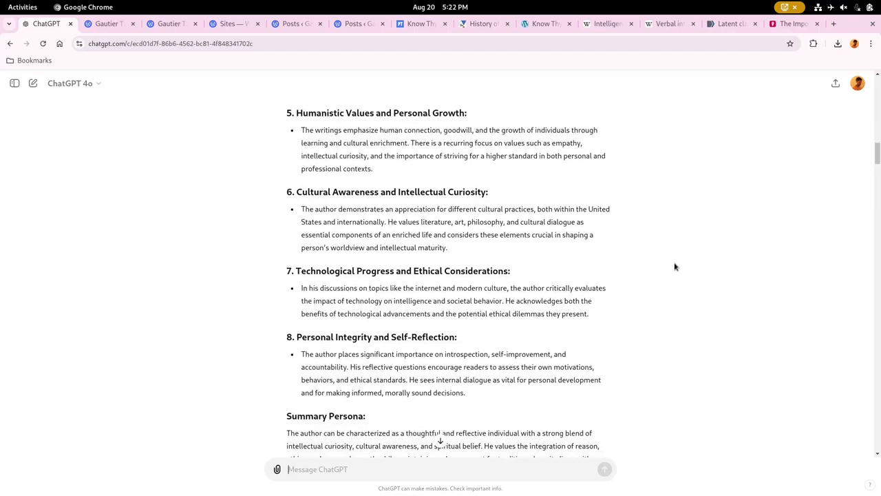
pyautogui.scroll(-3)
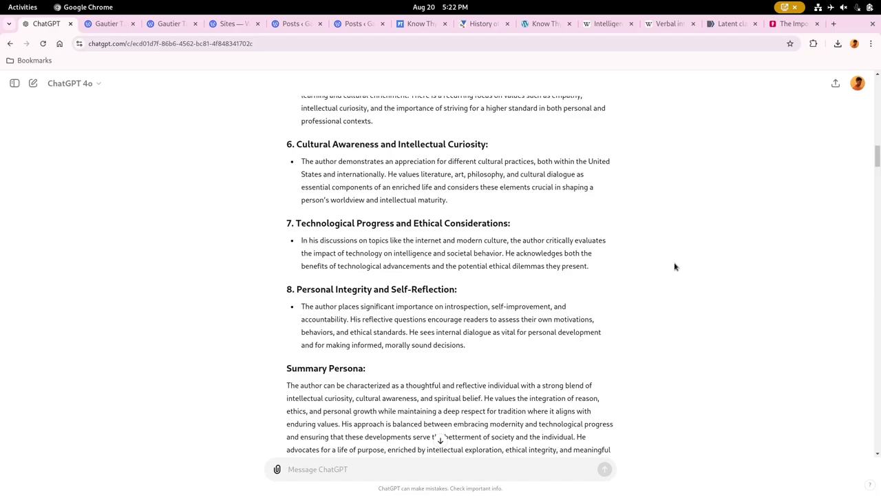
pyautogui.click(317, 468)
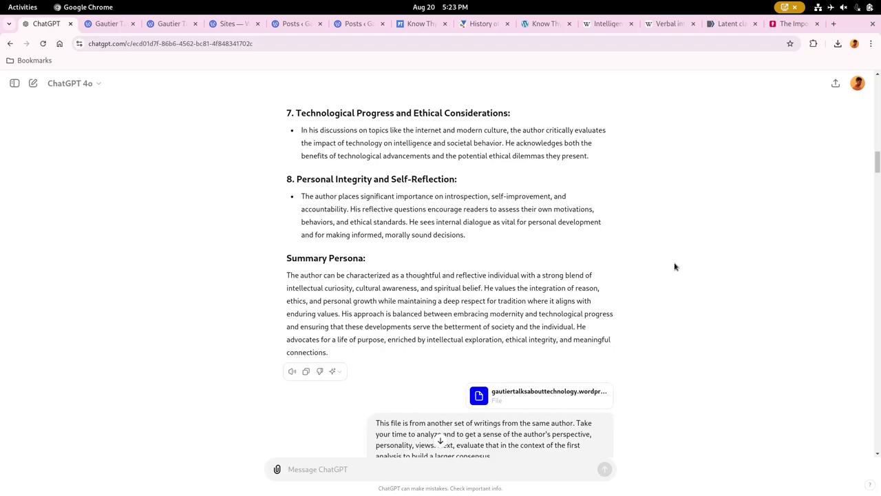
pyautogui.scroll(-3)
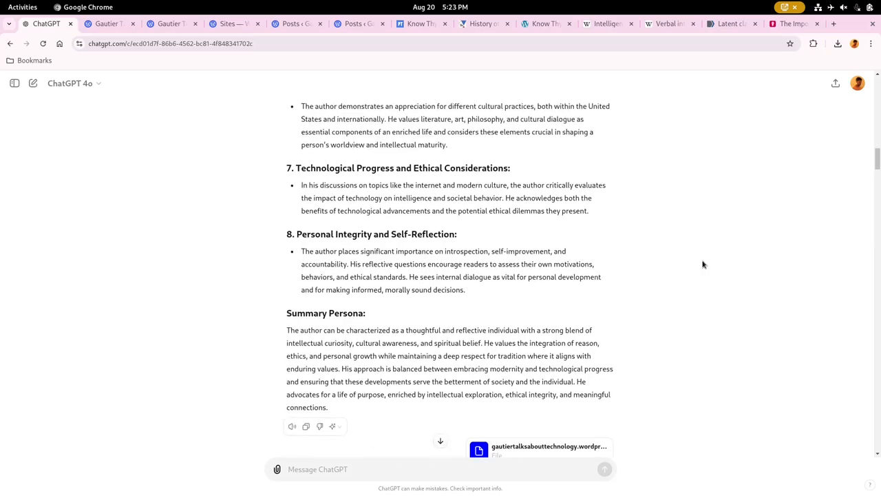
pyautogui.click(316, 468)
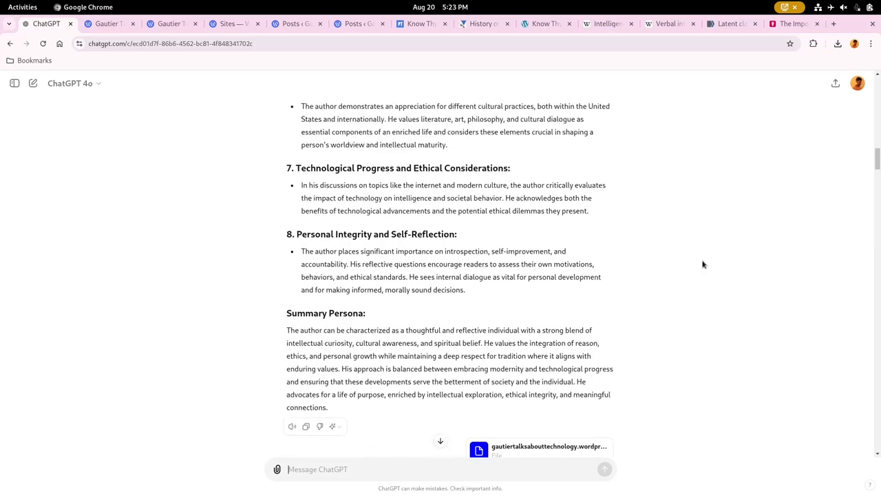
pyautogui.scroll(-3)
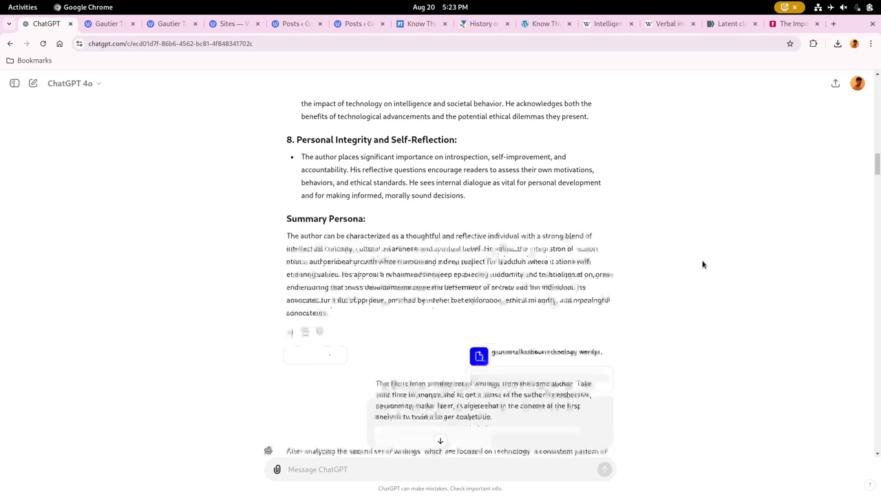
pyautogui.scroll(-3)
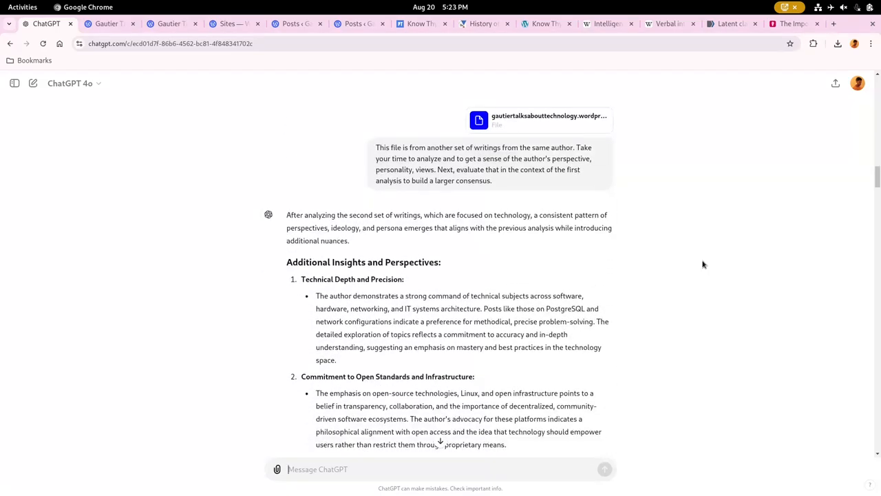
pyautogui.scroll(-3)
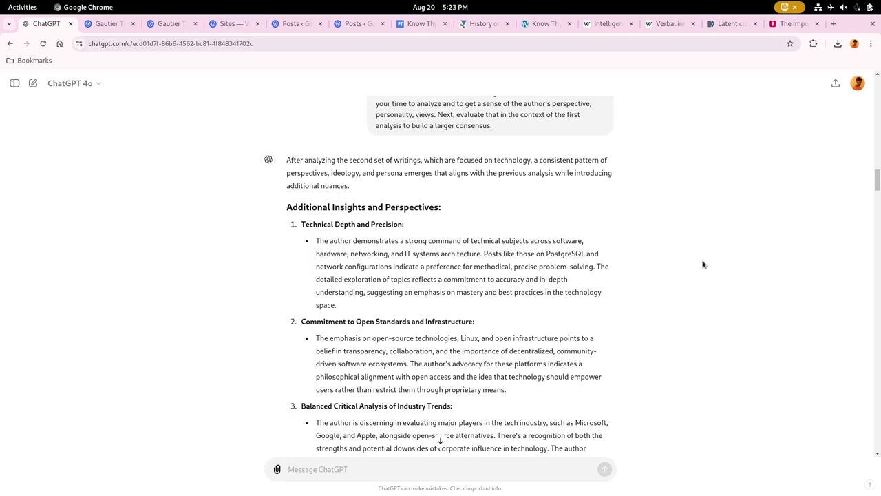
pyautogui.click(441, 468)
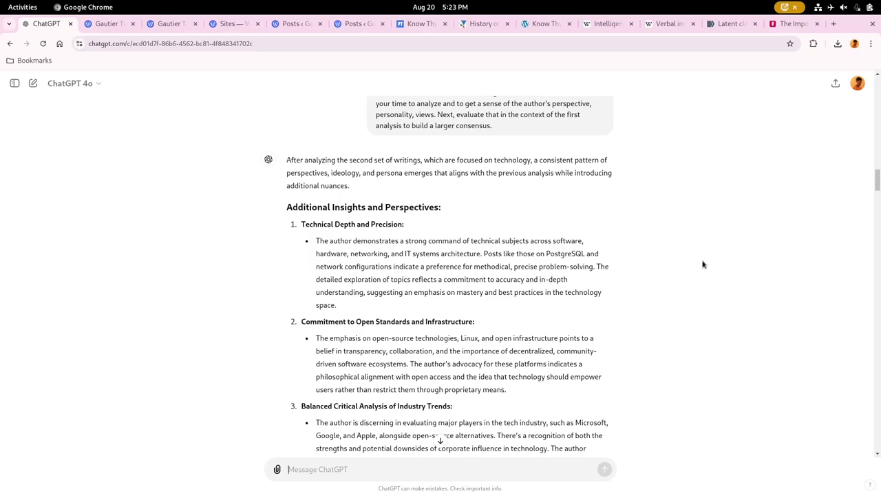
pyautogui.scroll(-3)
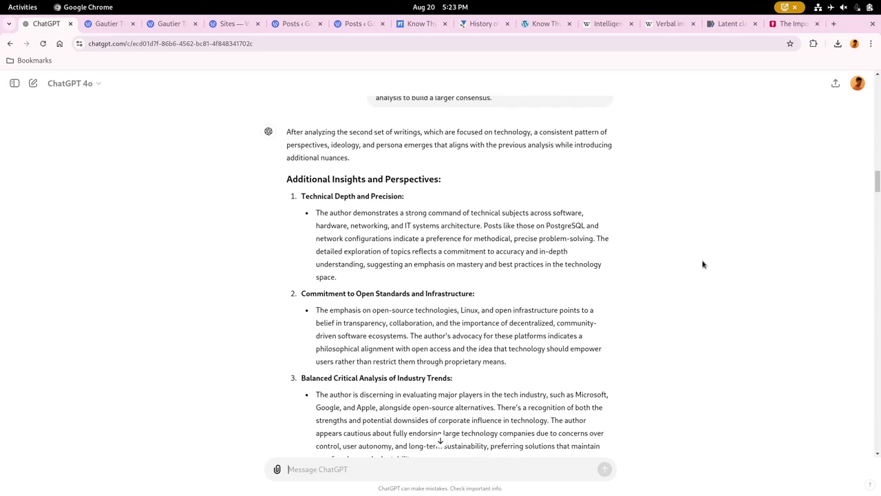
pyautogui.scroll(-3)
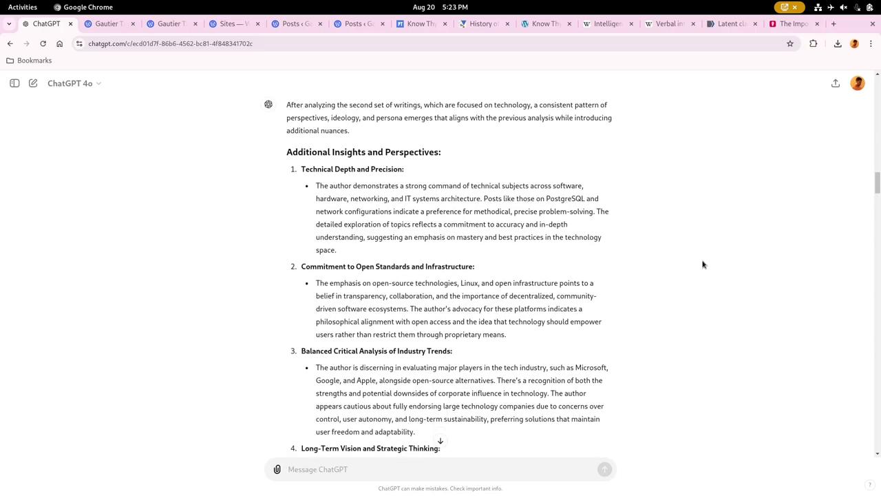
pyautogui.click(316, 469)
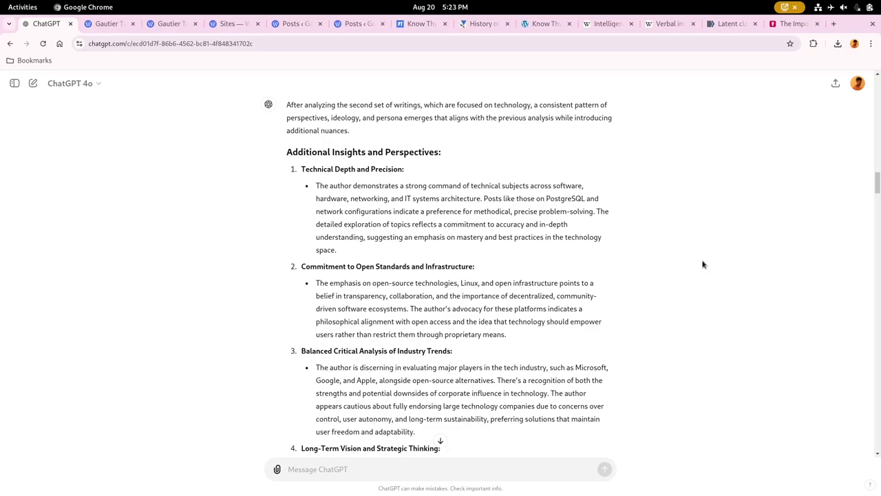
pyautogui.click(440, 468)
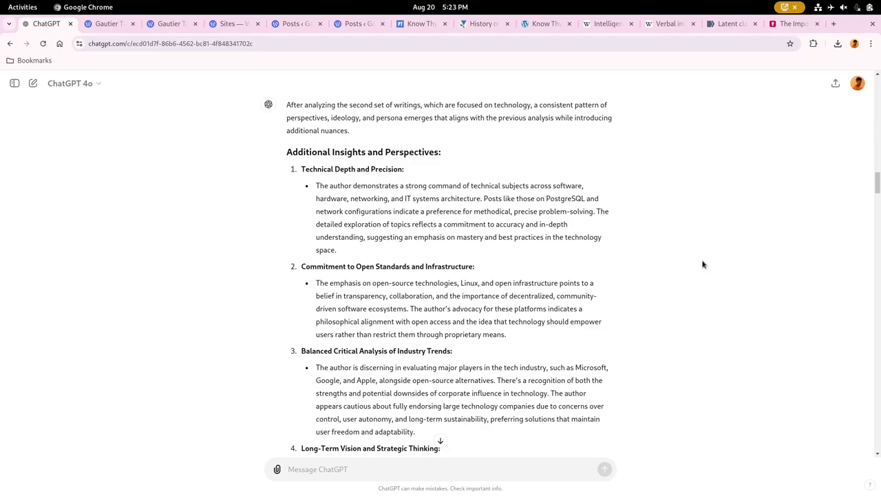
pyautogui.scroll(-3)
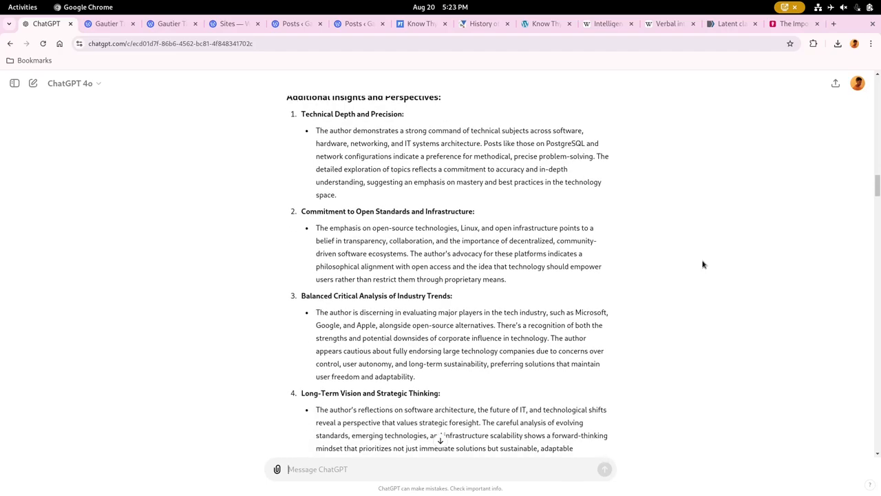
pyautogui.scroll(-3)
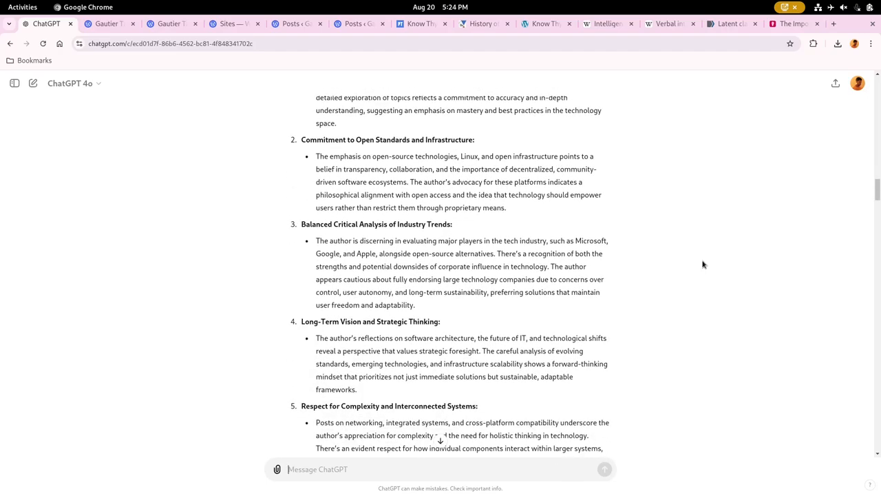
pyautogui.scroll(-3)
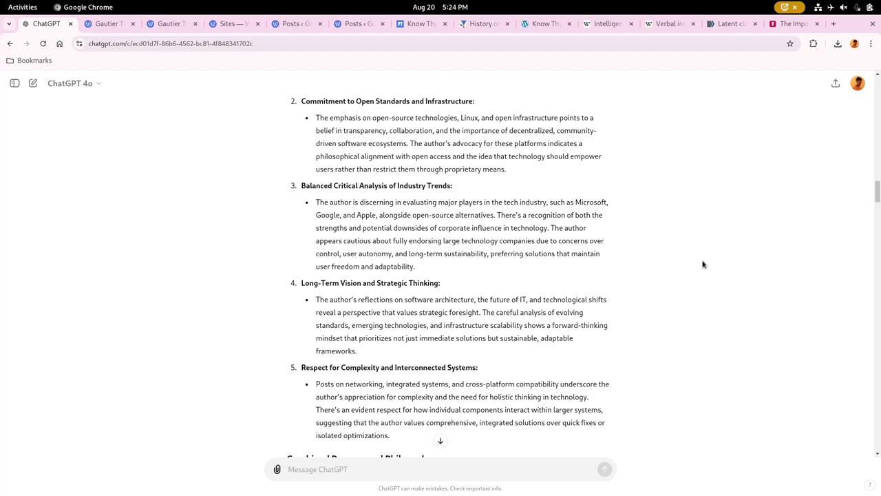
pyautogui.scroll(-3)
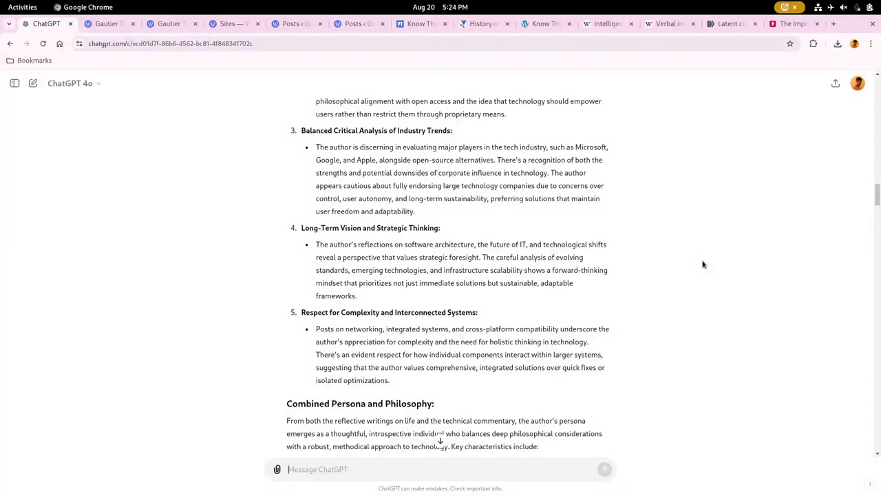
pyautogui.moveTo(623, 219)
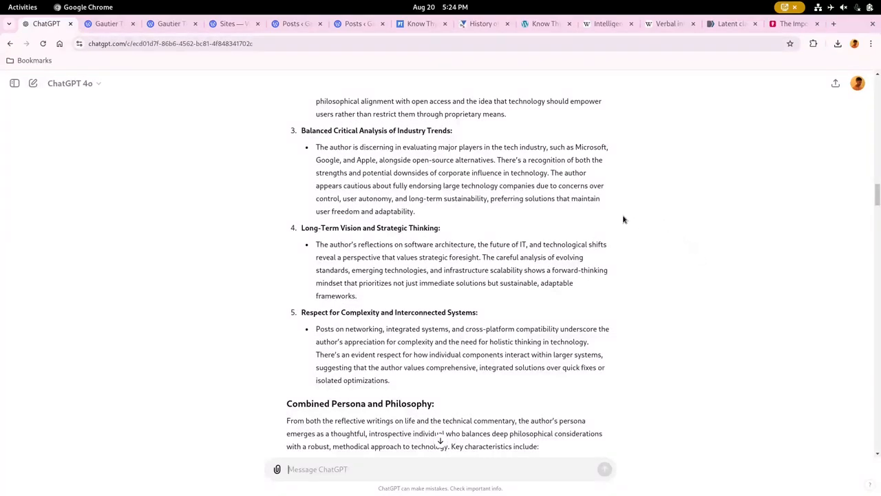
pyautogui.scroll(-3)
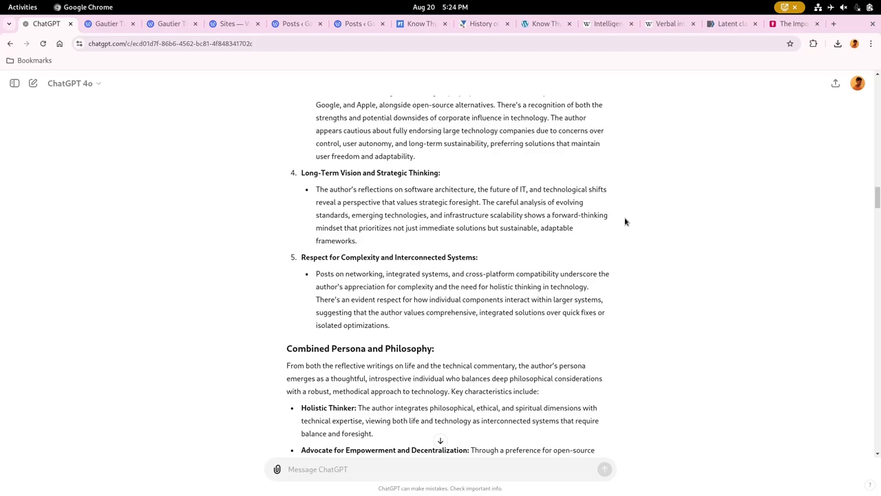
pyautogui.click(316, 468)
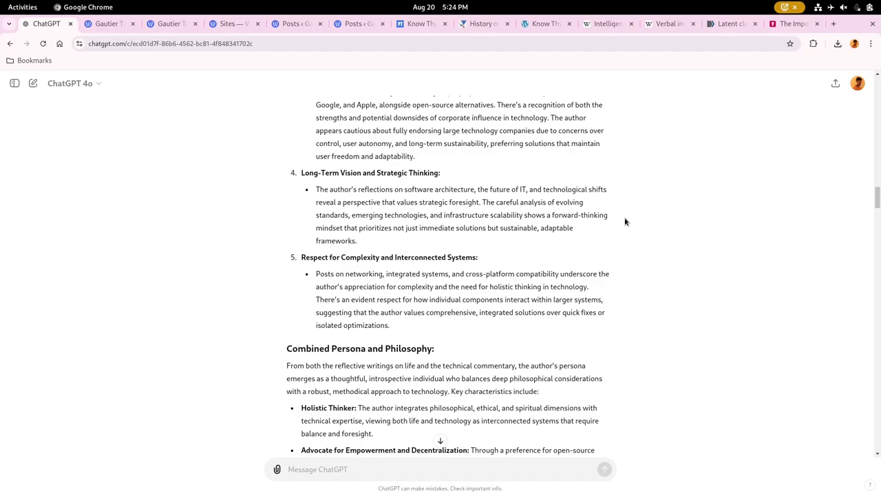
pyautogui.click(317, 468)
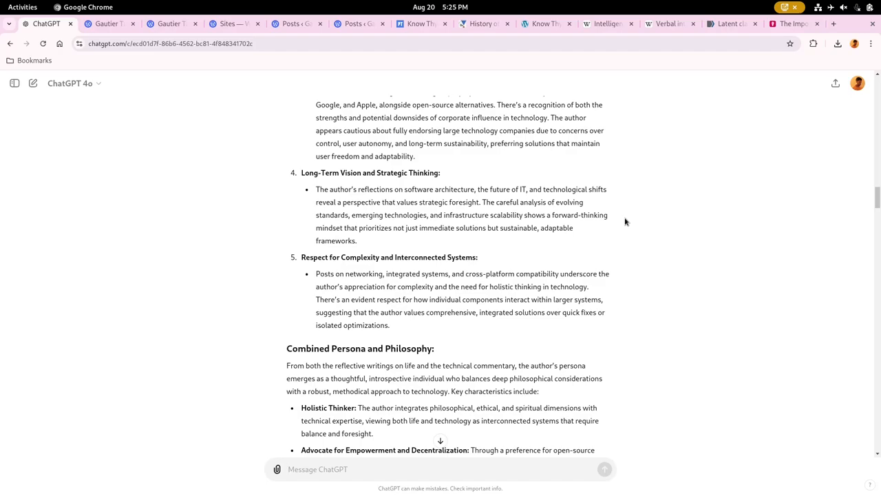
pyautogui.click(316, 469)
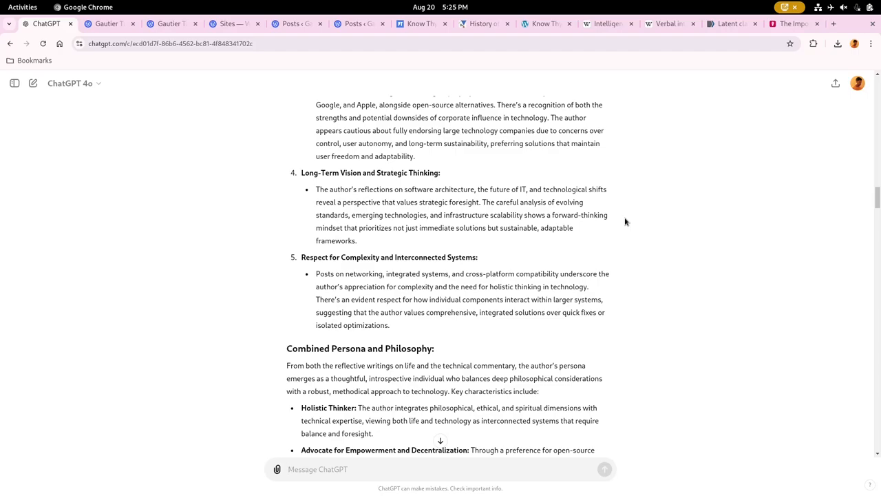
pyautogui.click(316, 468)
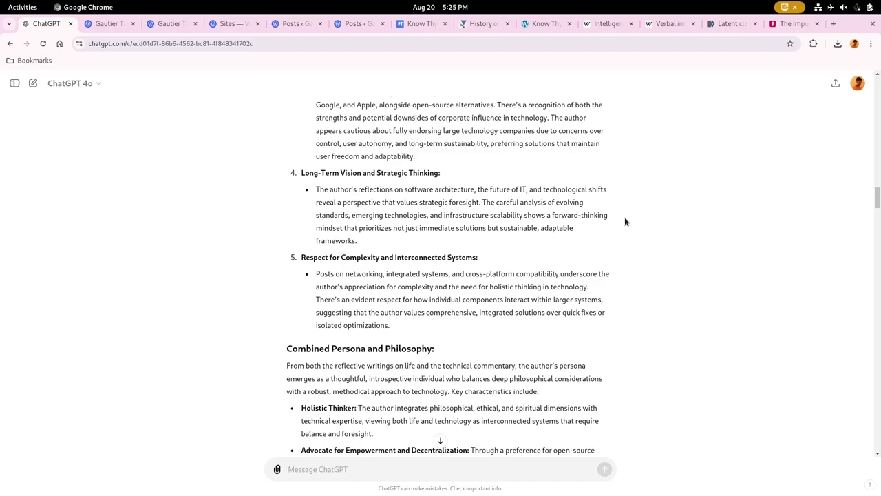
pyautogui.click(316, 468)
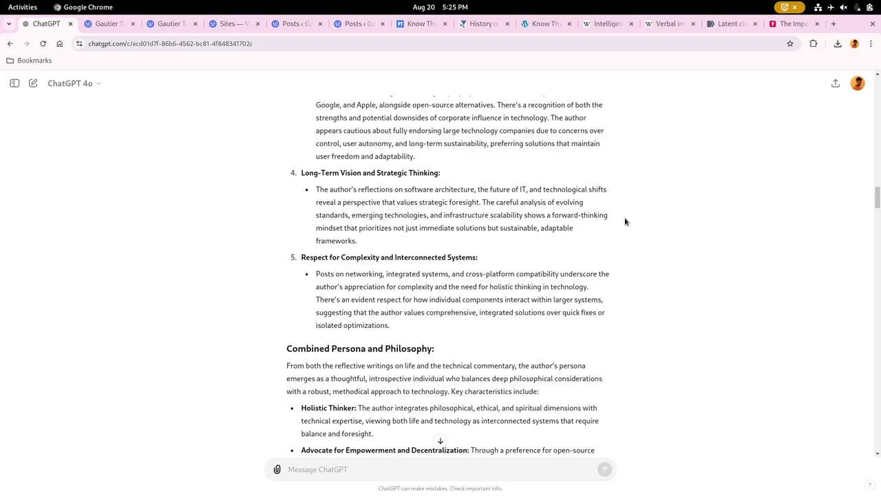
pyautogui.click(316, 468)
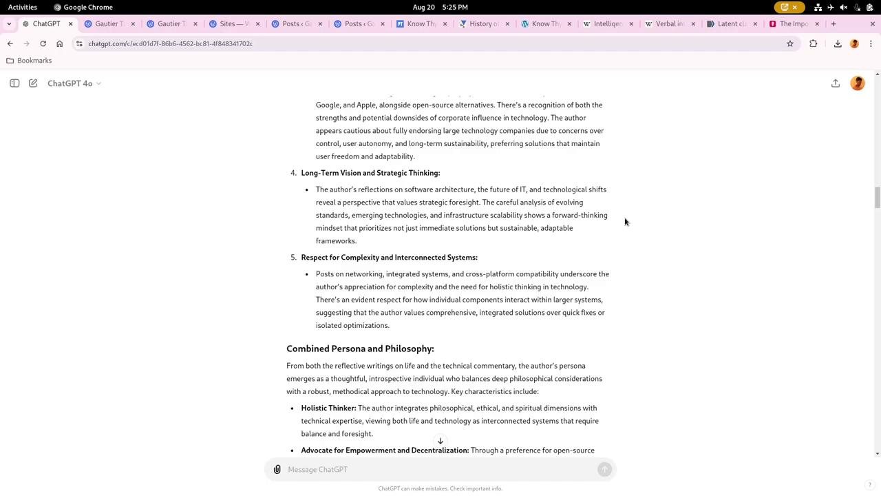
pyautogui.click(317, 468)
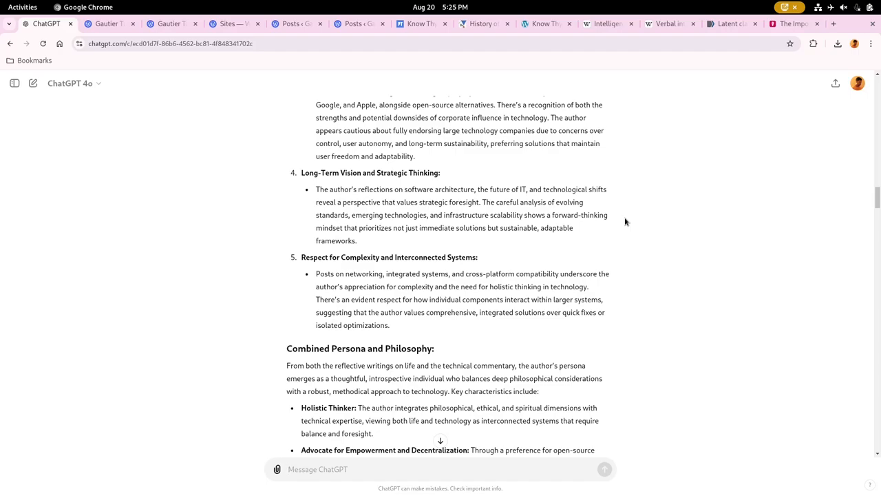
pyautogui.click(441, 468)
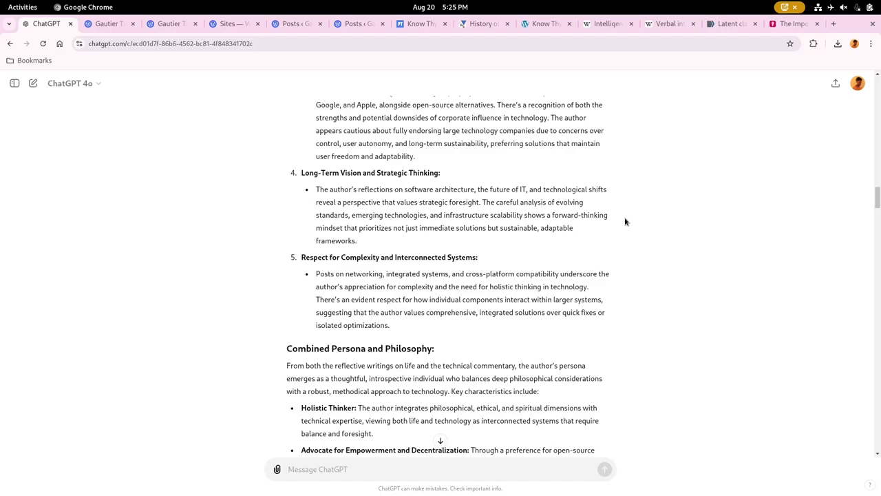
pyautogui.click(317, 468)
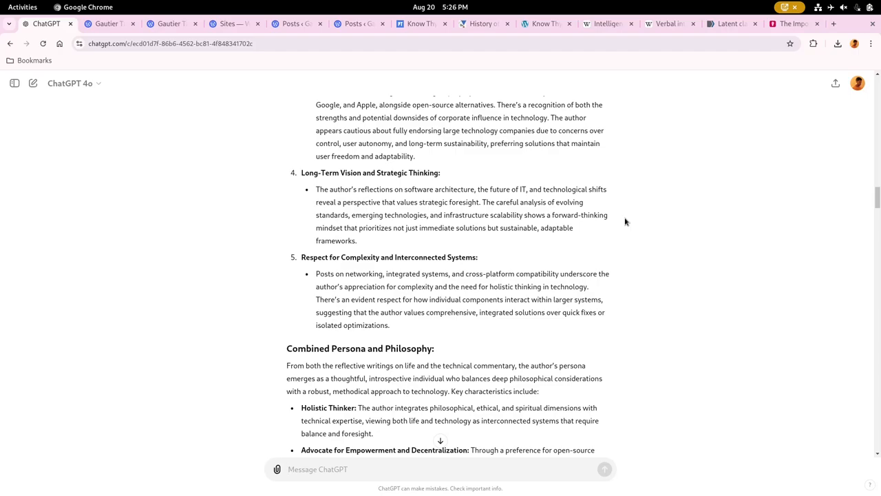
pyautogui.scroll(-3)
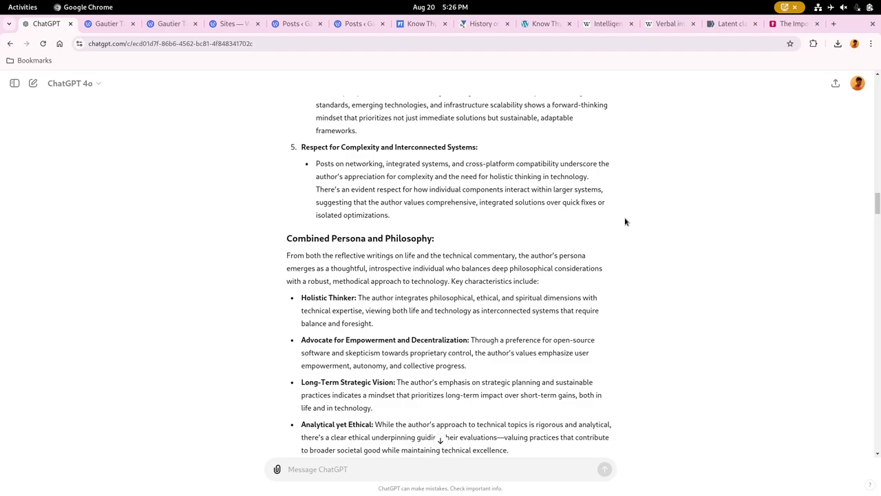
# Scroll past the summary to the Custom Instructions follow-up and the start of its 'know about you' answer
pyautogui.click(316, 469)
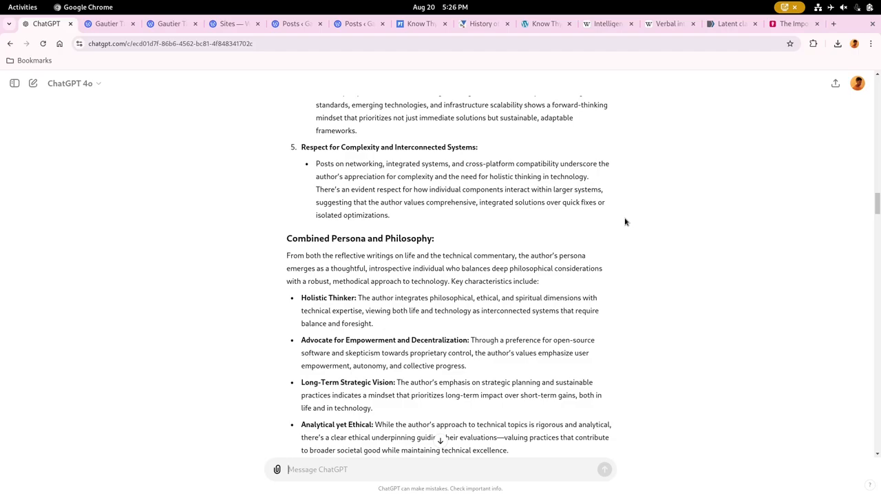
pyautogui.scroll(-3)
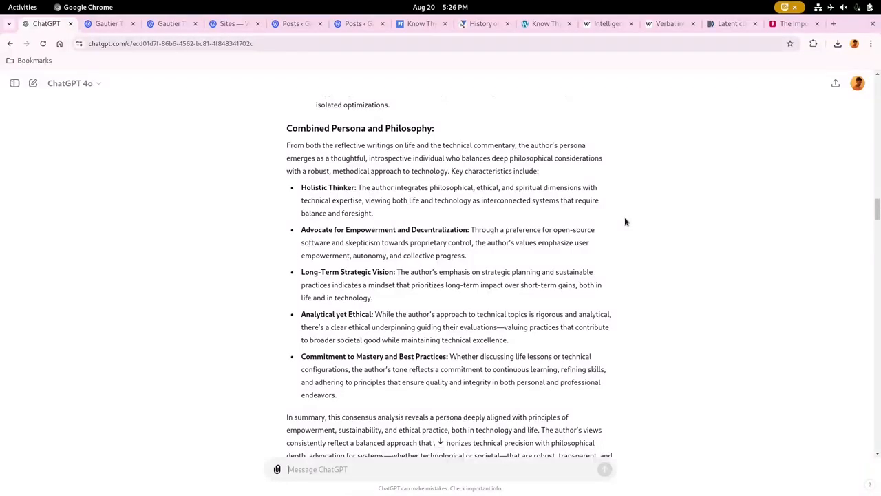
pyautogui.moveTo(324, 198)
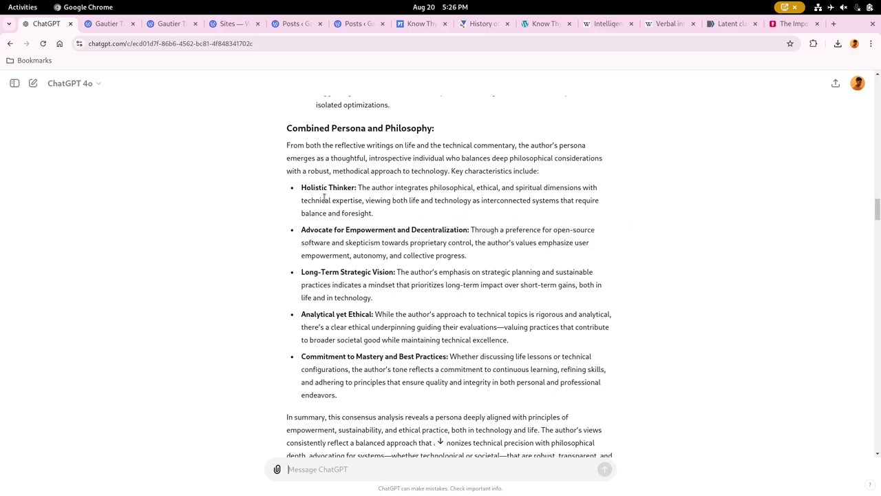
pyautogui.moveTo(746, 247)
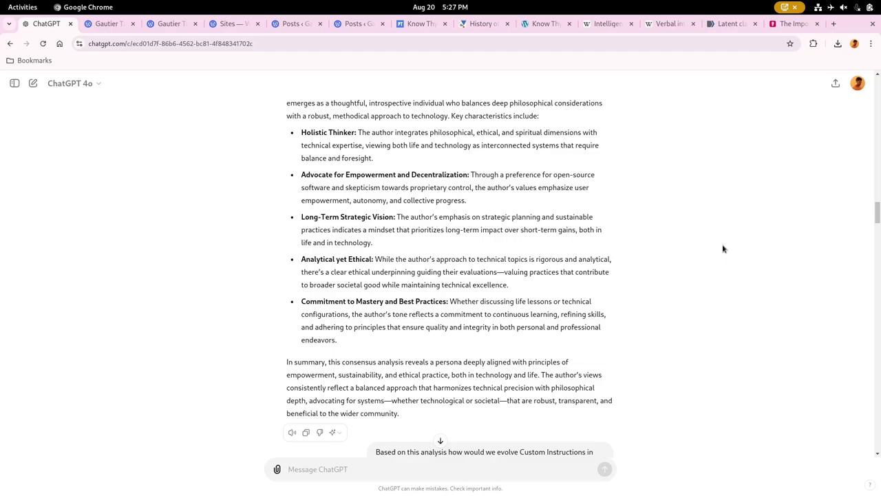
pyautogui.click(317, 469)
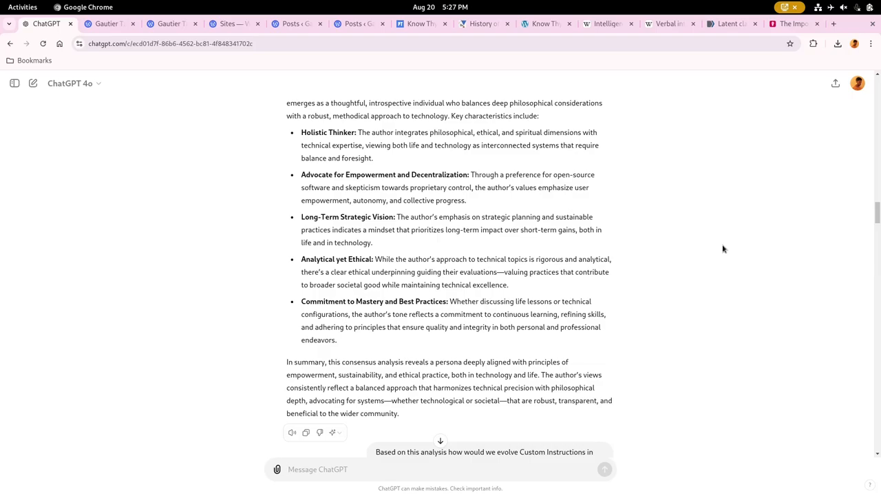
pyautogui.click(310, 468)
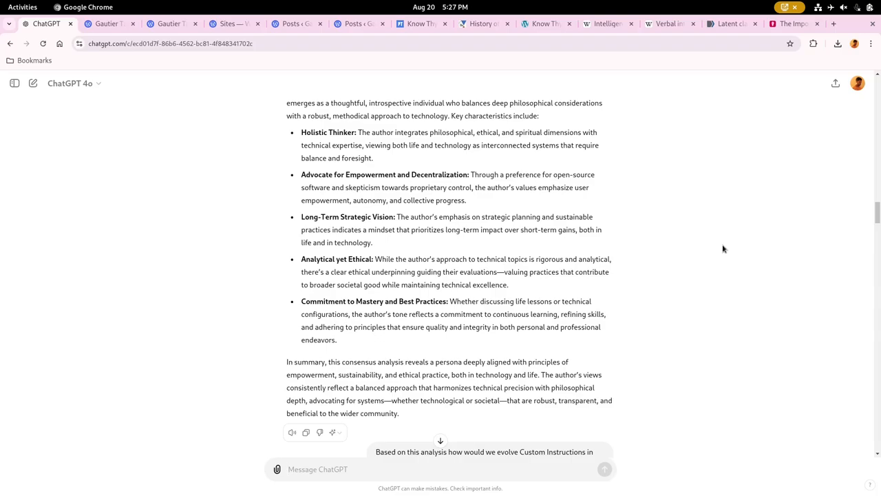
pyautogui.scroll(-3)
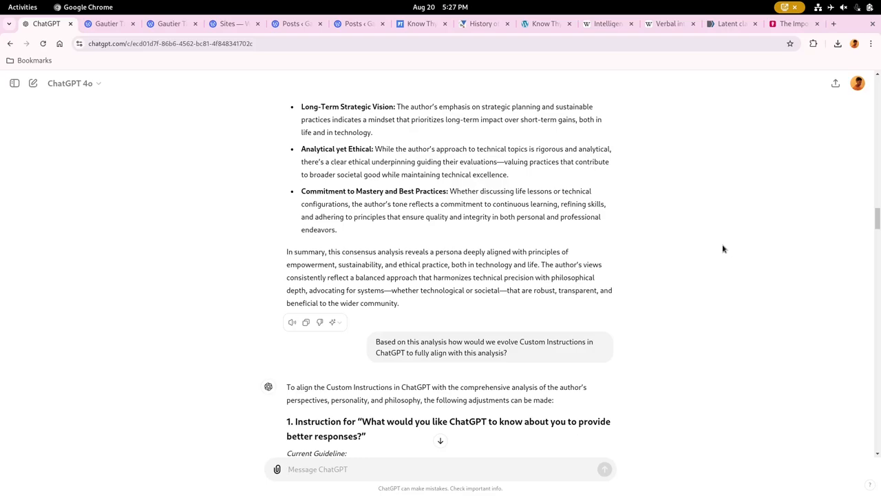
# Read through ChatGPT's suggested Custom Instructions wording
pyautogui.click(317, 468)
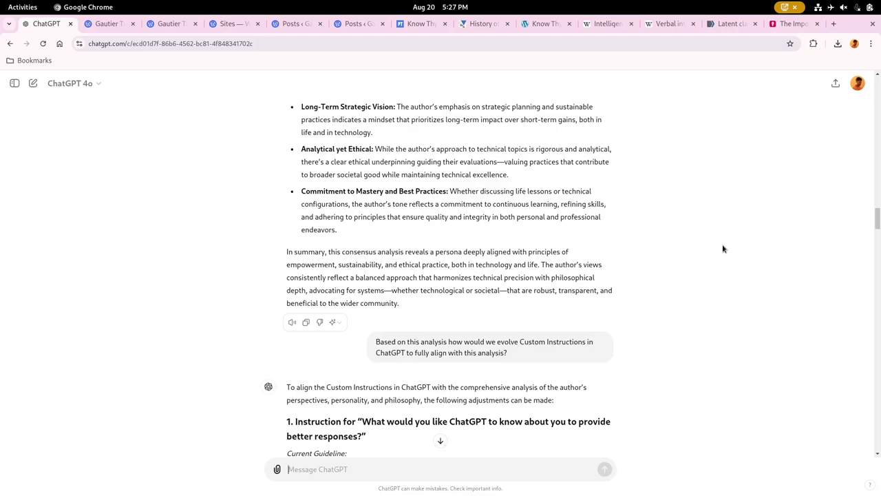
pyautogui.scroll(-3)
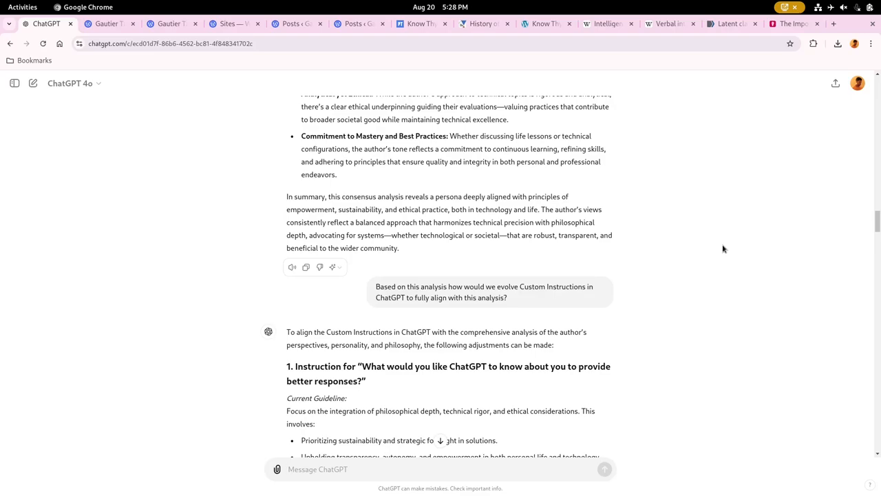
pyautogui.click(441, 468)
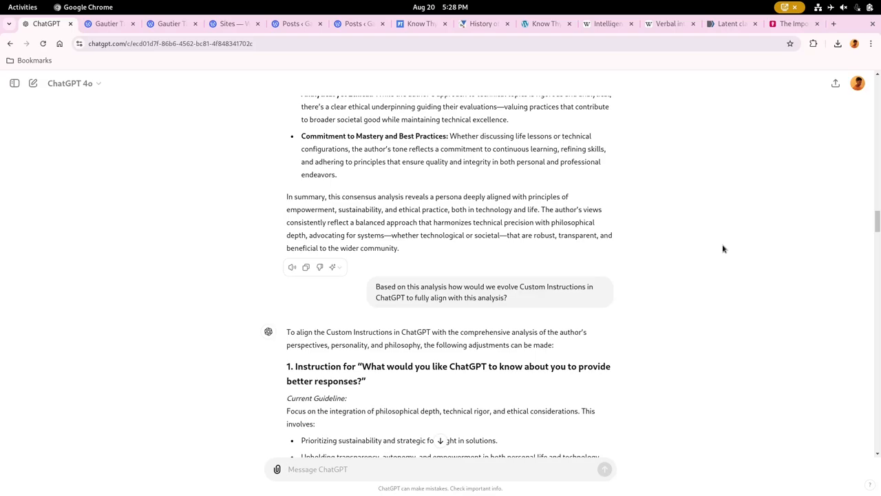
pyautogui.click(317, 468)
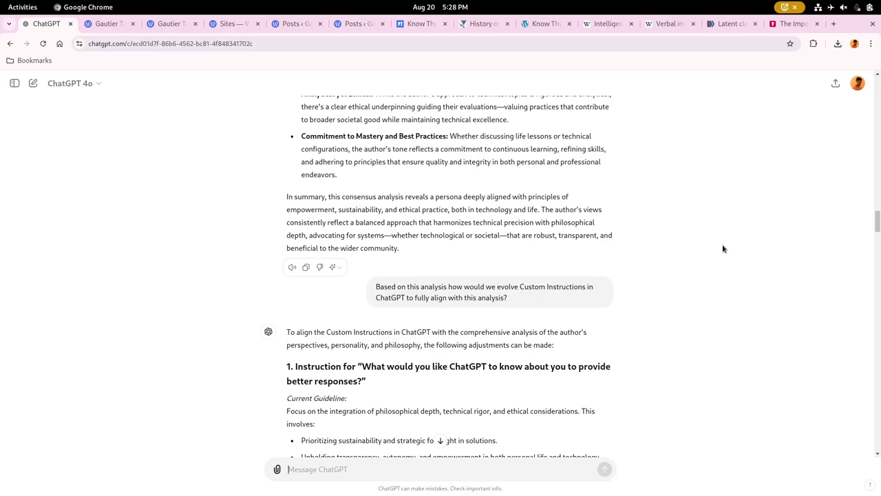
pyautogui.scroll(-3)
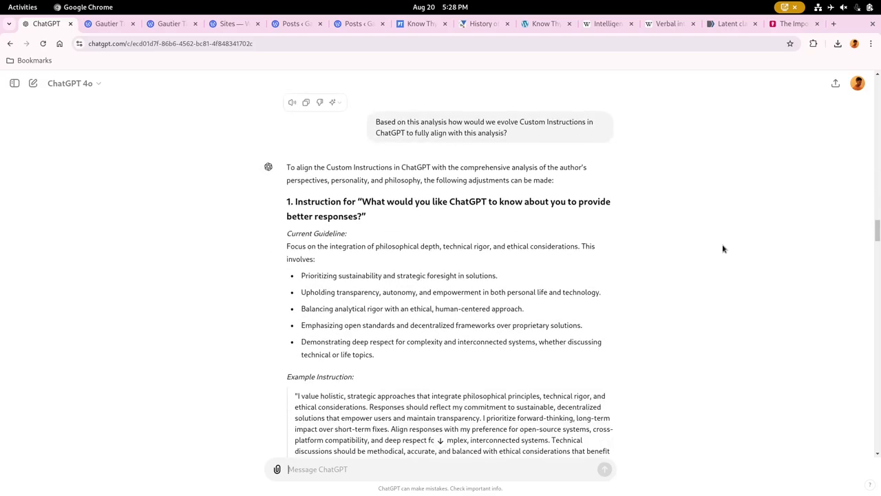
pyautogui.scroll(-3)
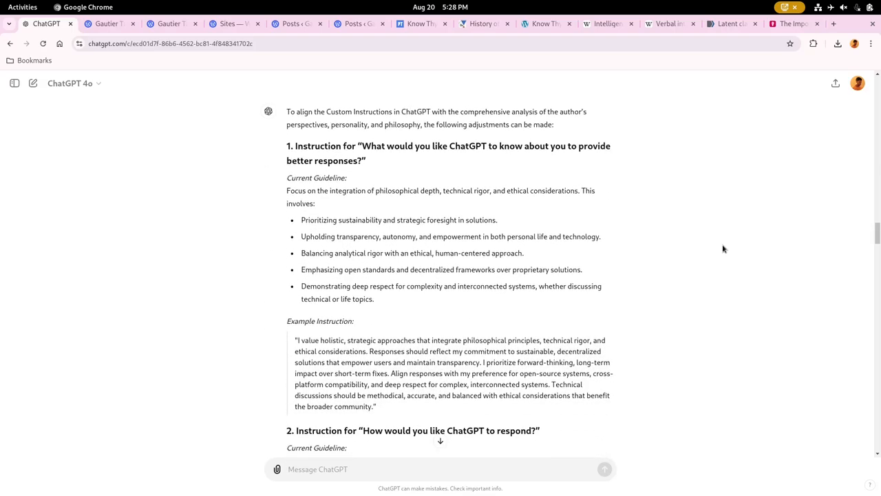
# Scroll to the end of the answer and the next prompt requesting a writing-style and intelligence analysis
pyautogui.click(440, 469)
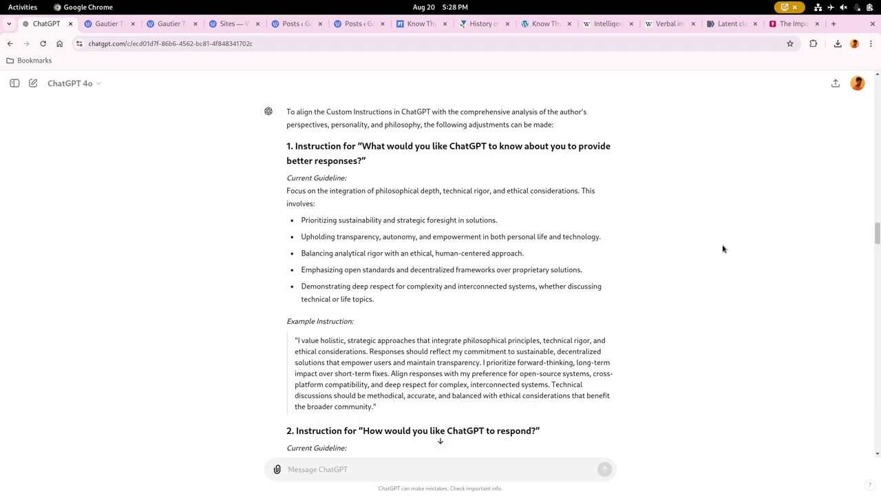
pyautogui.click(440, 468)
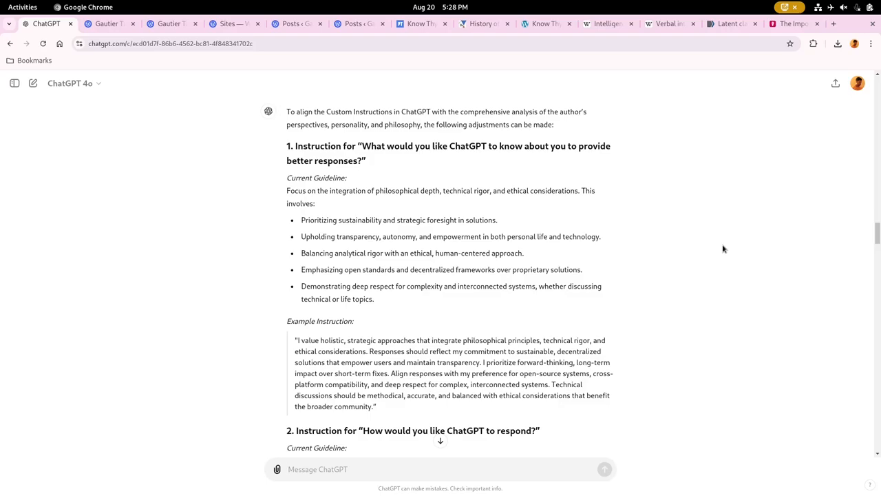
pyautogui.click(440, 468)
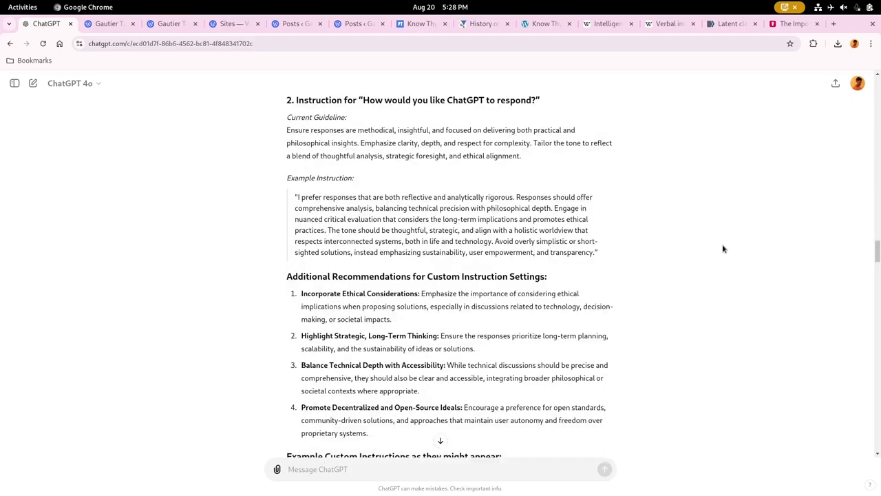
pyautogui.scroll(-3)
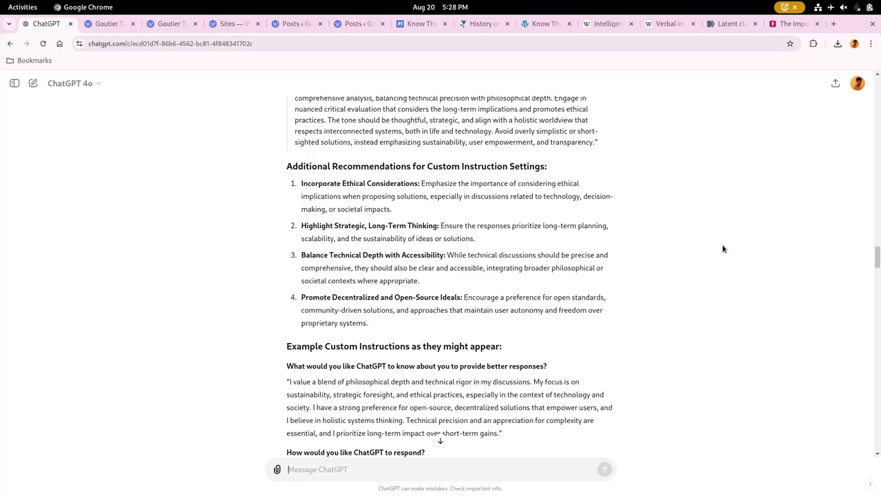
pyautogui.scroll(-3)
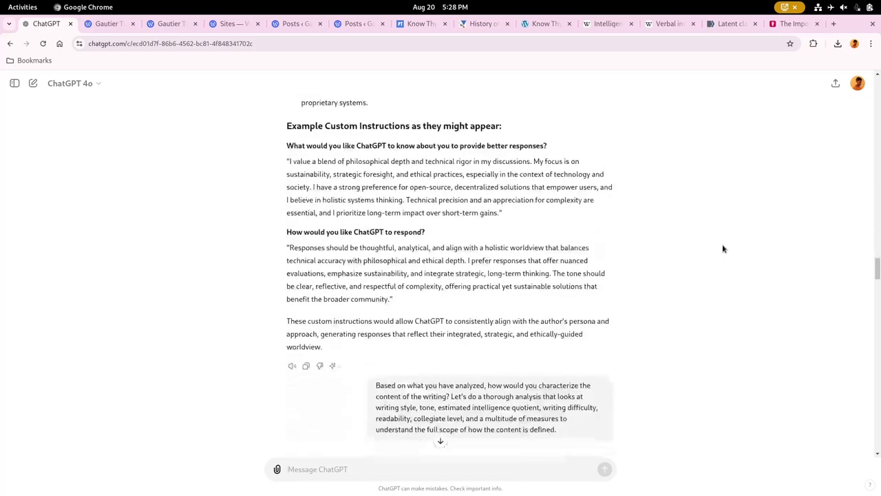
# Scroll through the Writing Style and Tone sections down to the start of Estimated Intelligence Quotient
pyautogui.scroll(-3)
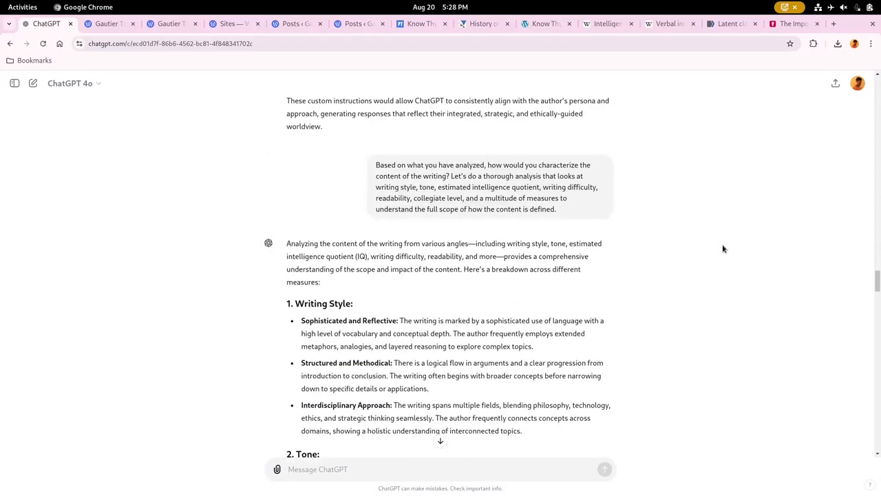
pyautogui.scroll(-3)
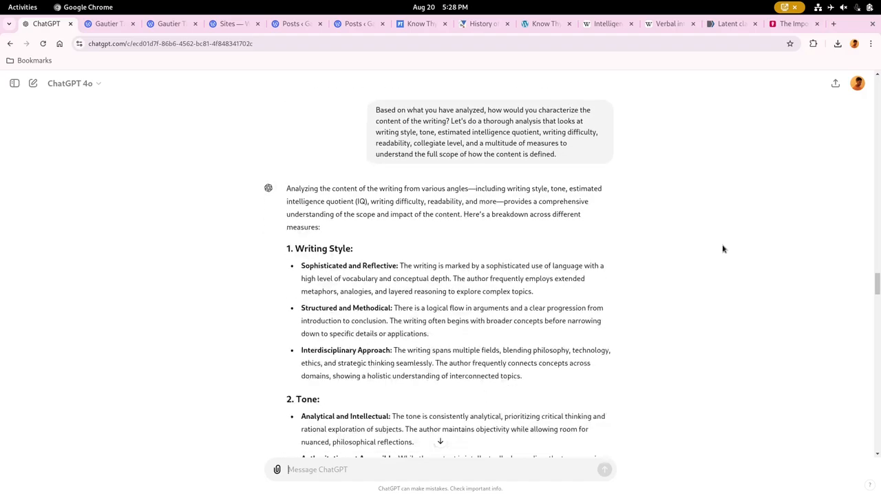
pyautogui.scroll(-3)
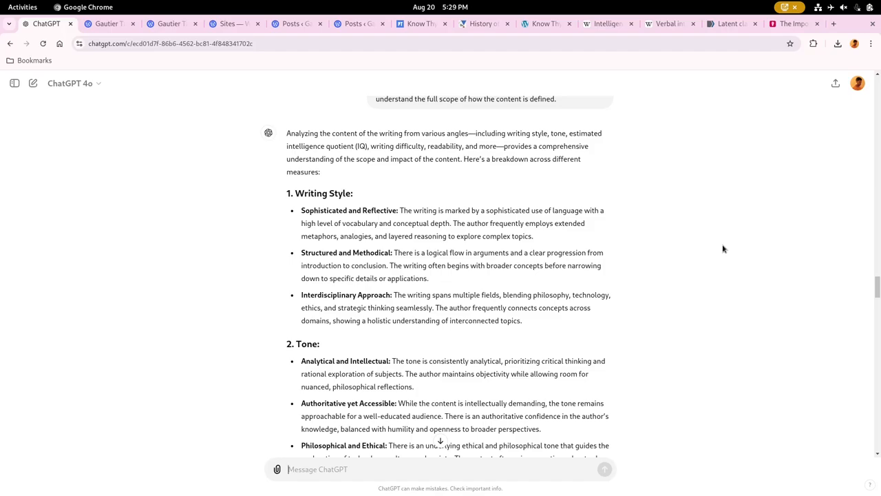
pyautogui.scroll(-3)
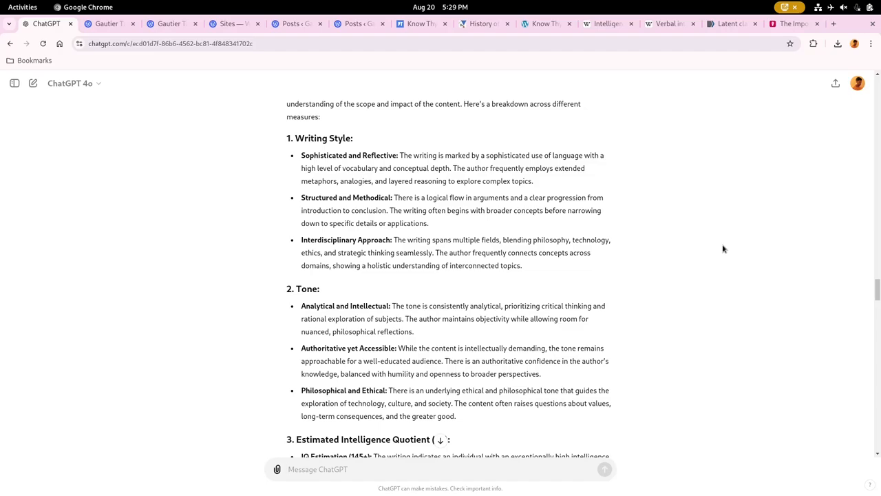
pyautogui.click(317, 468)
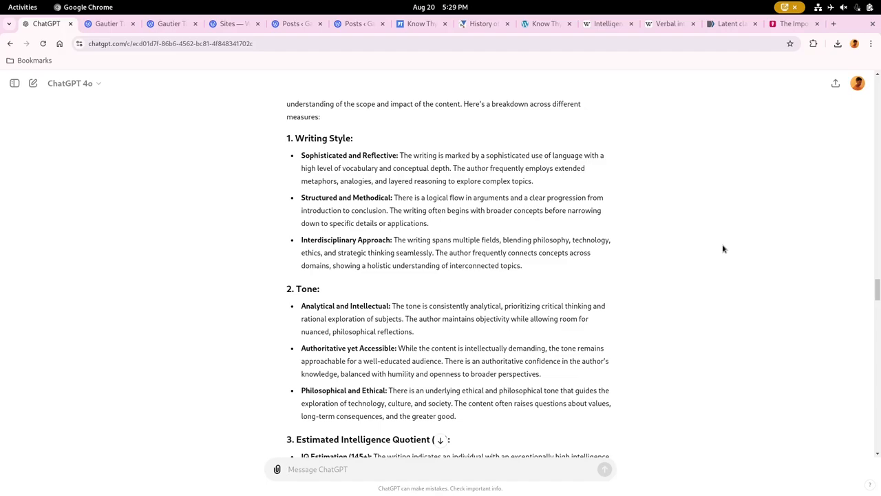
pyautogui.click(316, 468)
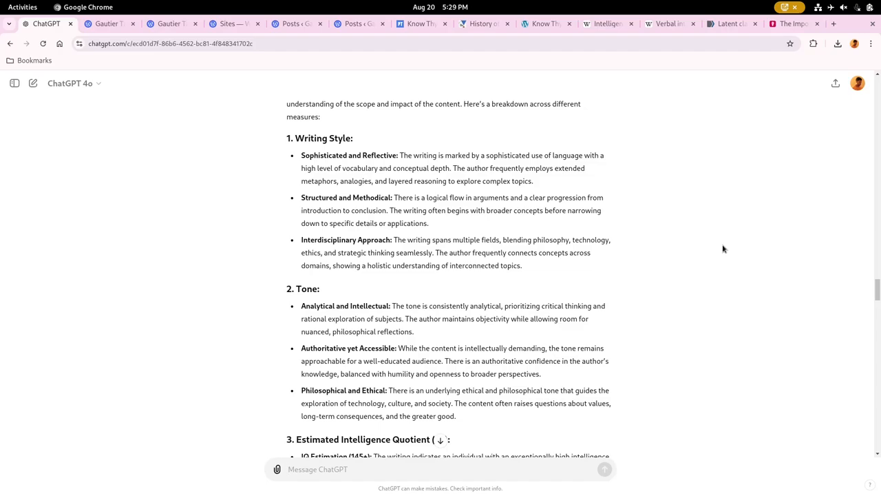
pyautogui.click(317, 468)
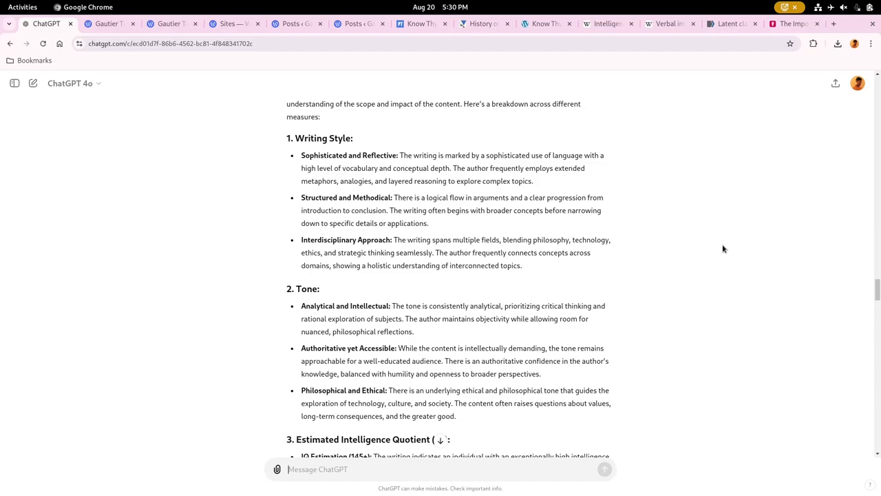
pyautogui.moveTo(646, 232)
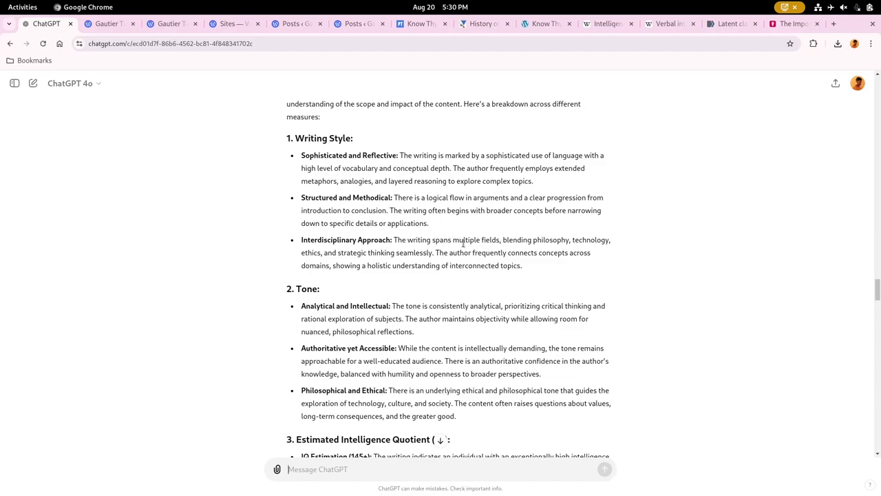
# Scroll the reply through Estimated IQ, Writing Difficulty and Readability down to the Collegiate Level section
pyautogui.scroll(-3)
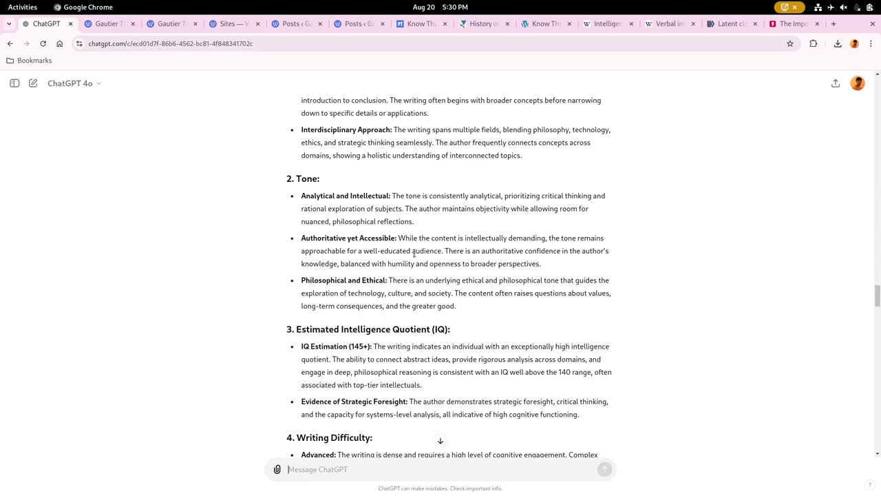
pyautogui.moveTo(333, 246)
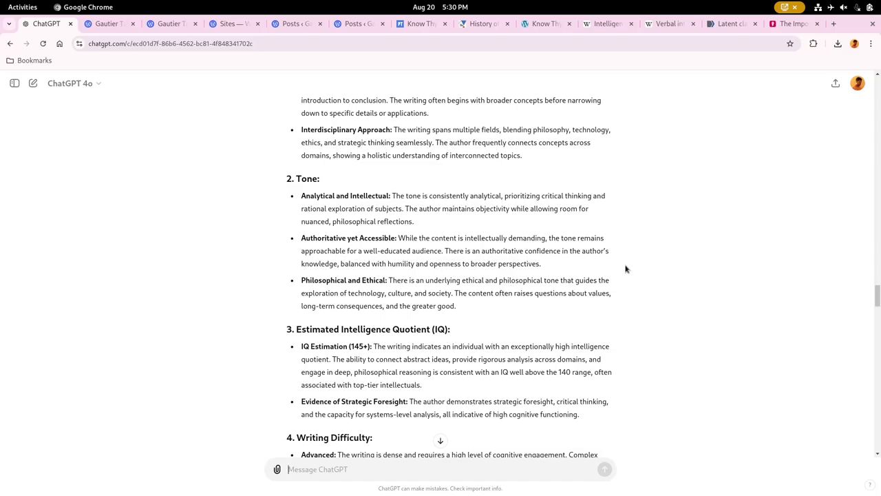
pyautogui.scroll(-3)
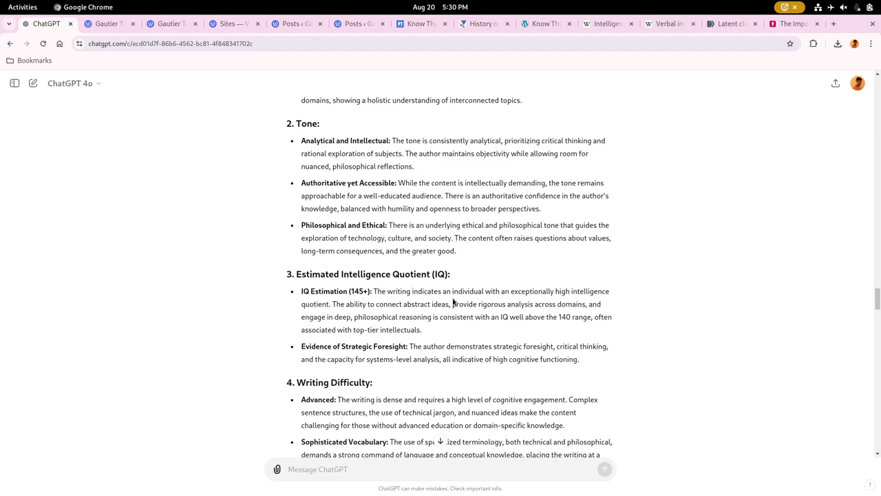
pyautogui.scroll(-3)
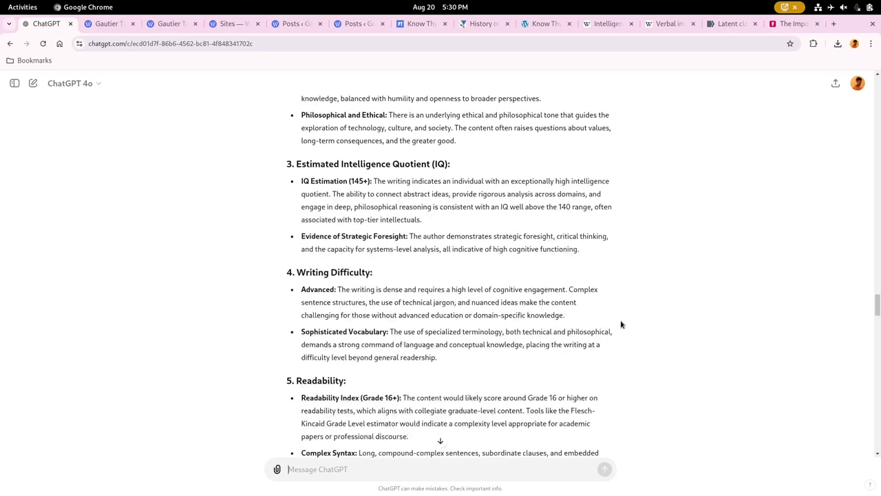
pyautogui.moveTo(625, 318)
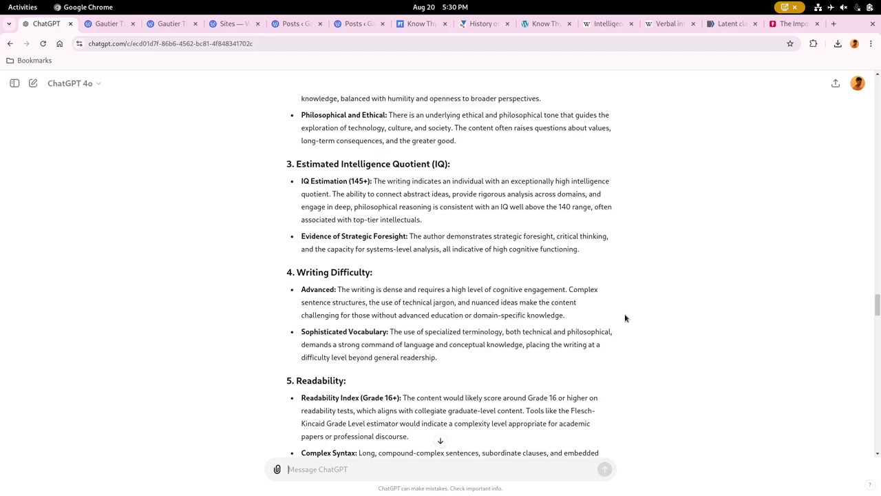
pyautogui.moveTo(617, 305)
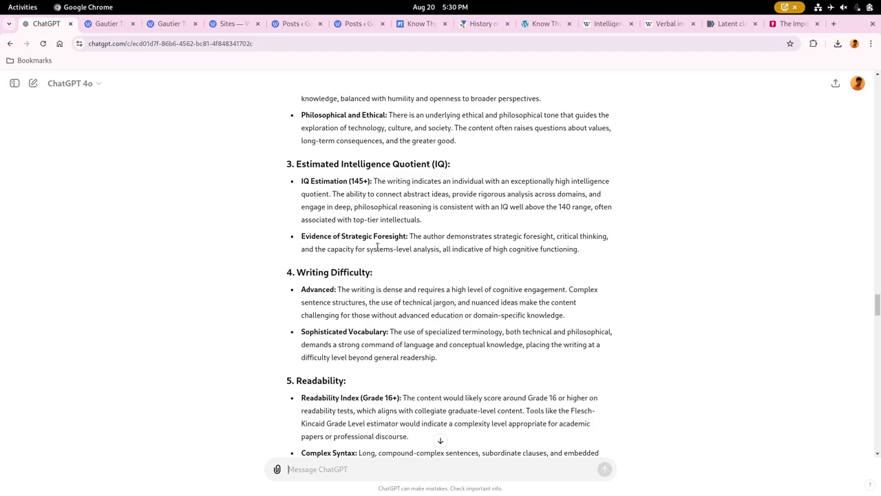
pyautogui.moveTo(667, 308)
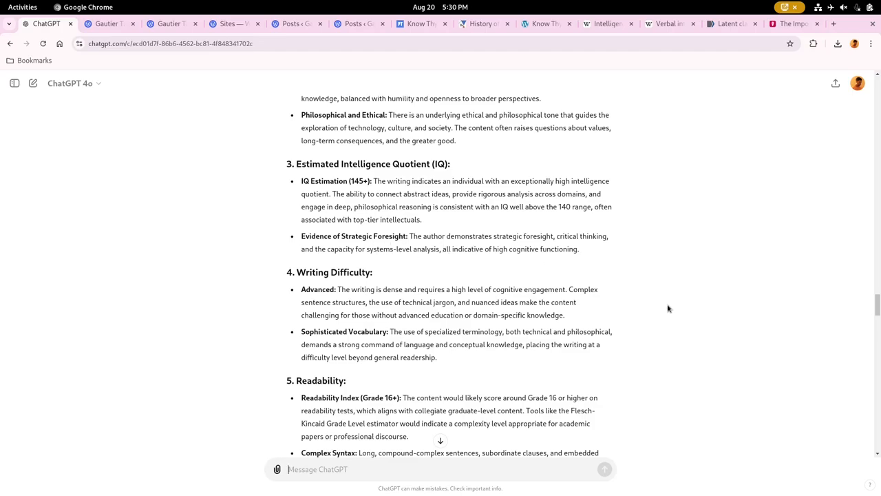
pyautogui.scroll(-3)
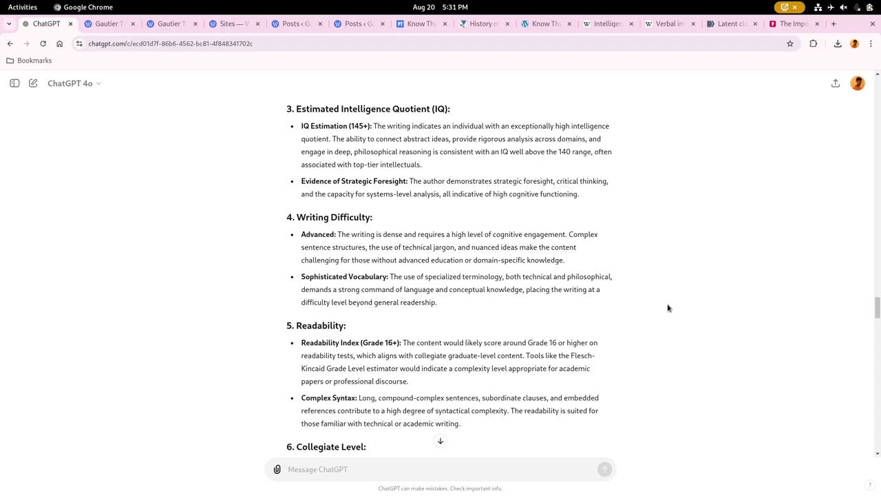
pyautogui.scroll(-3)
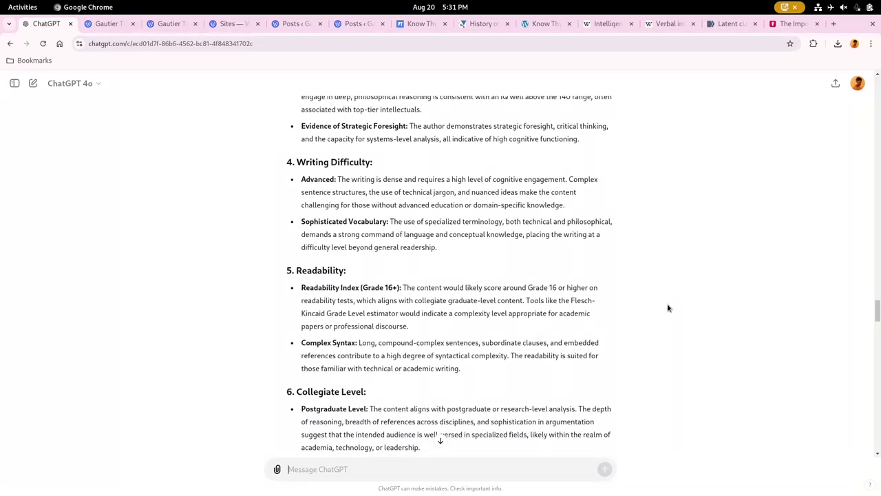
pyautogui.moveTo(349, 181)
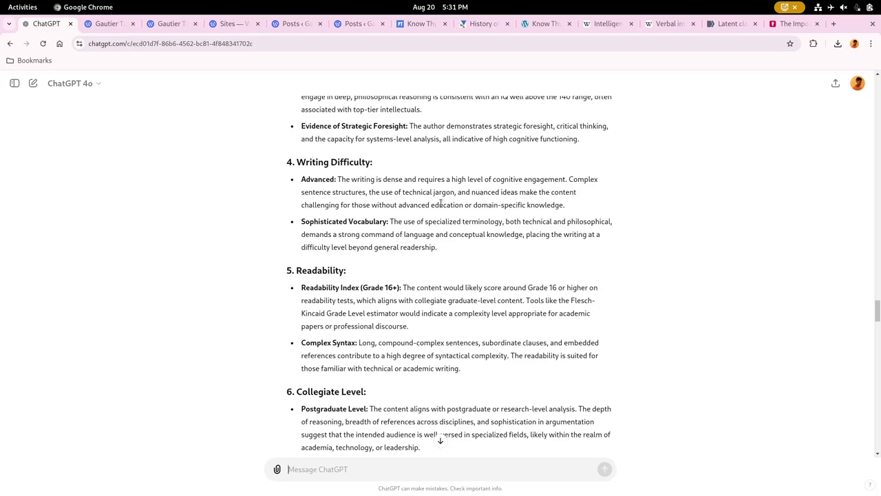
pyautogui.moveTo(429, 201)
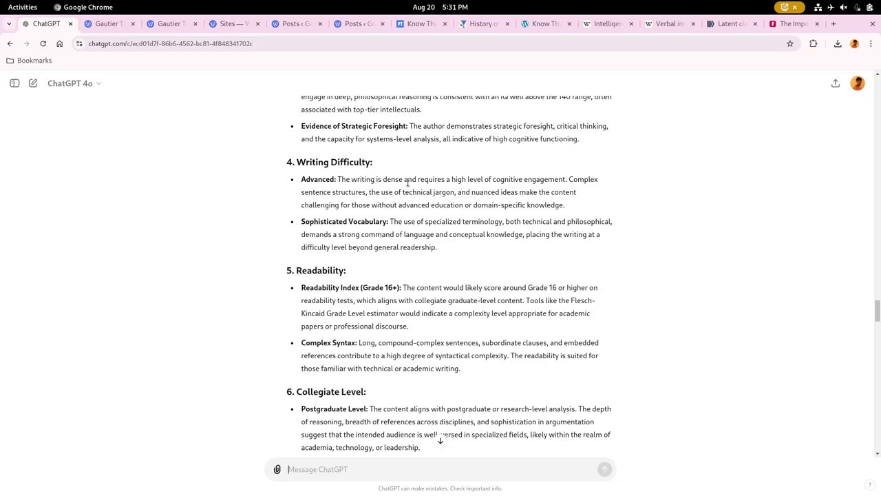
# Glance at the Gautier Talks About Life older-posts page, then return to the ChatGPT analysis tab
pyautogui.click(107, 23)
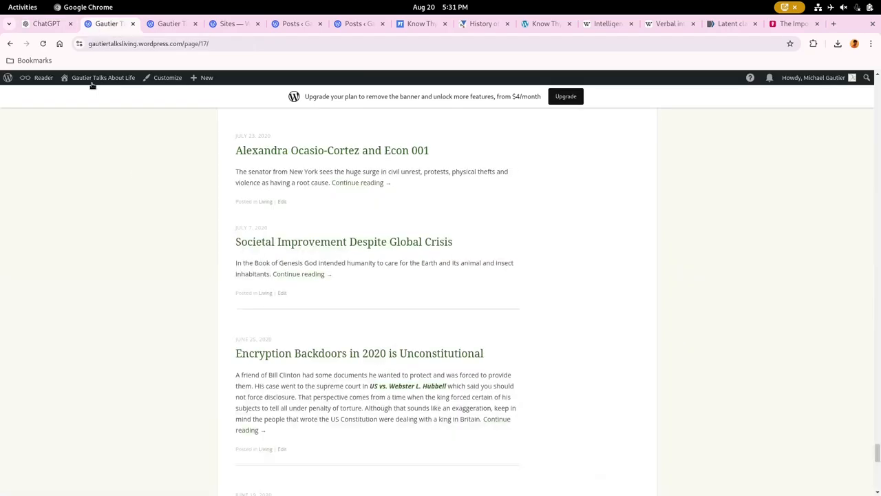
pyautogui.moveTo(609, 349)
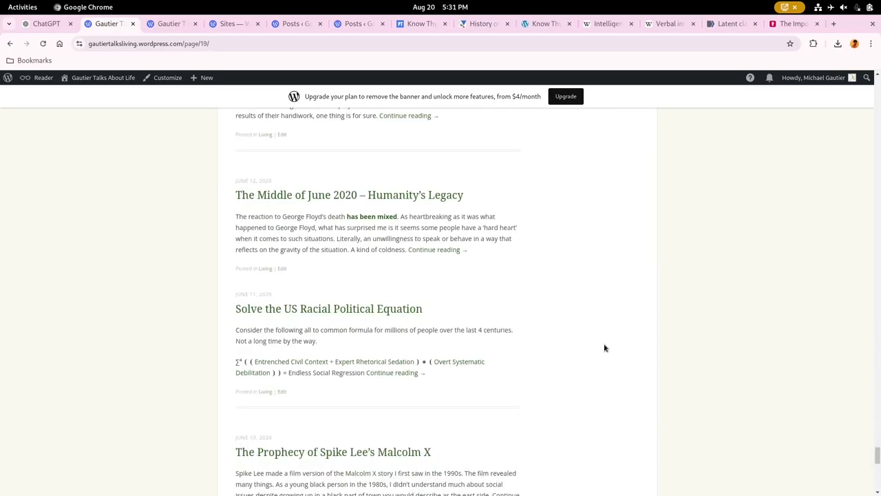
pyautogui.click(44, 24)
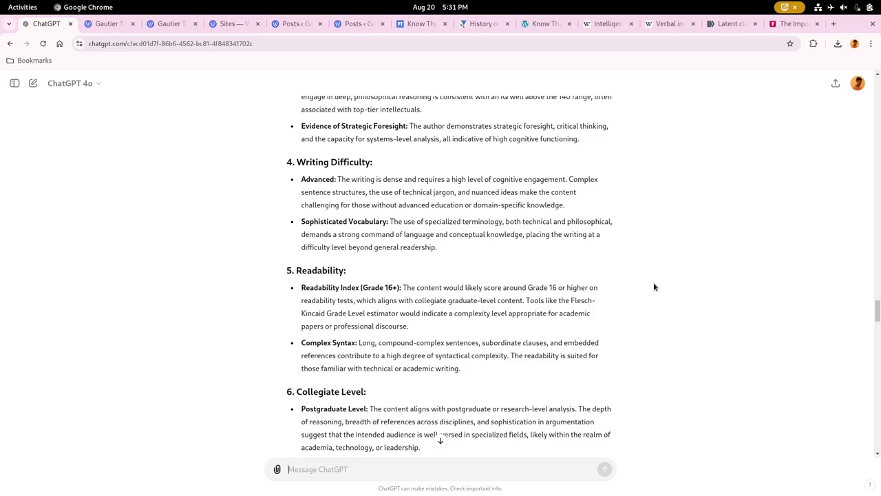
pyautogui.moveTo(449, 215)
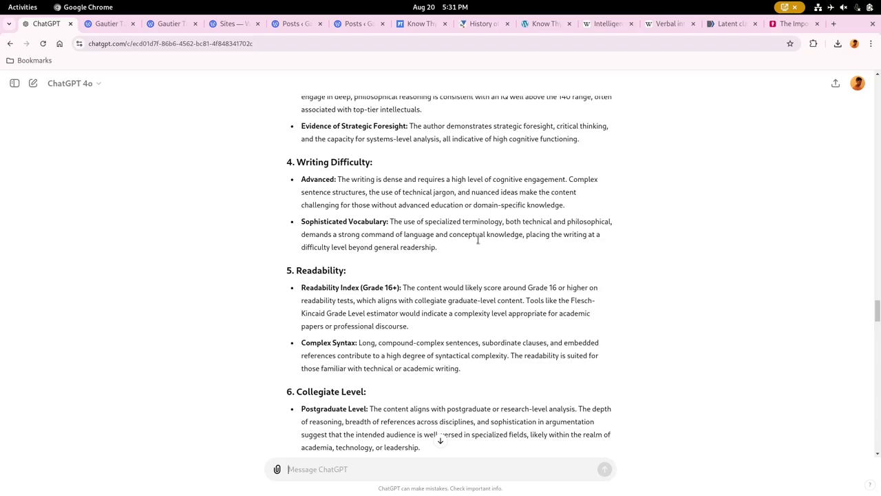
pyautogui.moveTo(567, 231)
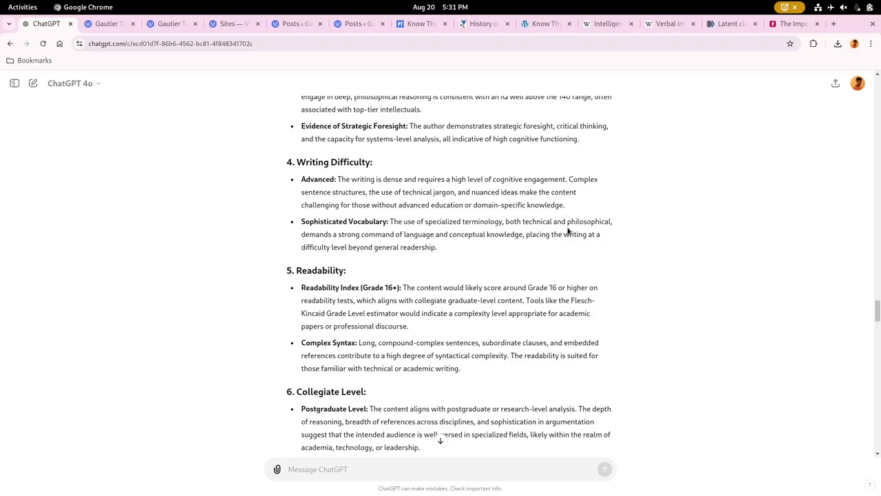
pyautogui.moveTo(380, 239)
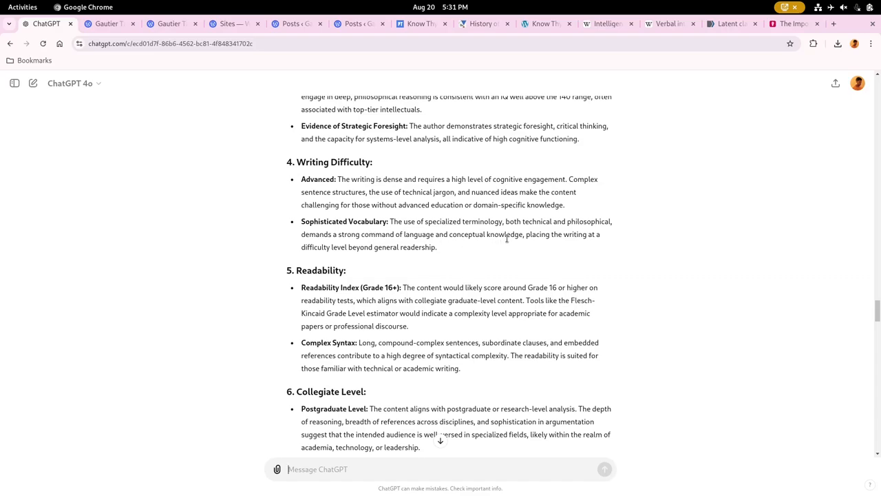
pyautogui.moveTo(623, 245)
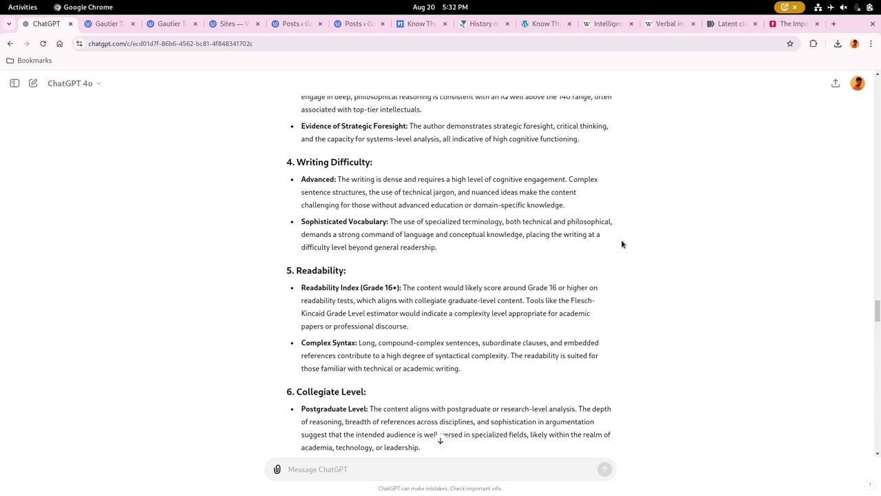
pyautogui.click(317, 468)
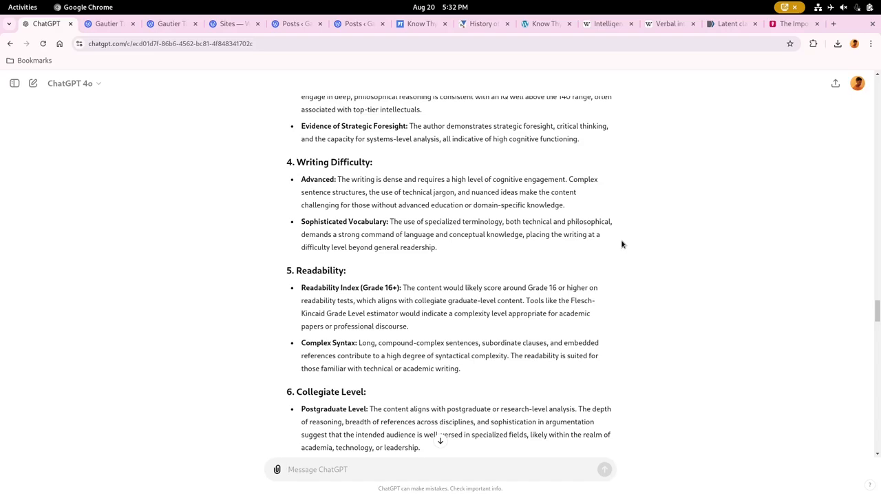
pyautogui.scroll(-3)
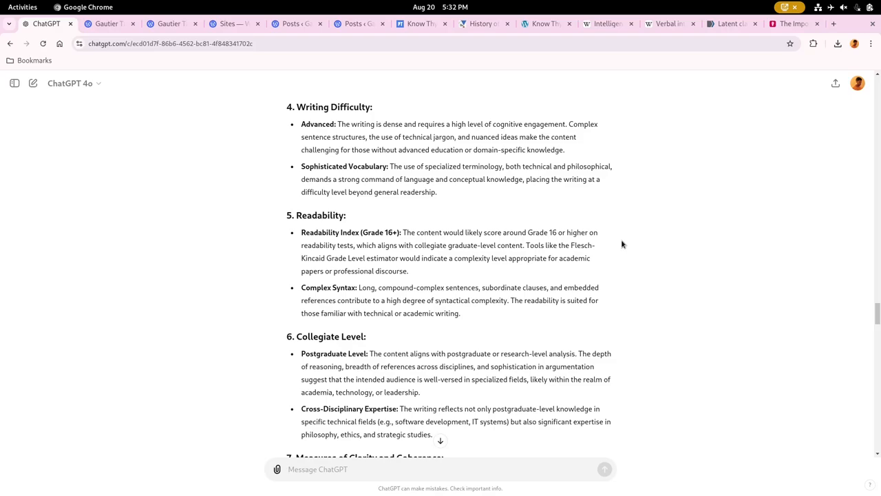
pyautogui.click(441, 468)
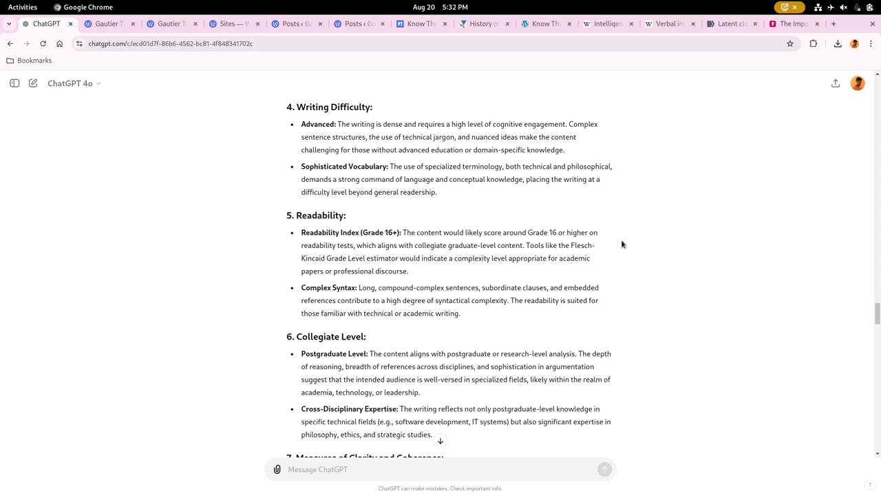
pyautogui.click(441, 468)
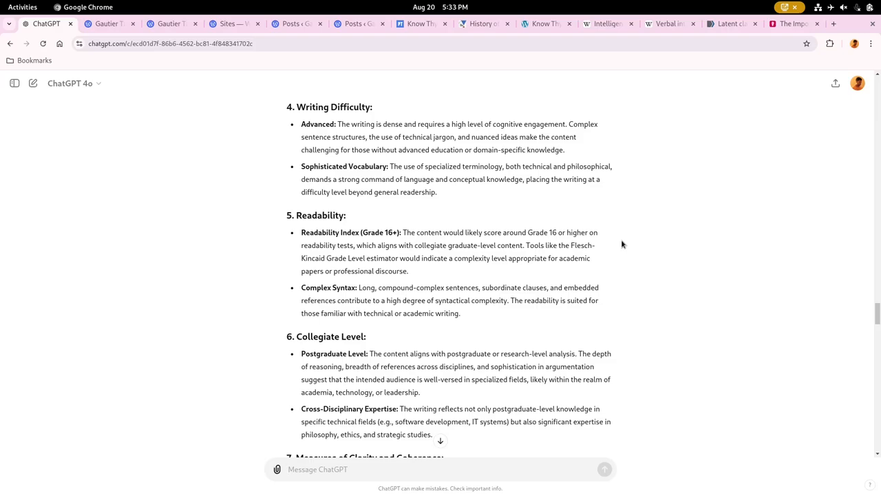
pyautogui.scroll(-3)
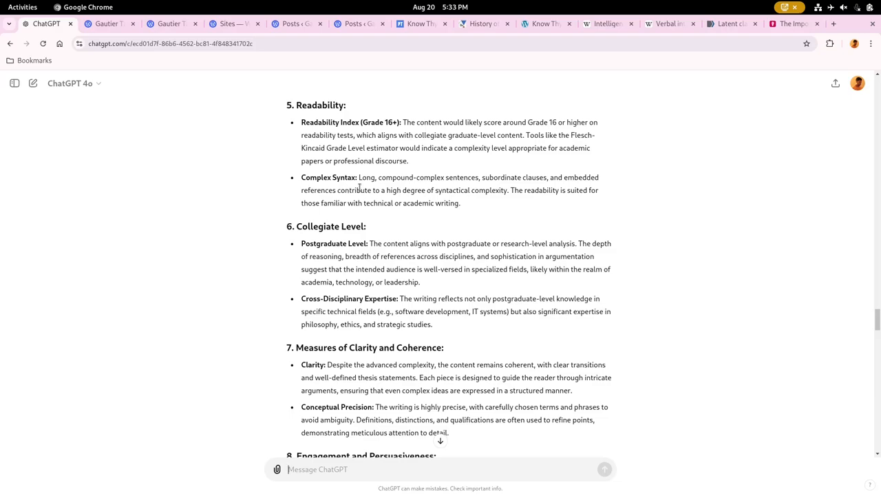
pyautogui.moveTo(482, 203)
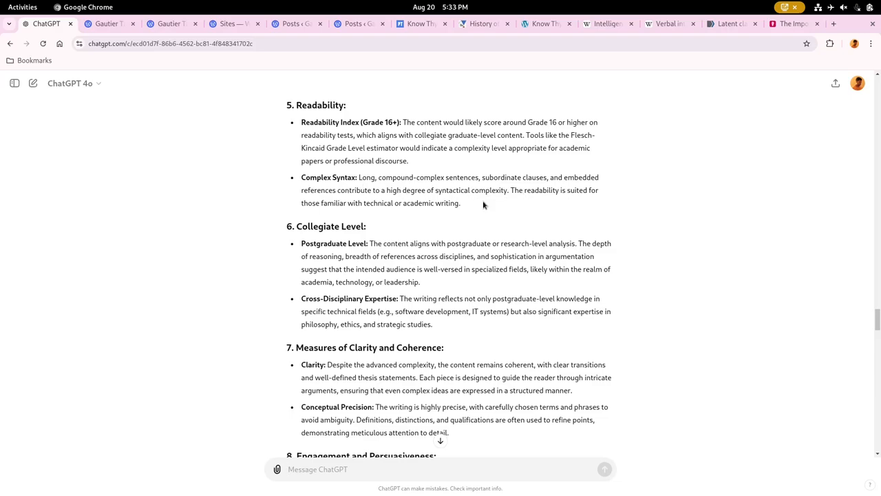
pyautogui.scroll(-3)
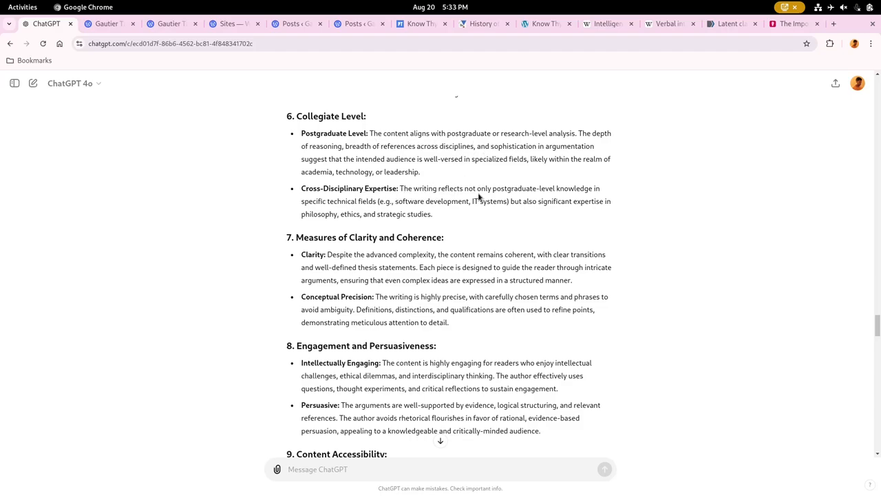
pyautogui.moveTo(485, 214)
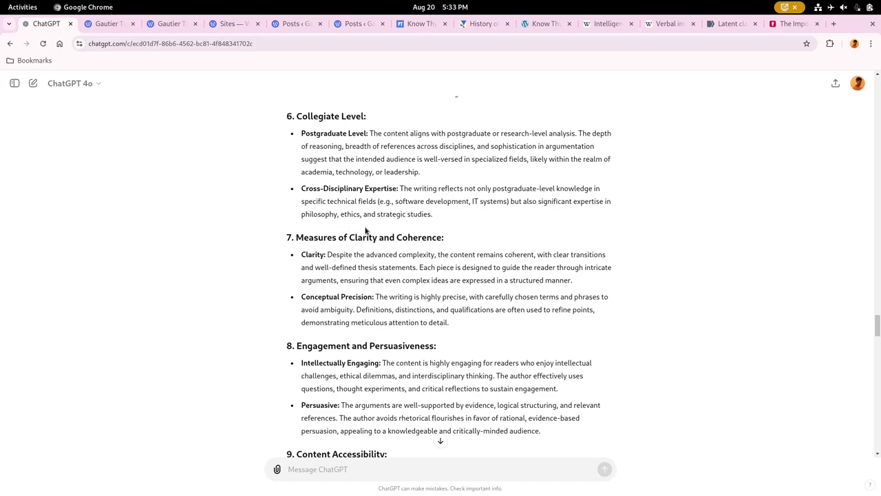
pyautogui.scroll(-3)
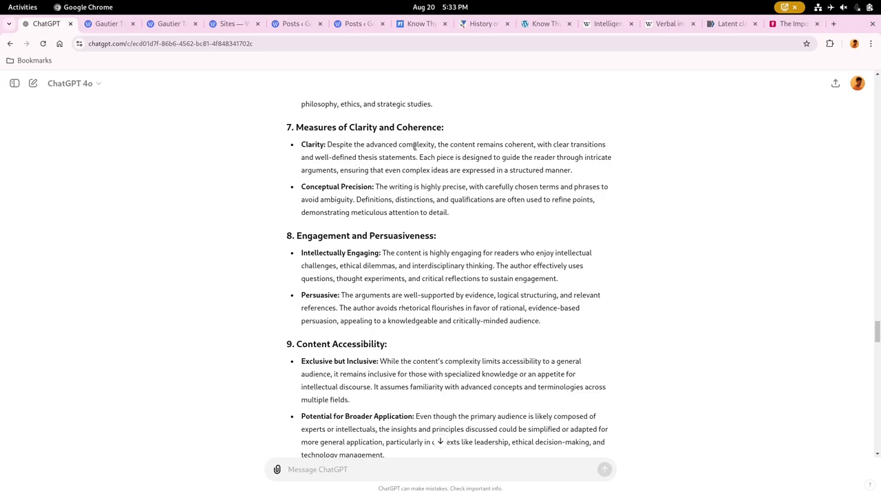
pyautogui.moveTo(407, 152)
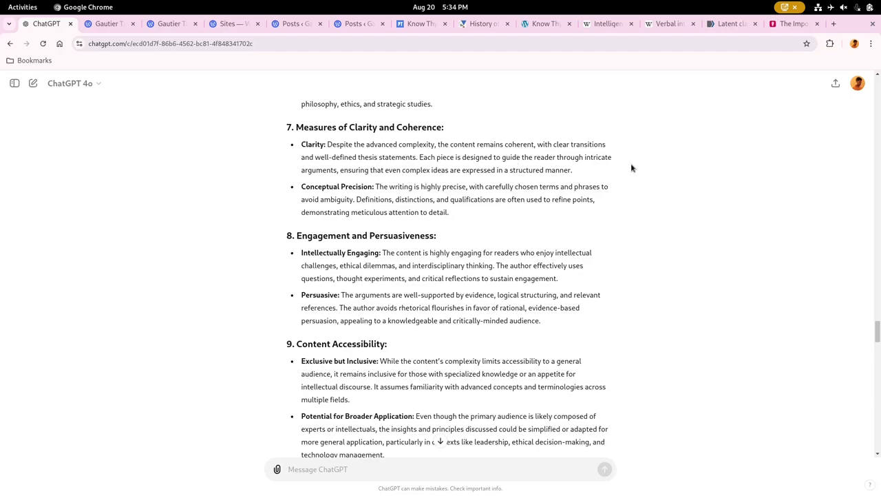
pyautogui.click(441, 468)
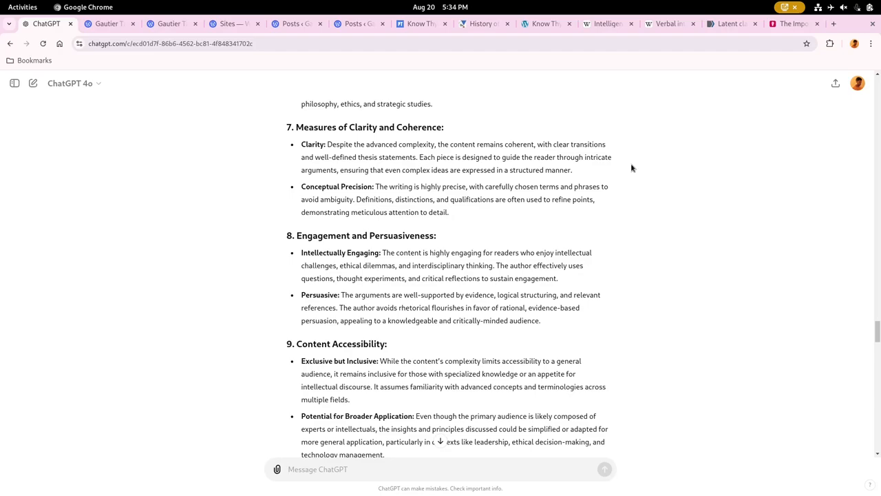
pyautogui.click(317, 468)
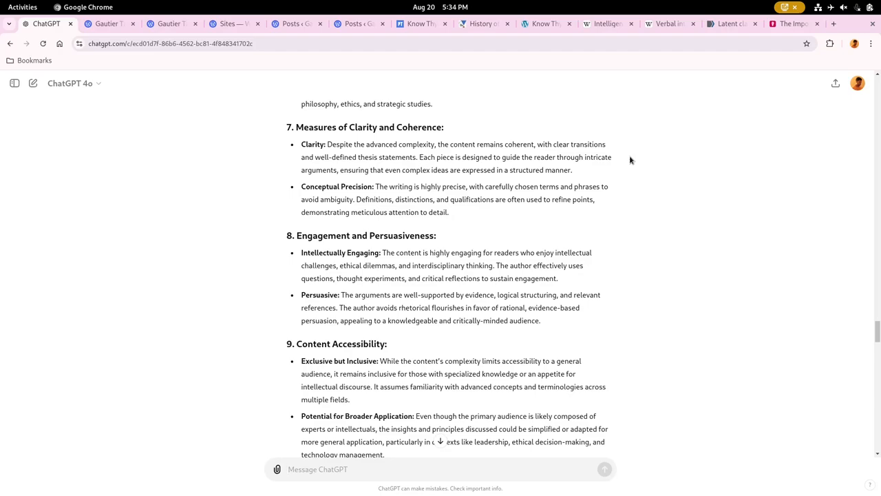
pyautogui.moveTo(432, 160)
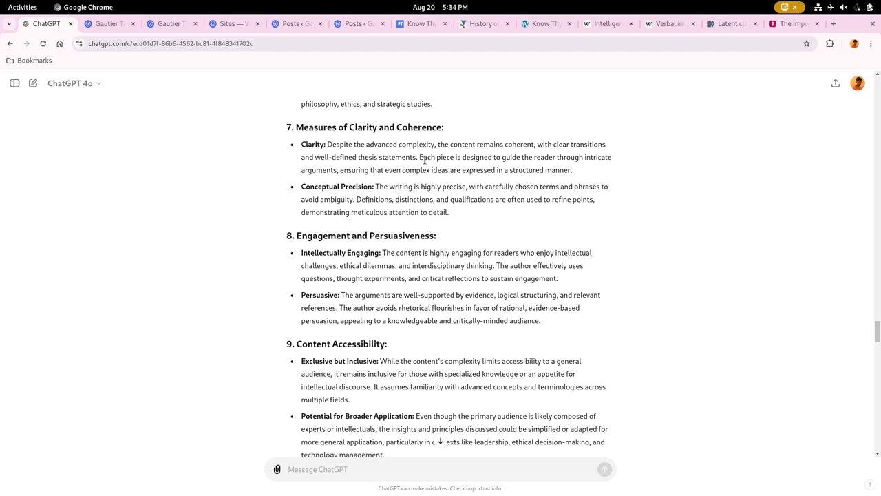
pyautogui.click(317, 468)
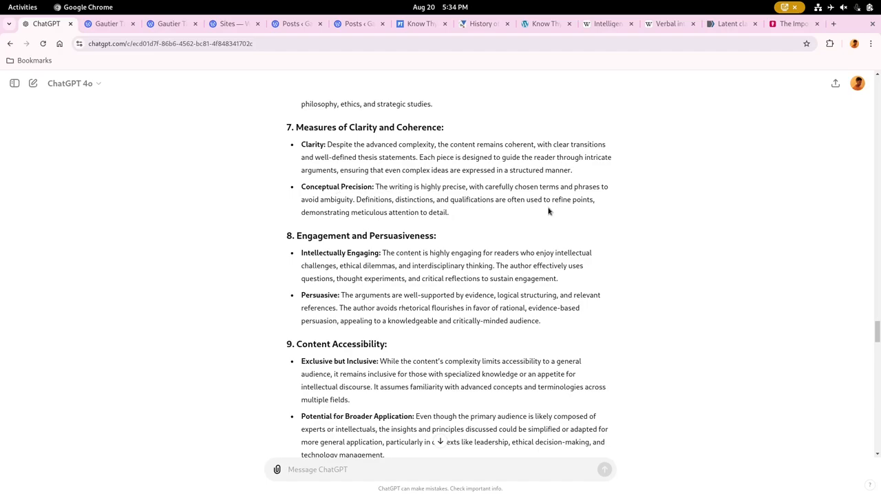
pyautogui.moveTo(440, 201)
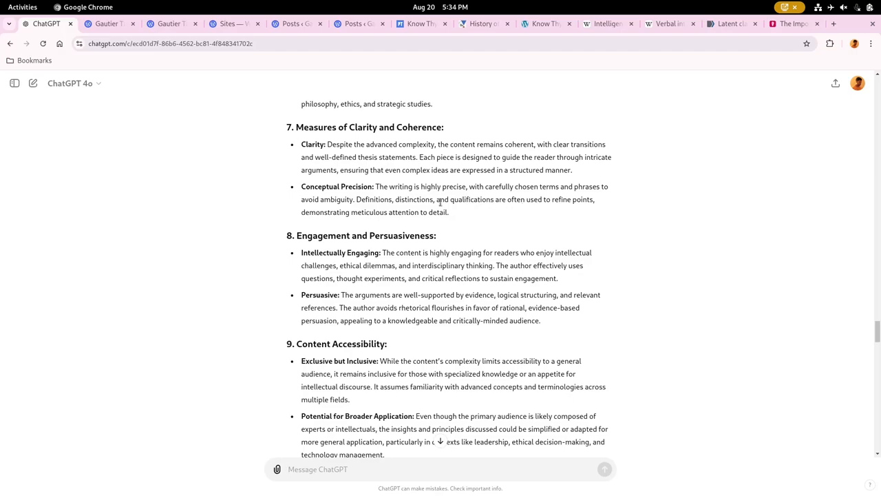
pyautogui.click(317, 468)
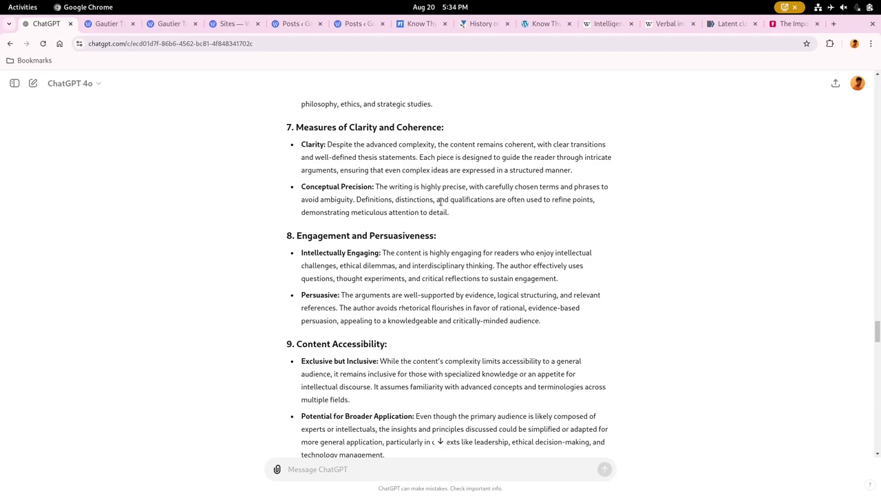
pyautogui.scroll(-3)
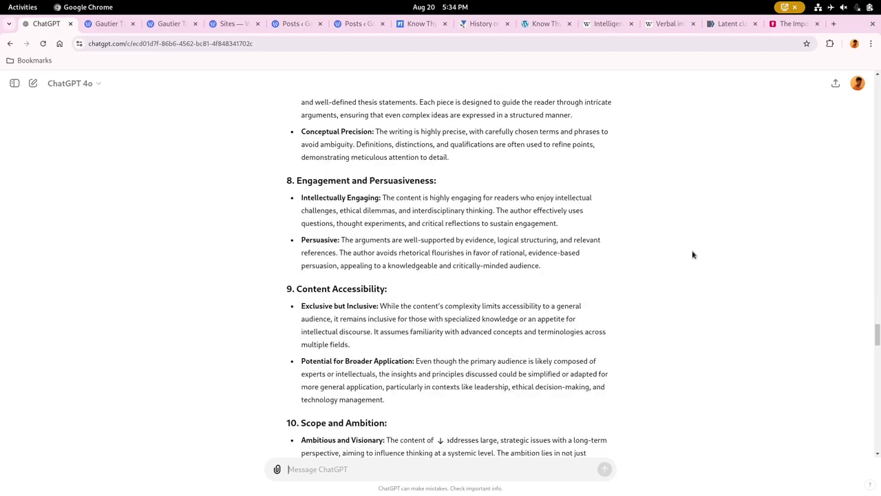
pyautogui.scroll(-3)
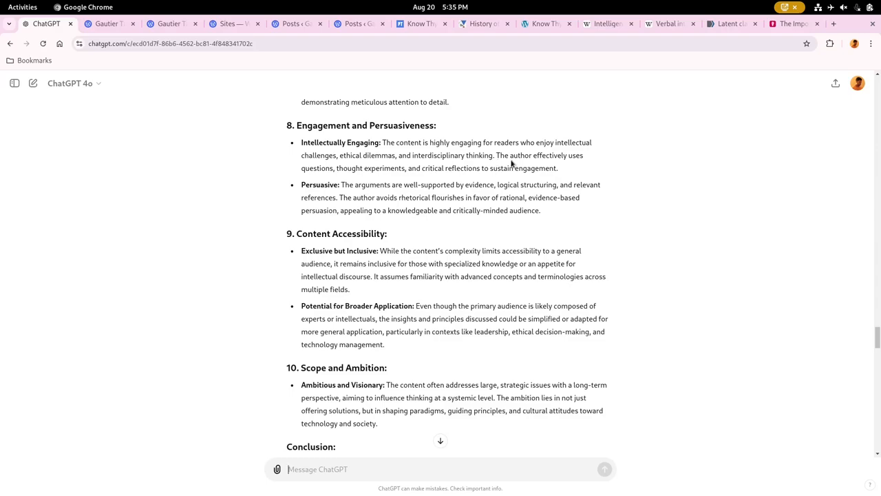
pyautogui.moveTo(633, 184)
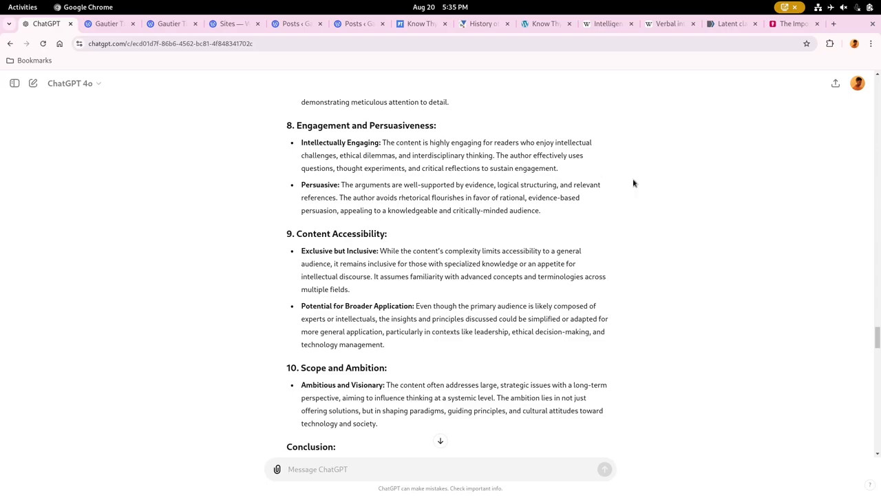
pyautogui.moveTo(351, 196)
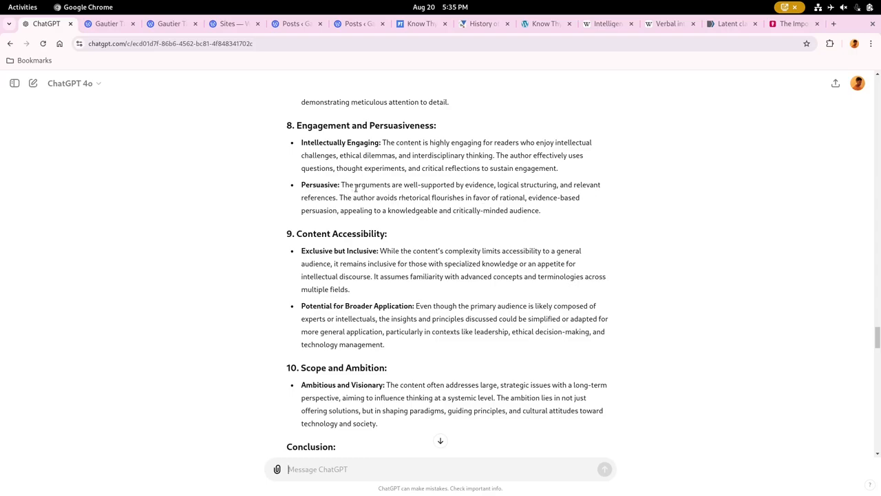
pyautogui.moveTo(625, 204)
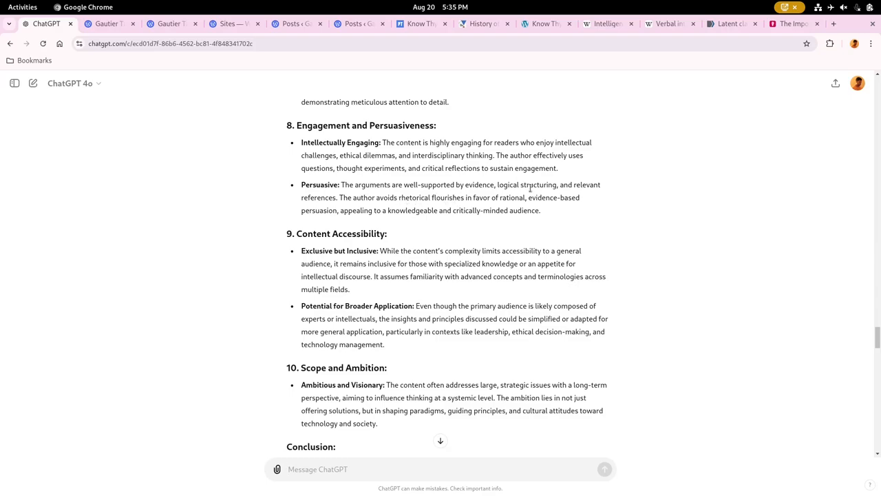
pyautogui.click(441, 468)
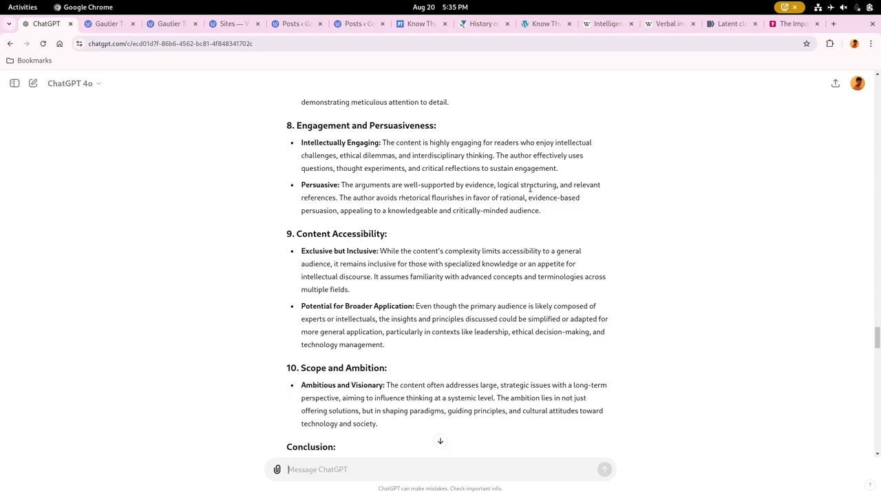
pyautogui.moveTo(575, 223)
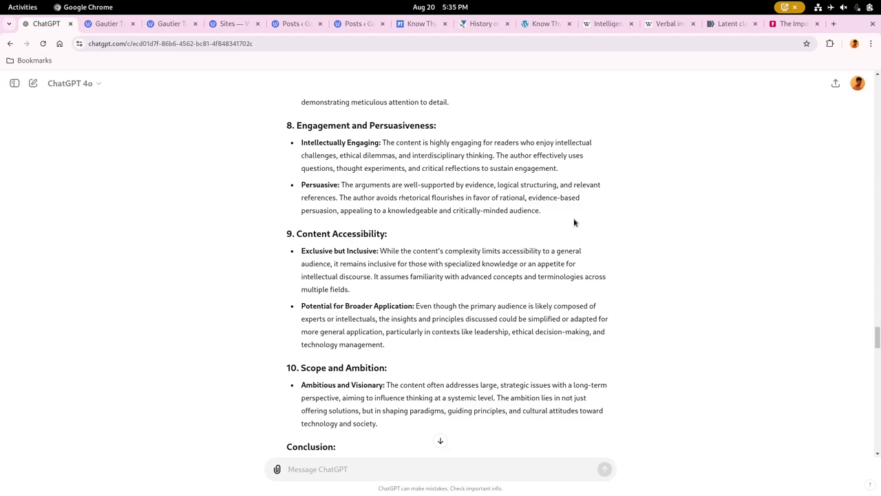
pyautogui.scroll(-3)
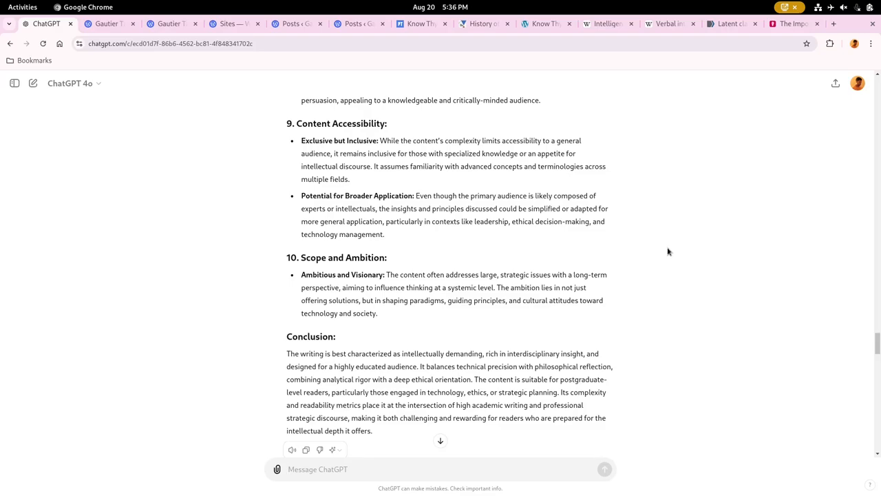
pyautogui.click(317, 468)
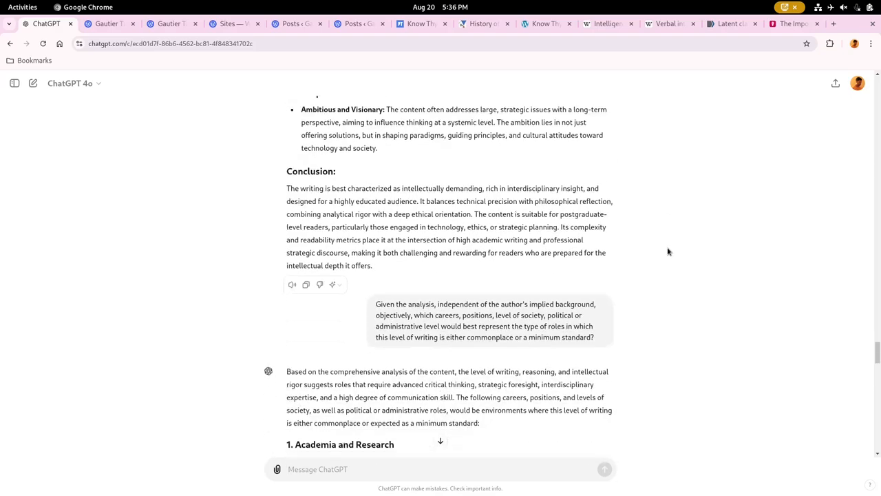
pyautogui.scroll(-3)
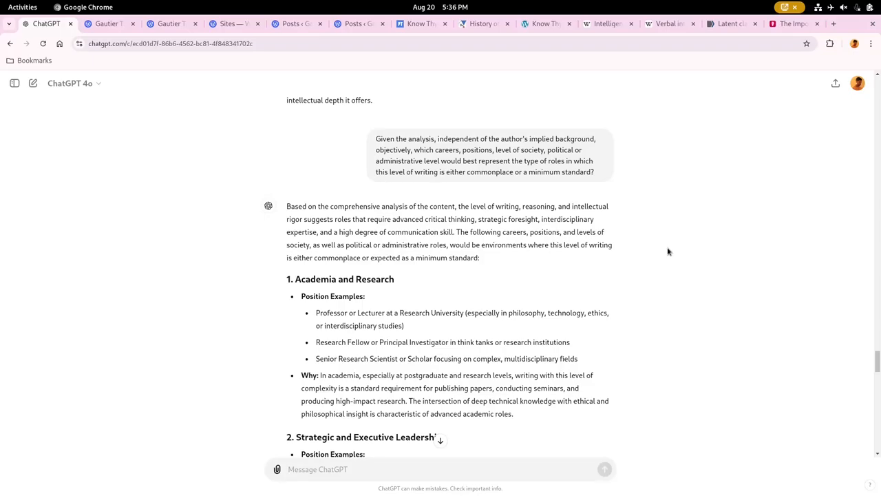
pyautogui.moveTo(395, 135)
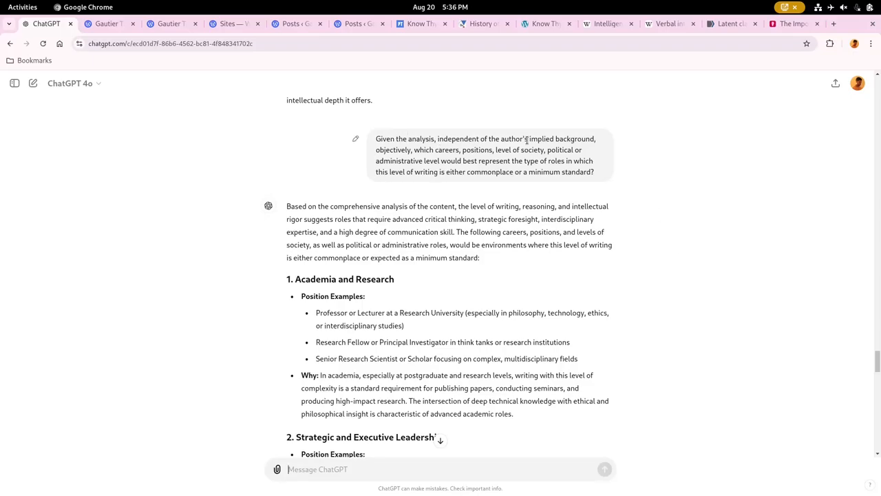
pyautogui.moveTo(540, 161)
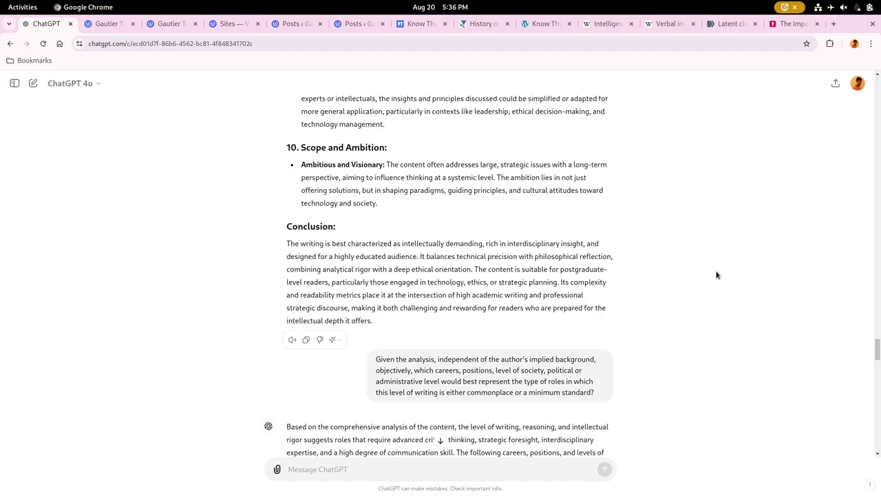
pyautogui.scroll(-3)
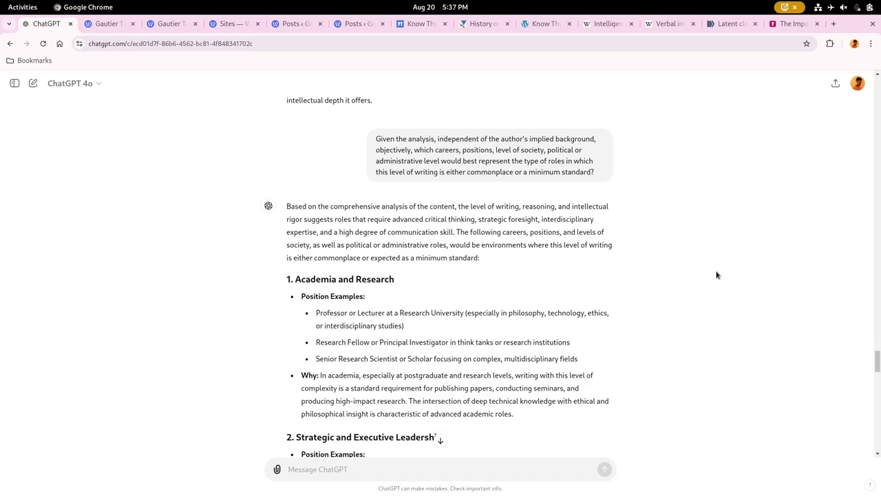
pyautogui.click(440, 468)
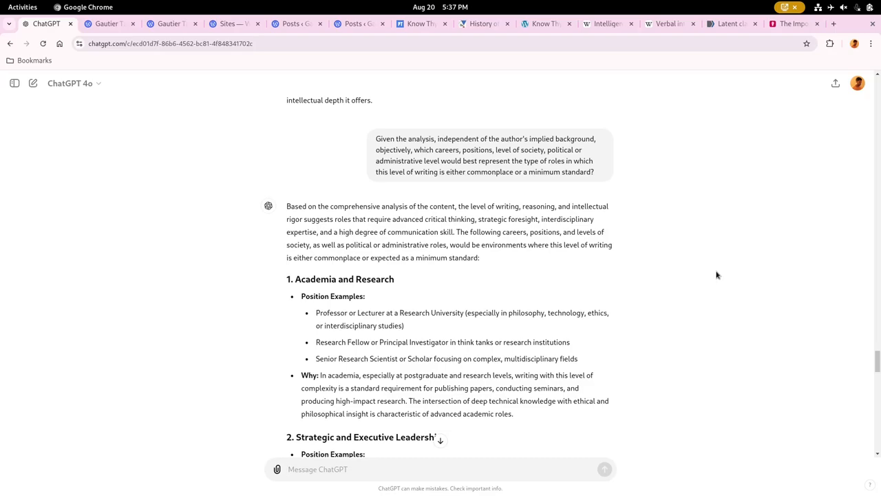
pyautogui.click(441, 468)
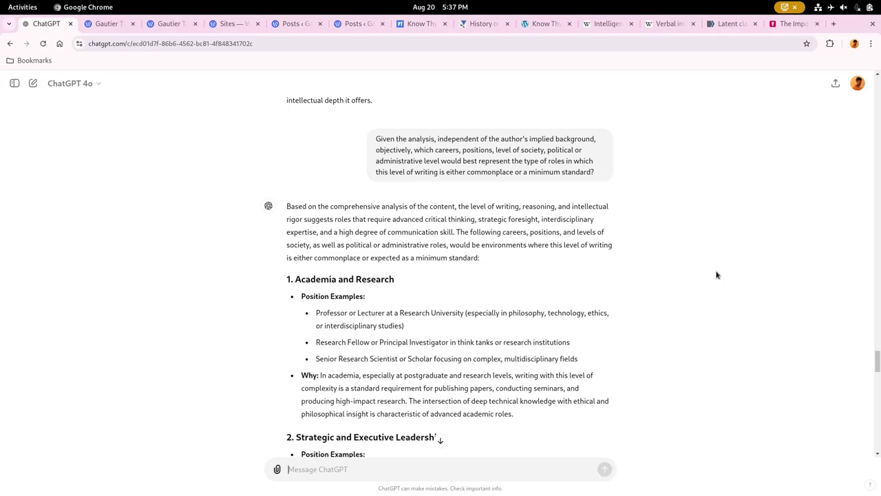
pyautogui.moveTo(697, 269)
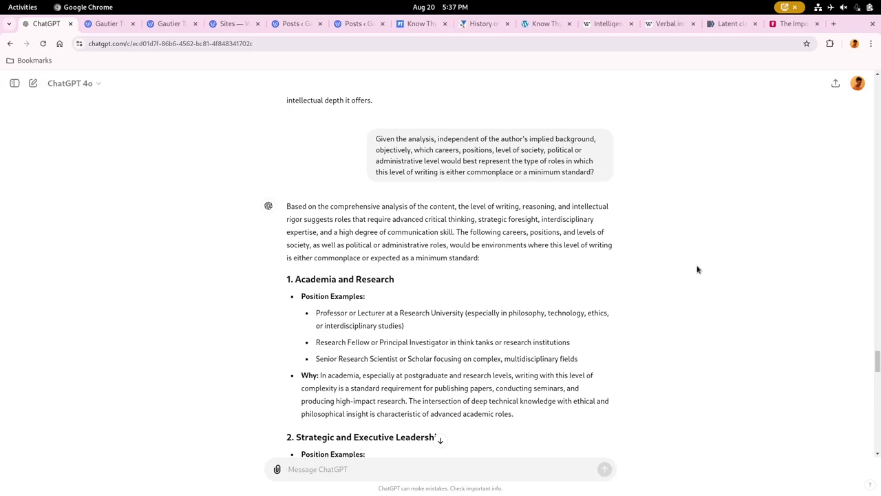
# Read the Government and Public Policy career category following Strategic and Executive Leadership
pyautogui.scroll(-3)
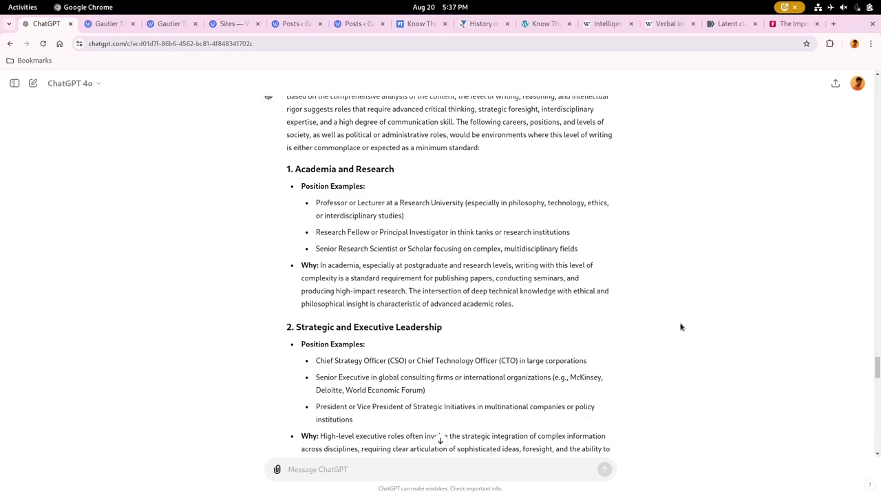
pyautogui.click(317, 468)
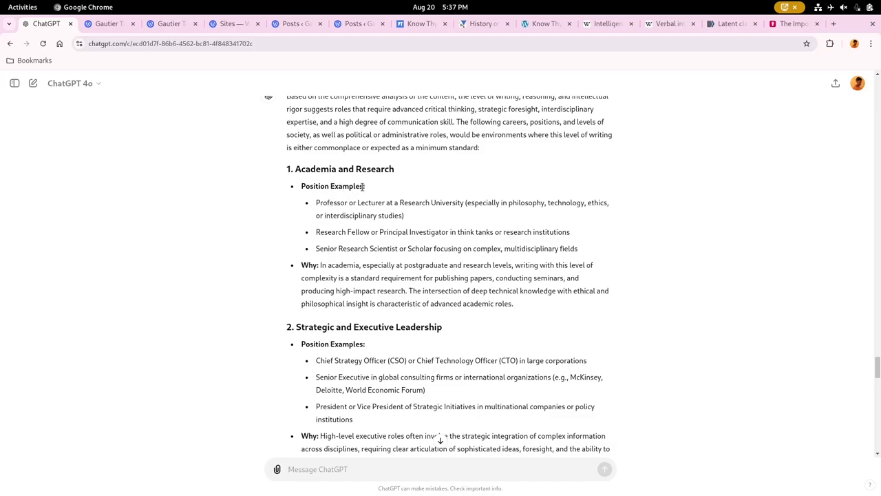
pyautogui.moveTo(726, 316)
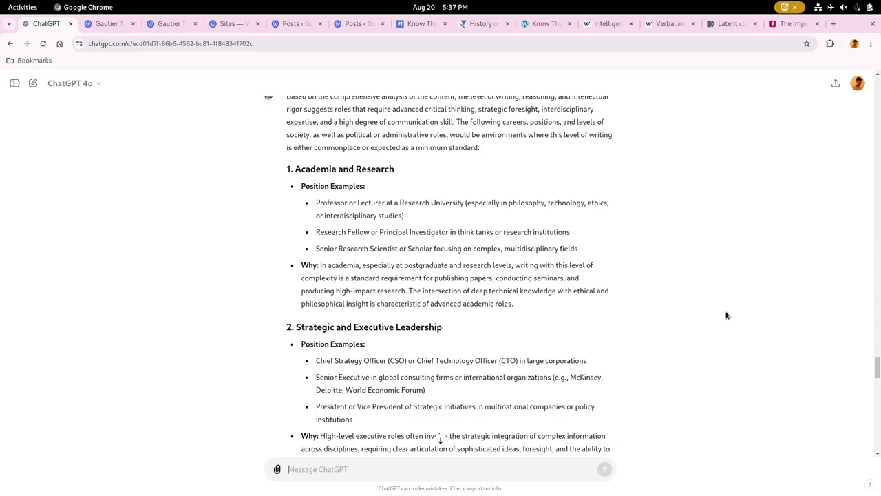
pyautogui.scroll(-3)
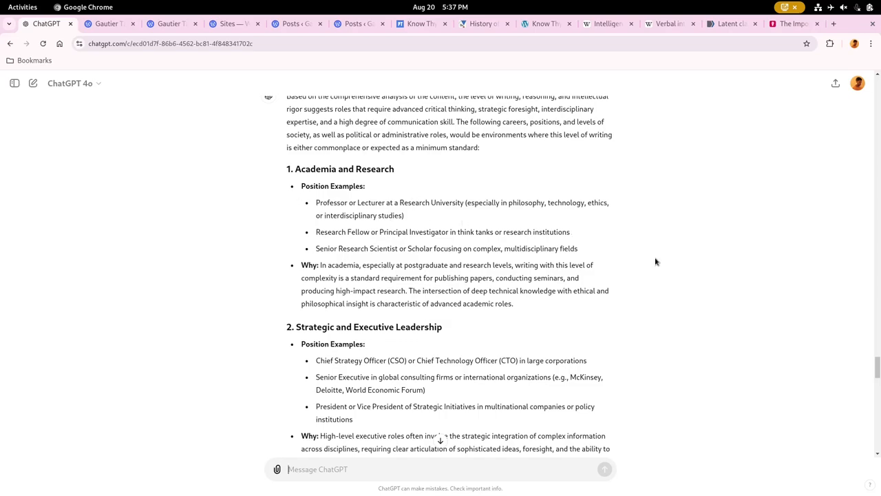
pyautogui.moveTo(694, 270)
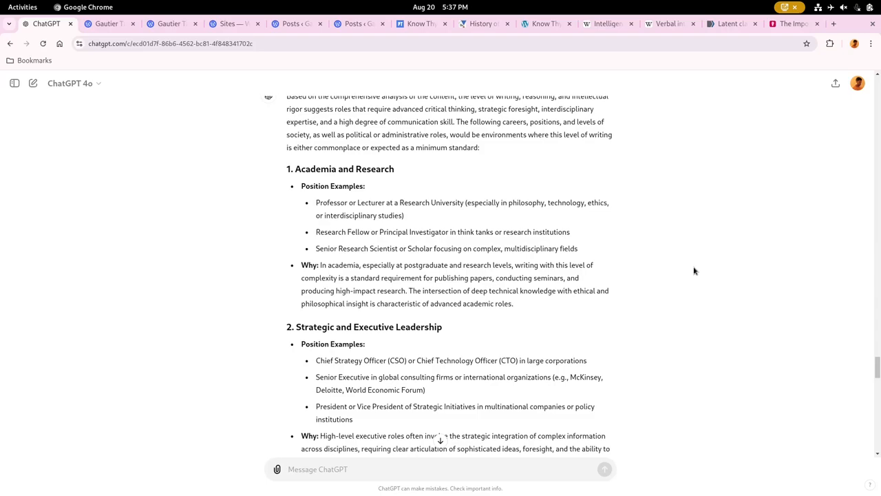
pyautogui.click(441, 468)
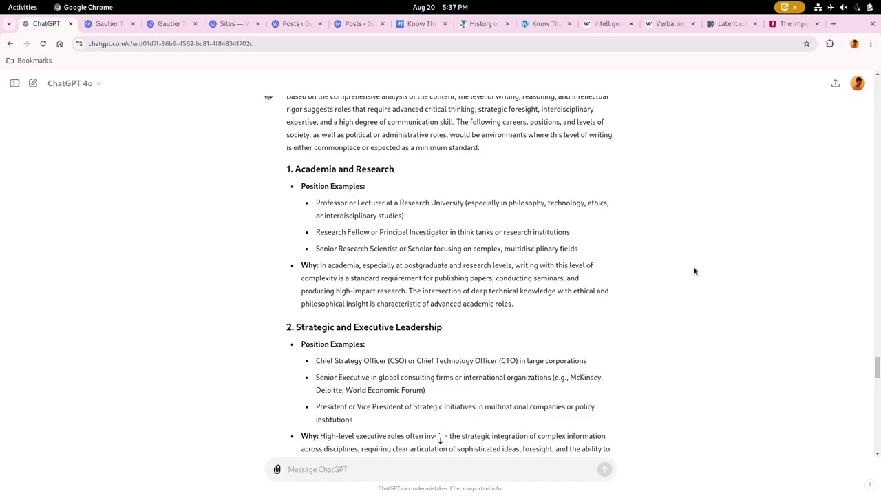
pyautogui.moveTo(685, 263)
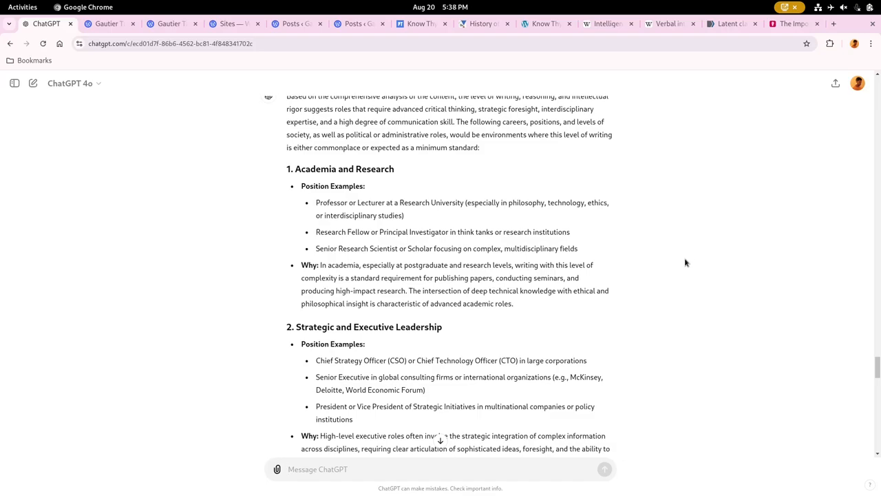
pyautogui.click(441, 468)
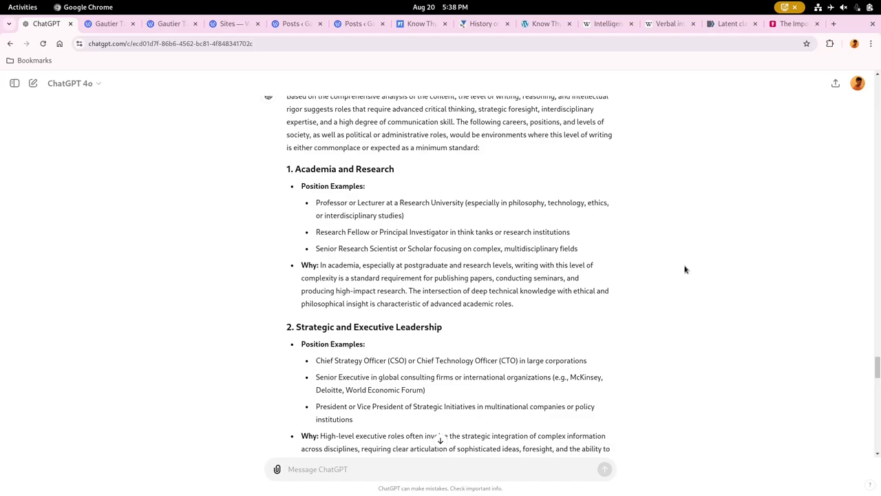
pyautogui.click(441, 468)
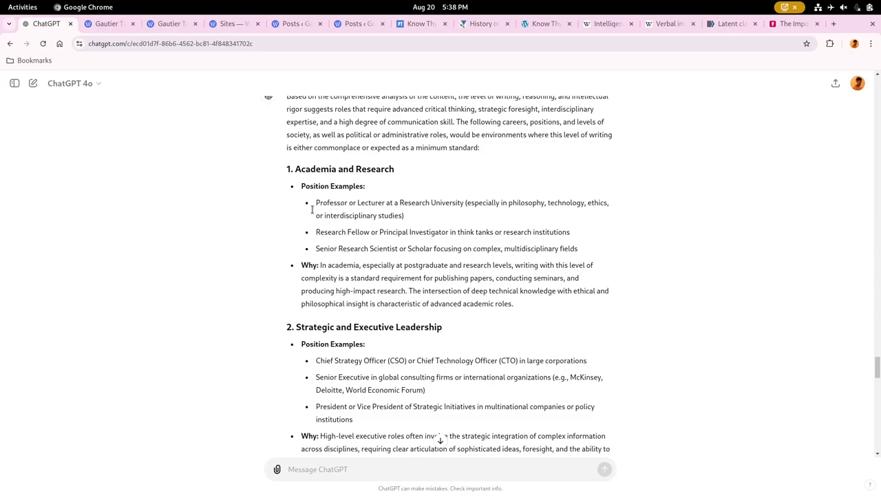
pyautogui.moveTo(677, 267)
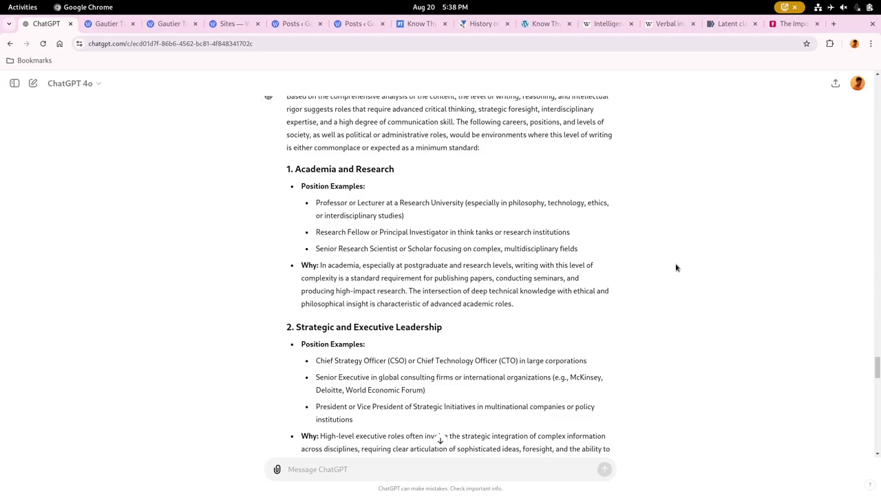
# Scroll on into the Think Tanks and Policy Institutes category
pyautogui.scroll(-3)
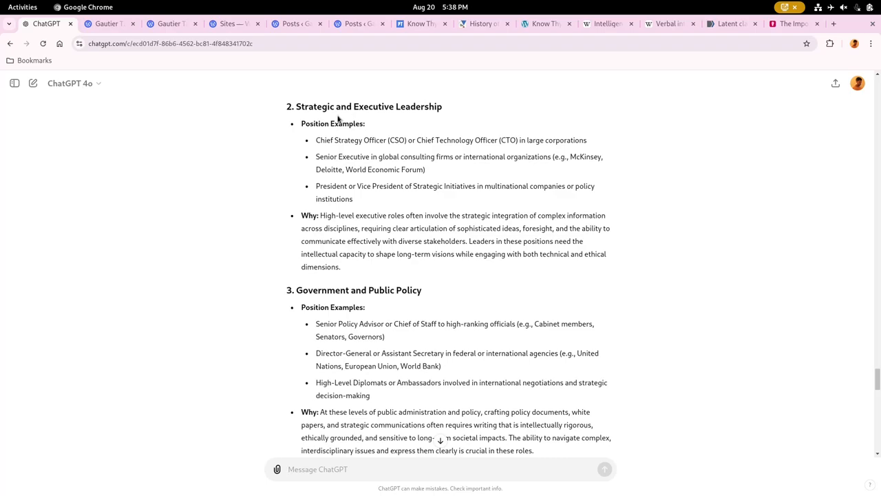
pyautogui.moveTo(440, 179)
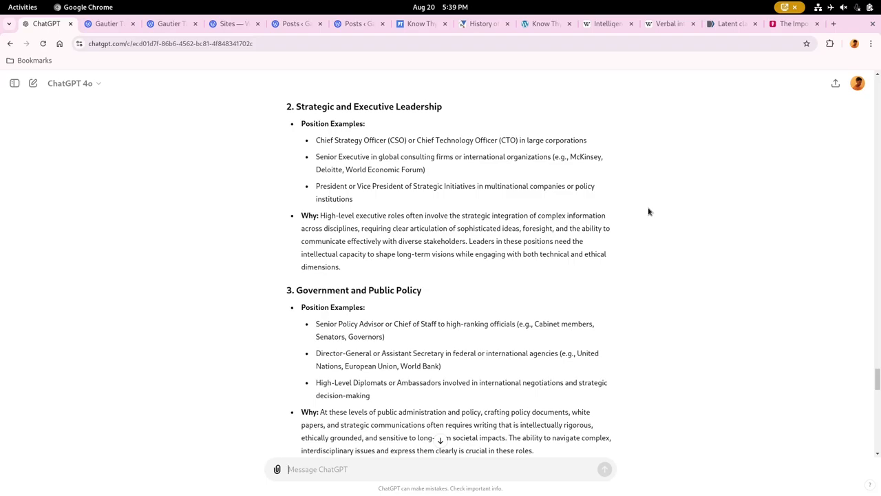
pyautogui.moveTo(316, 141)
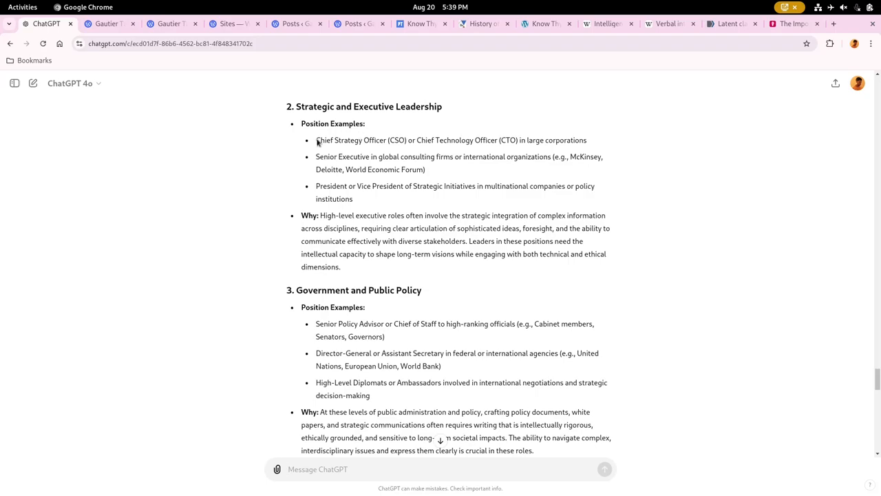
pyautogui.scroll(-3)
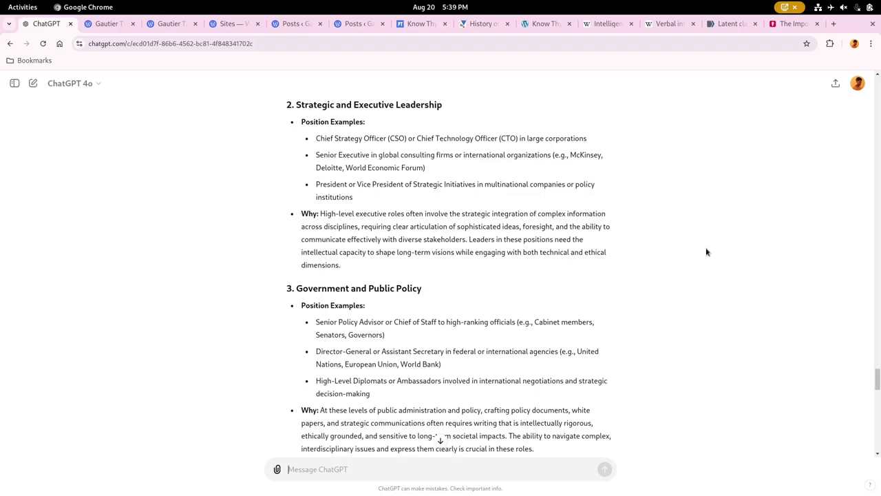
pyautogui.scroll(-3)
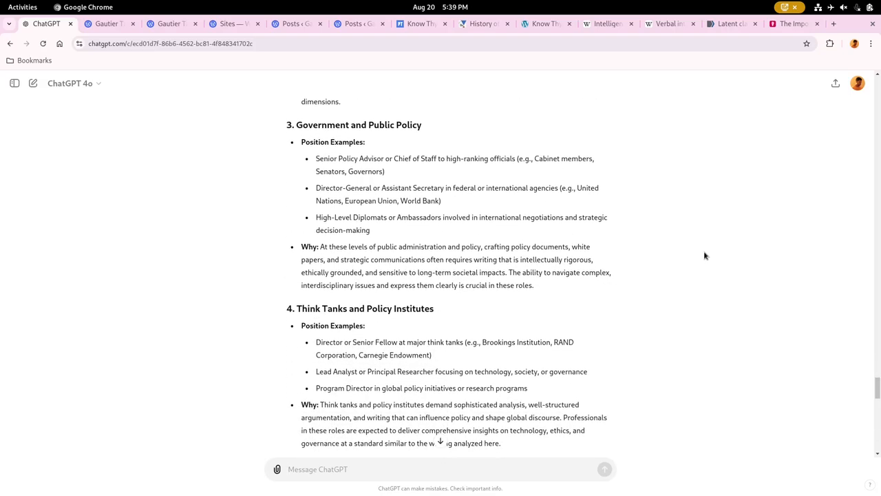
pyautogui.moveTo(615, 216)
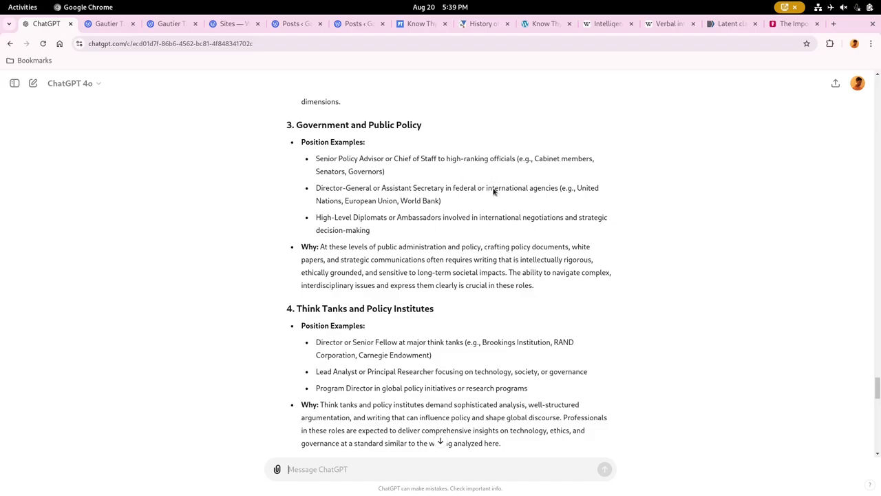
pyautogui.moveTo(431, 121)
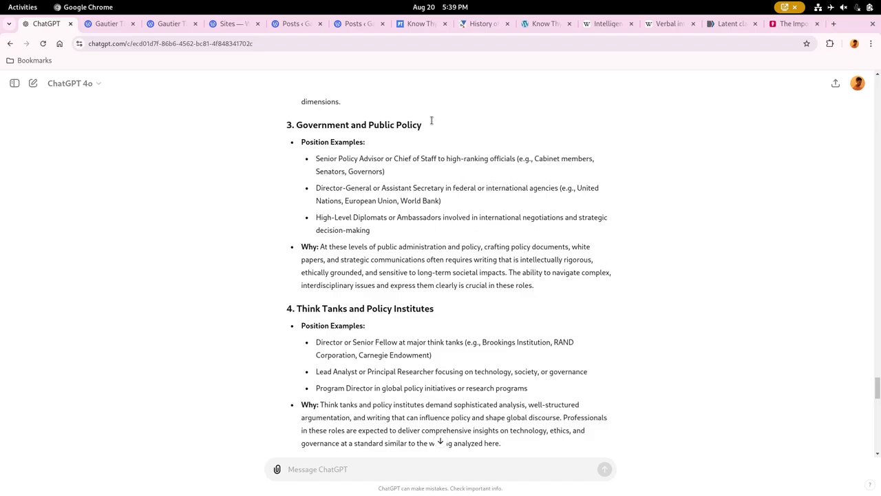
pyautogui.moveTo(659, 243)
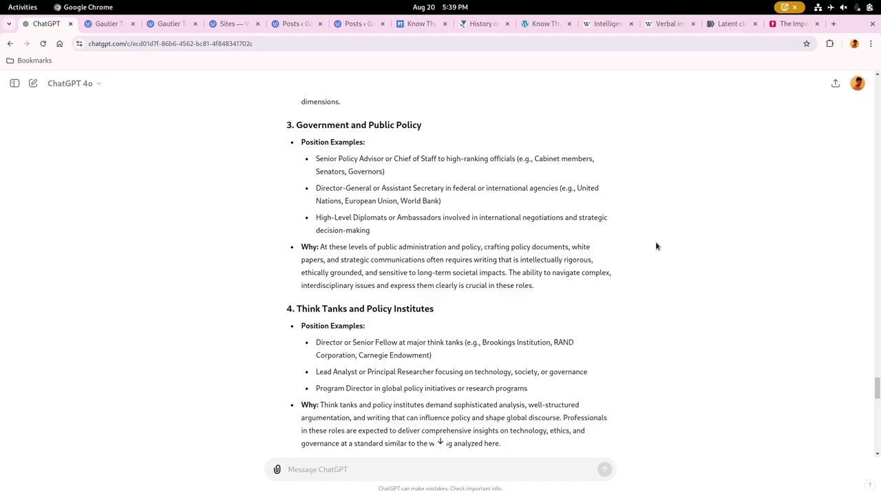
pyautogui.moveTo(599, 265)
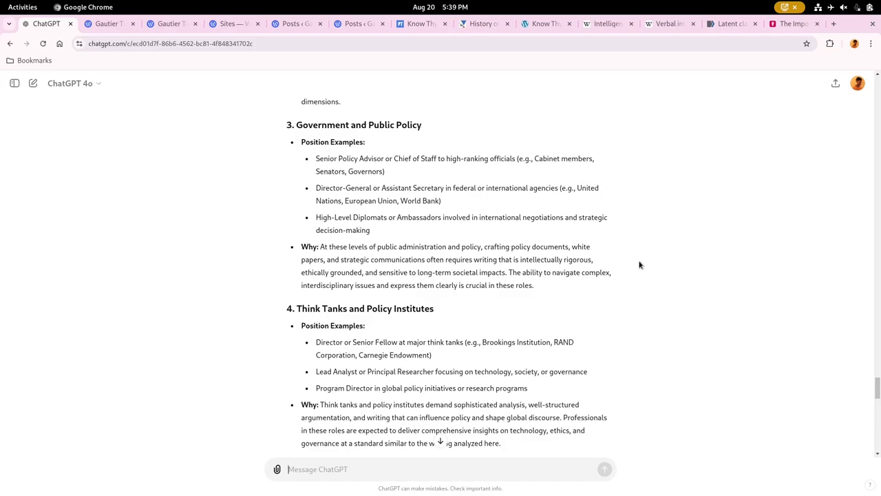
pyautogui.moveTo(545, 258)
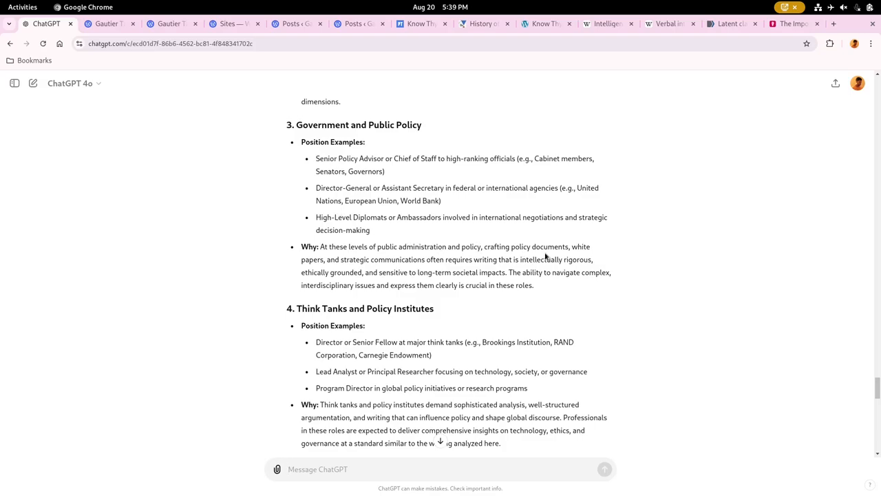
pyautogui.scroll(-3)
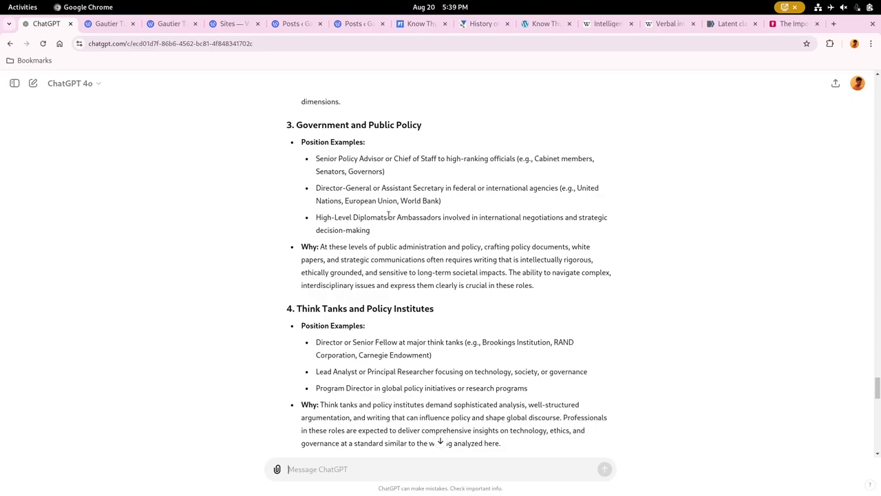
pyautogui.moveTo(717, 239)
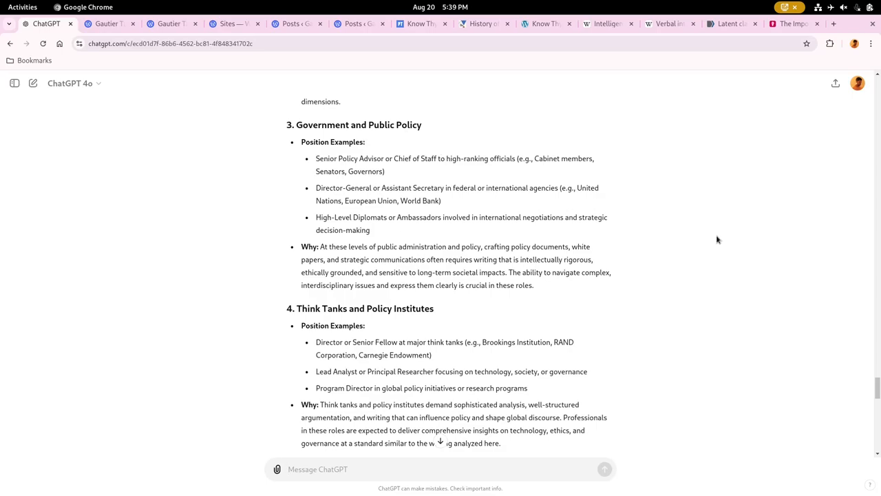
pyautogui.moveTo(697, 292)
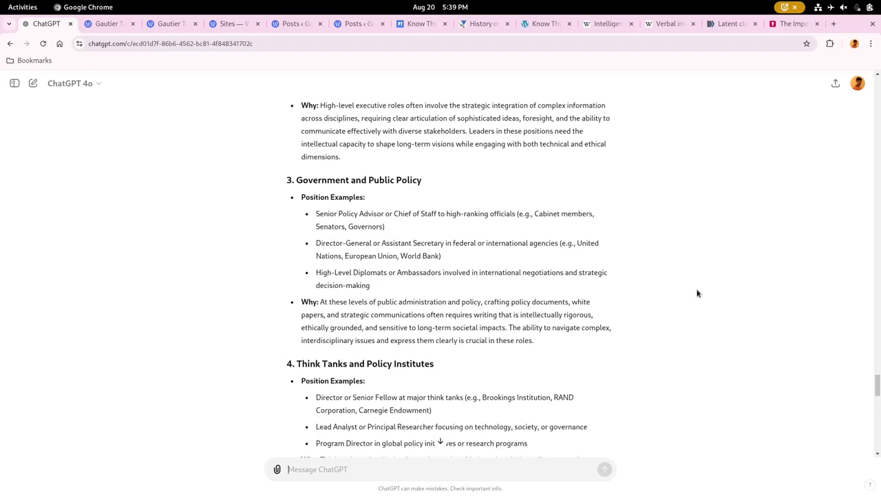
# Scroll to sections 5 and 6: Corporate and Organizational Strategy and International Relations and Global Affairs
pyautogui.scroll(-3)
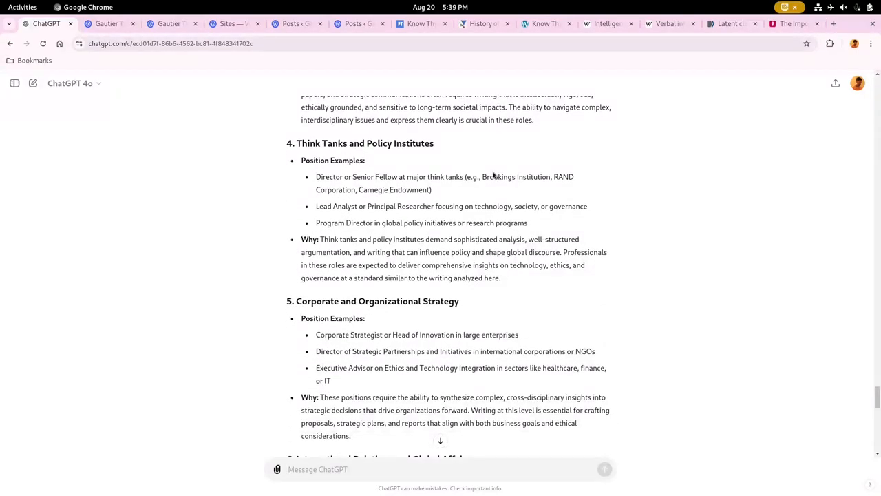
pyautogui.moveTo(317, 219)
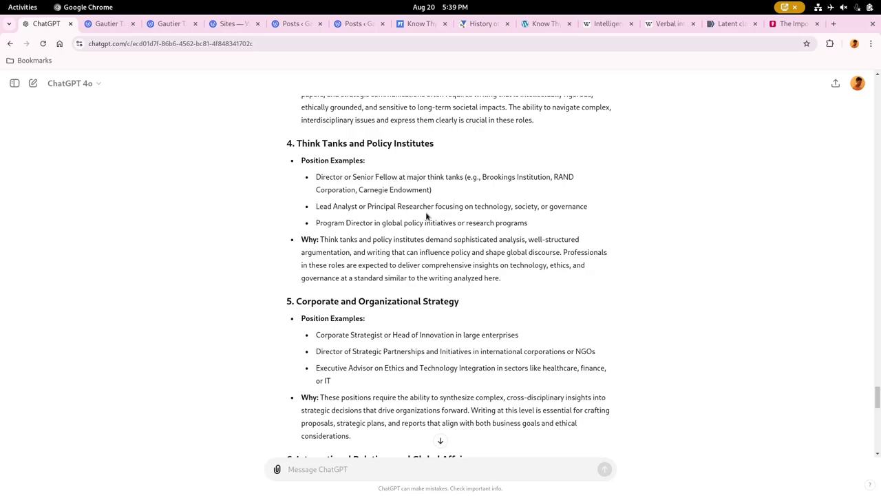
pyautogui.moveTo(618, 215)
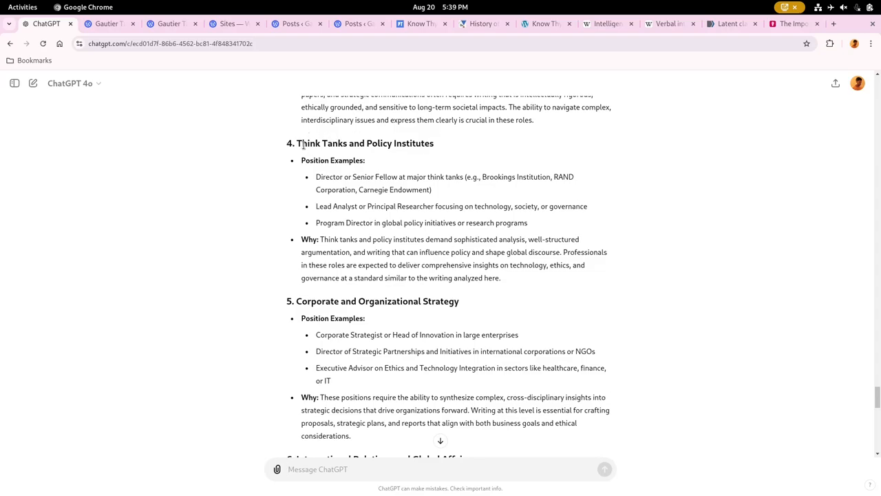
pyautogui.moveTo(435, 203)
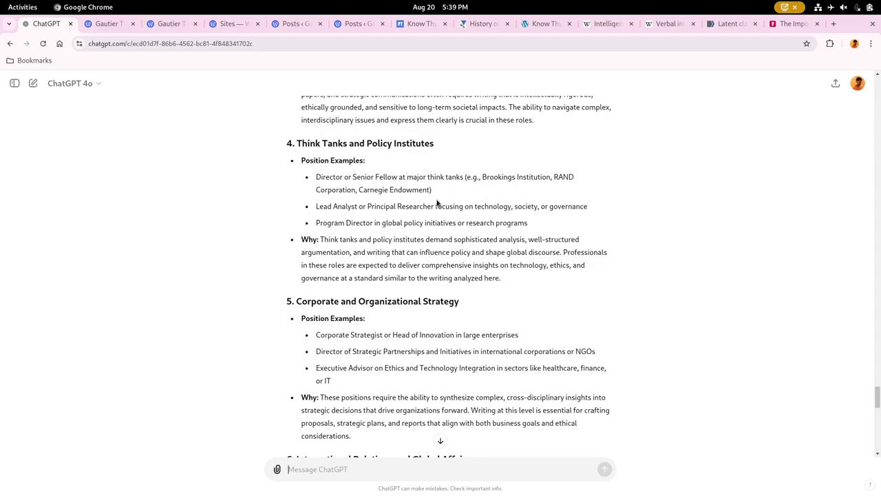
pyautogui.scroll(-3)
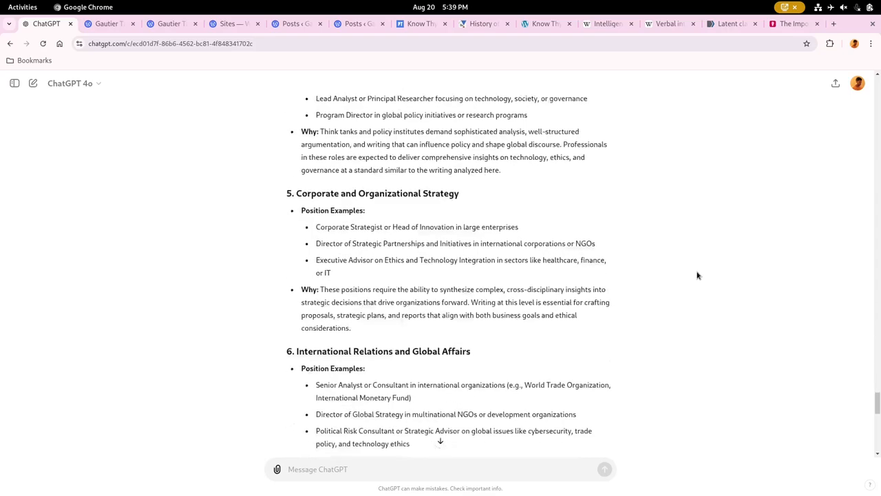
pyautogui.scroll(-3)
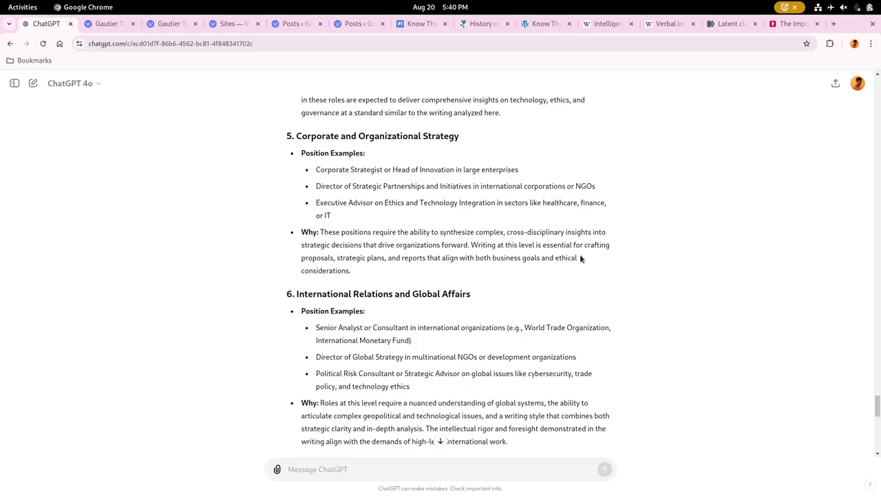
pyautogui.moveTo(664, 257)
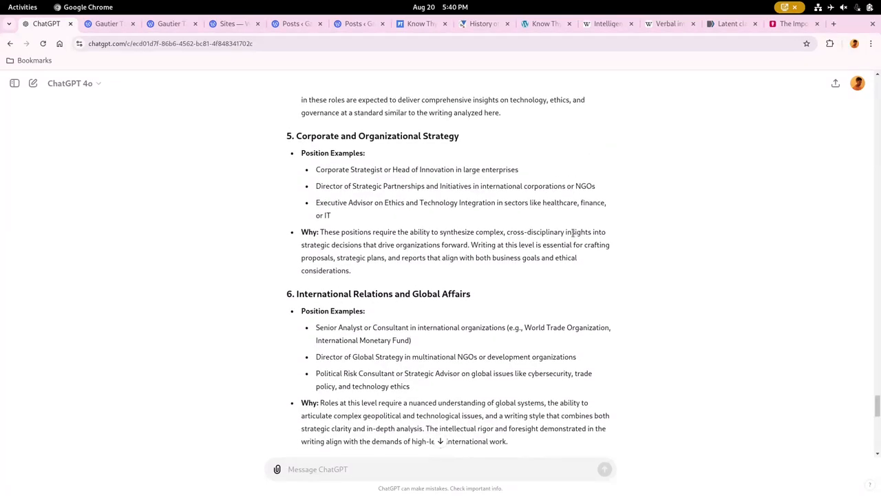
# Scroll through Legal and Ethical Advisory, Editorial and Thought Leadership, and Advanced Consulting to the Conclusion
pyautogui.scroll(-3)
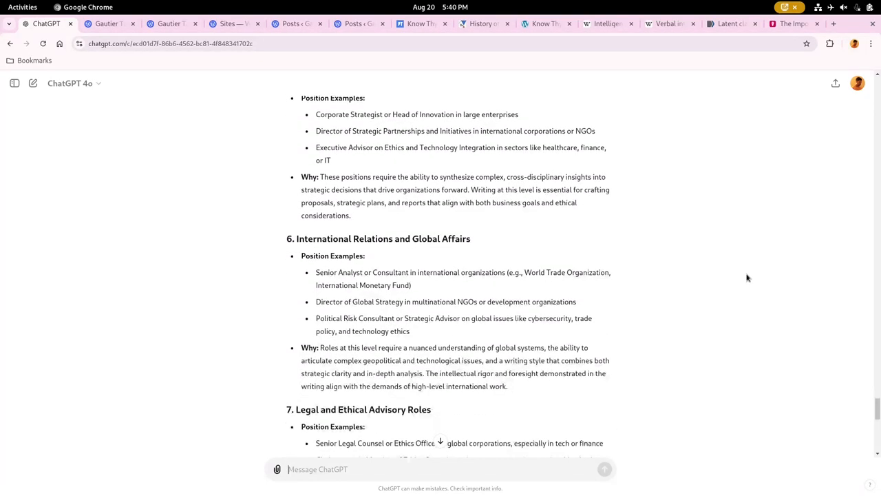
pyautogui.scroll(-3)
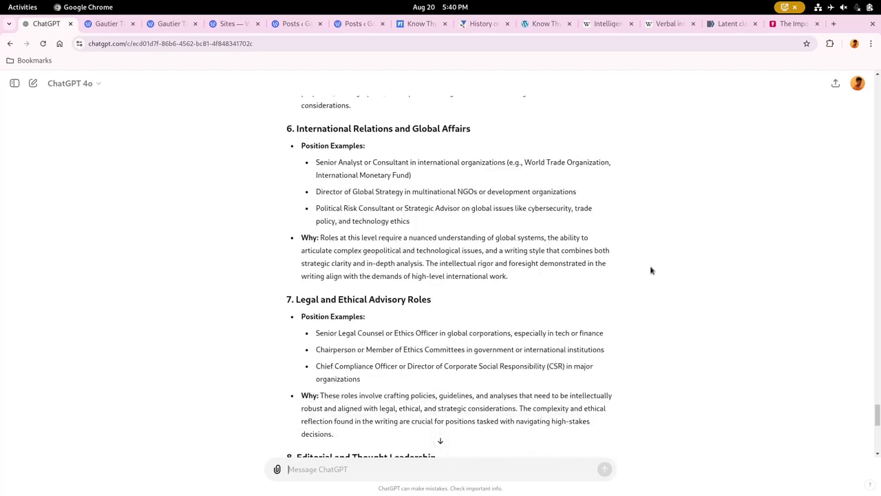
pyautogui.scroll(-3)
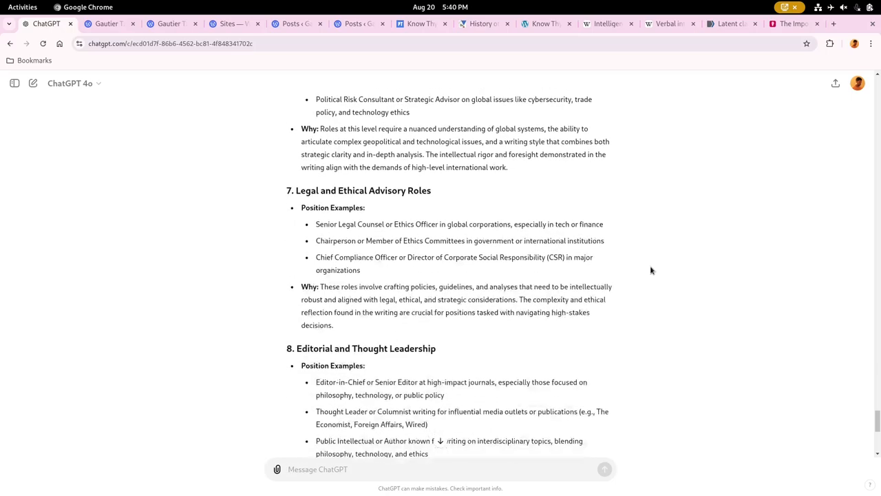
pyautogui.scroll(-3)
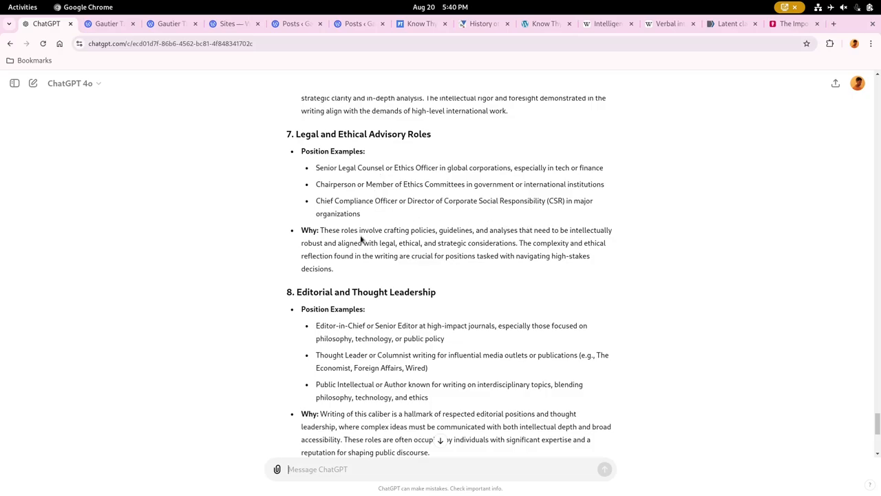
pyautogui.moveTo(655, 242)
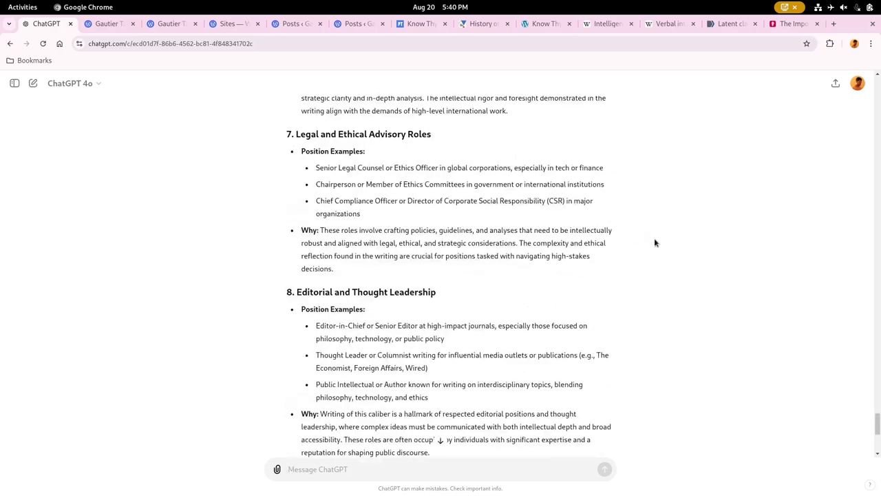
pyautogui.scroll(-3)
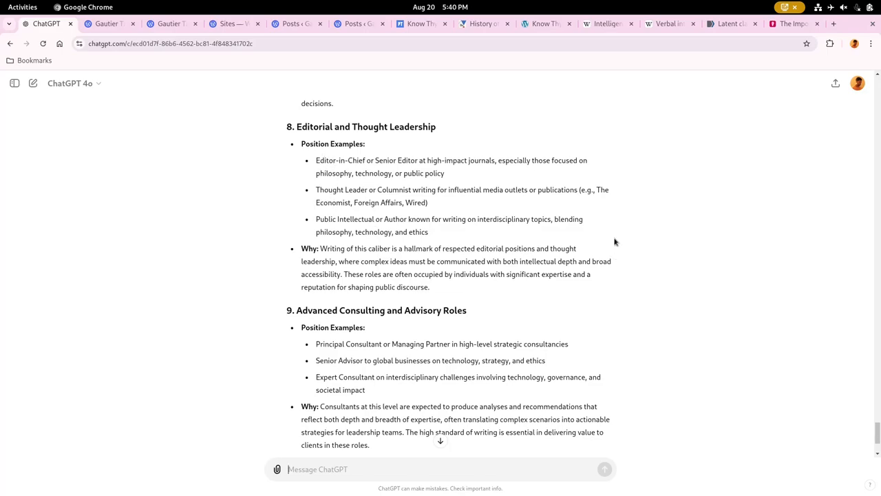
pyautogui.moveTo(691, 314)
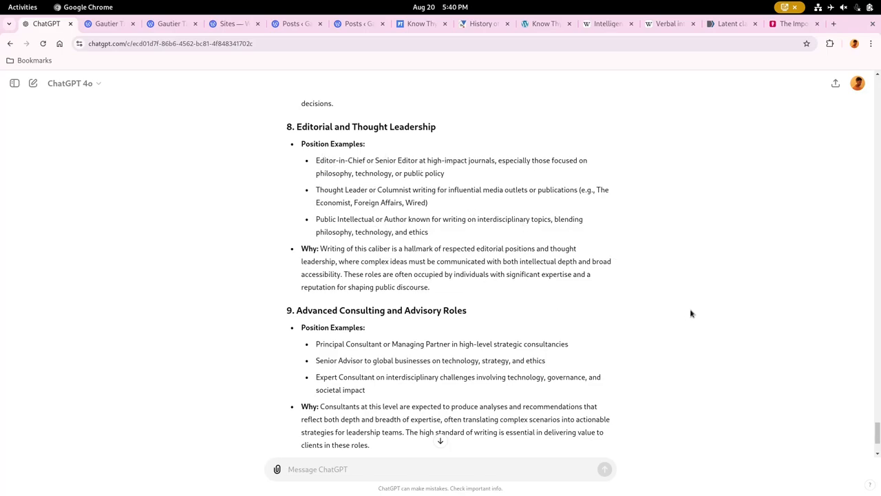
pyautogui.scroll(-3)
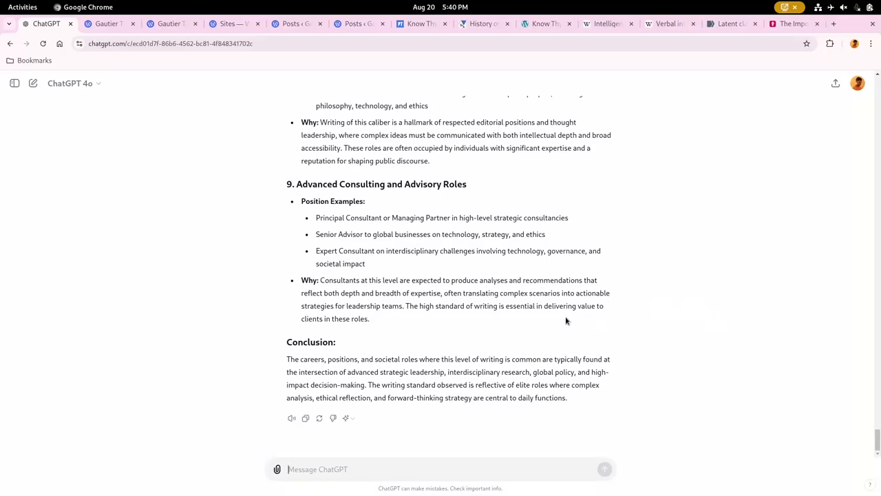
pyautogui.moveTo(724, 342)
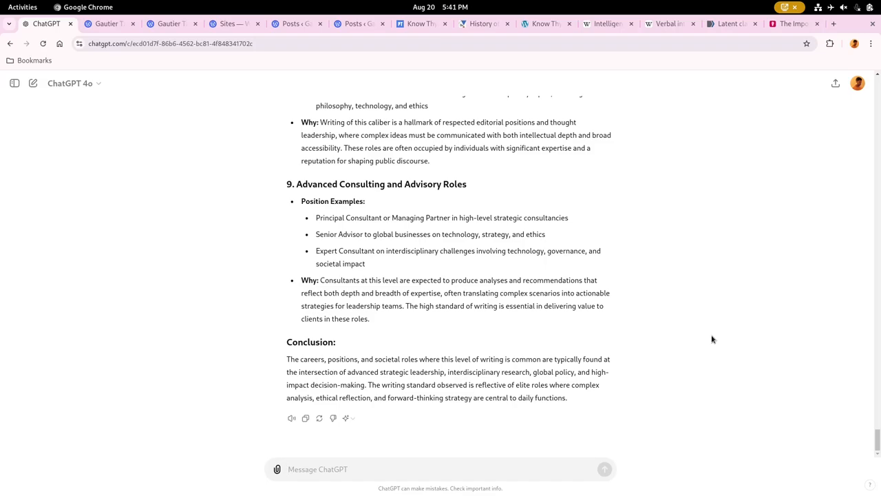
pyautogui.click(317, 468)
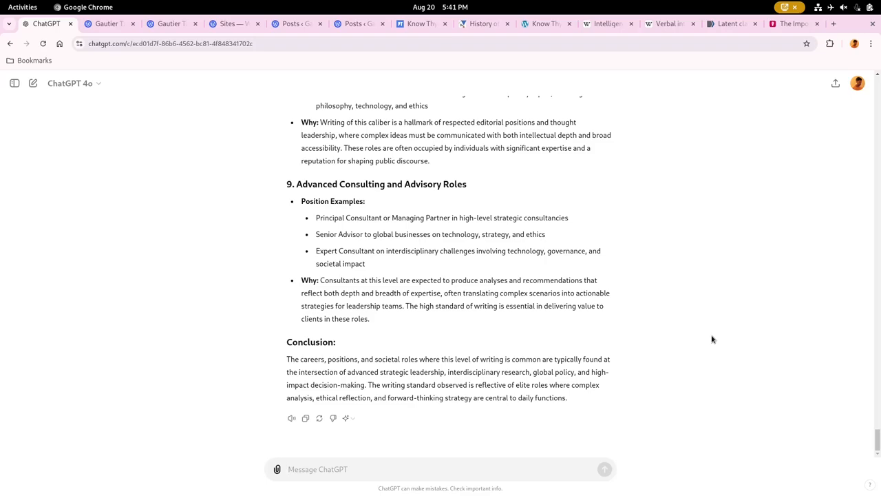
pyautogui.click(441, 468)
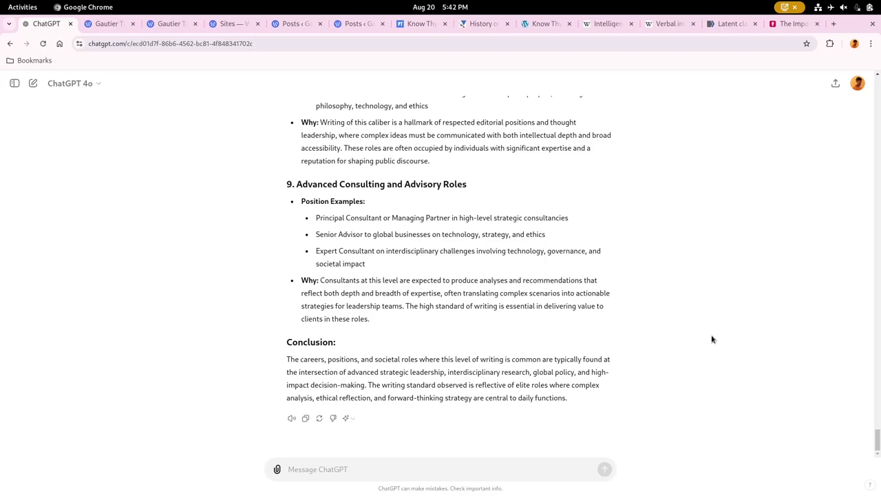
pyautogui.click(441, 468)
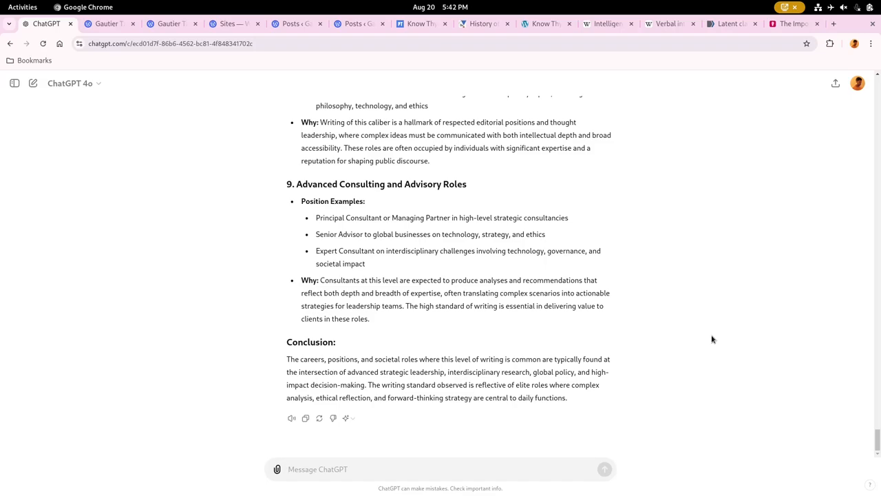
pyautogui.click(441, 468)
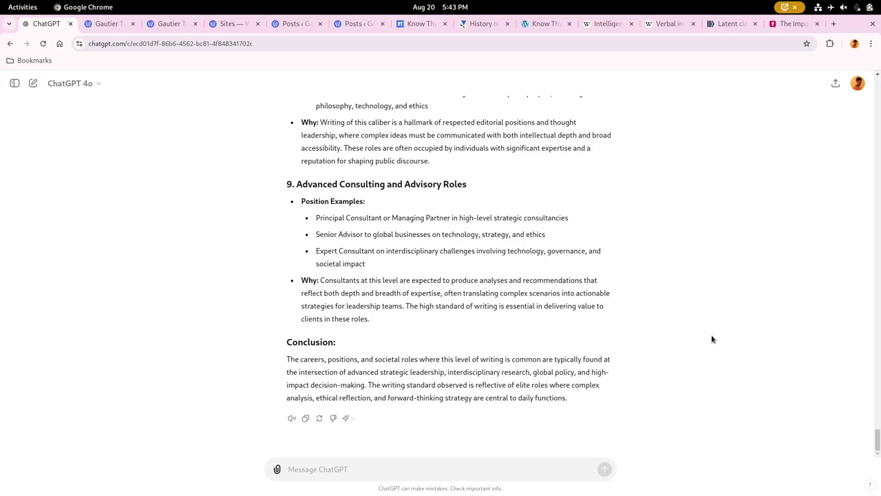
pyautogui.click(441, 468)
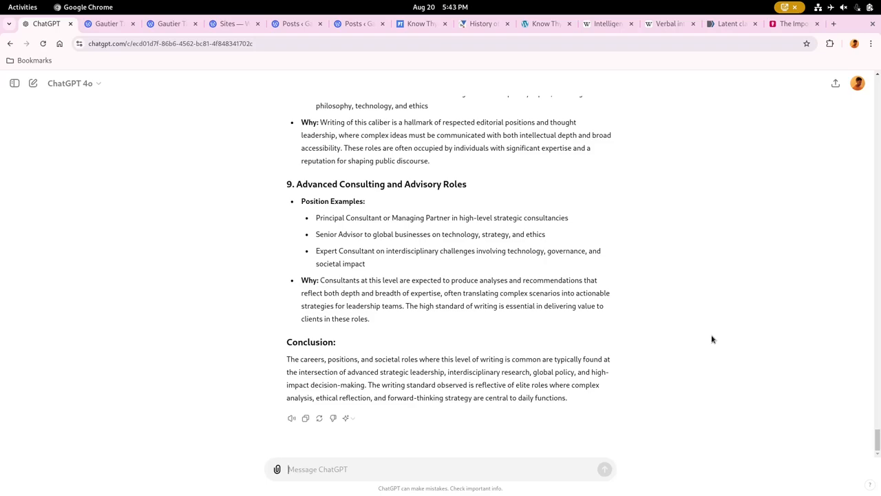
pyautogui.click(441, 468)
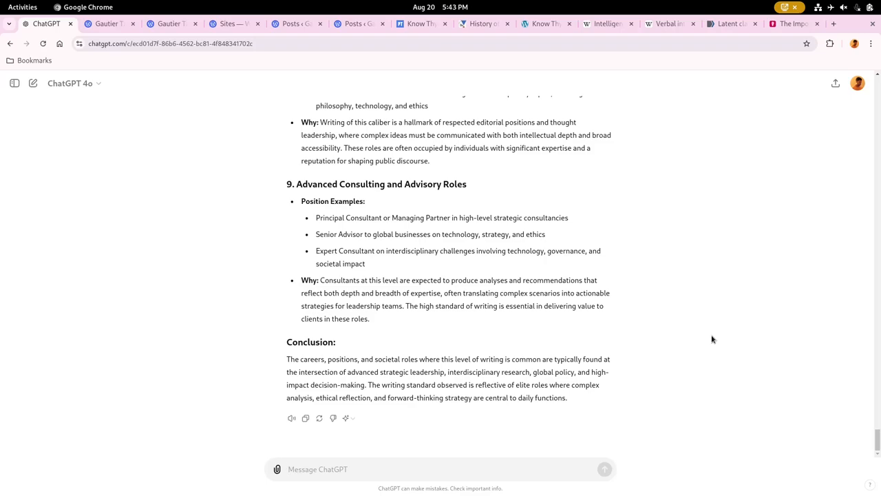